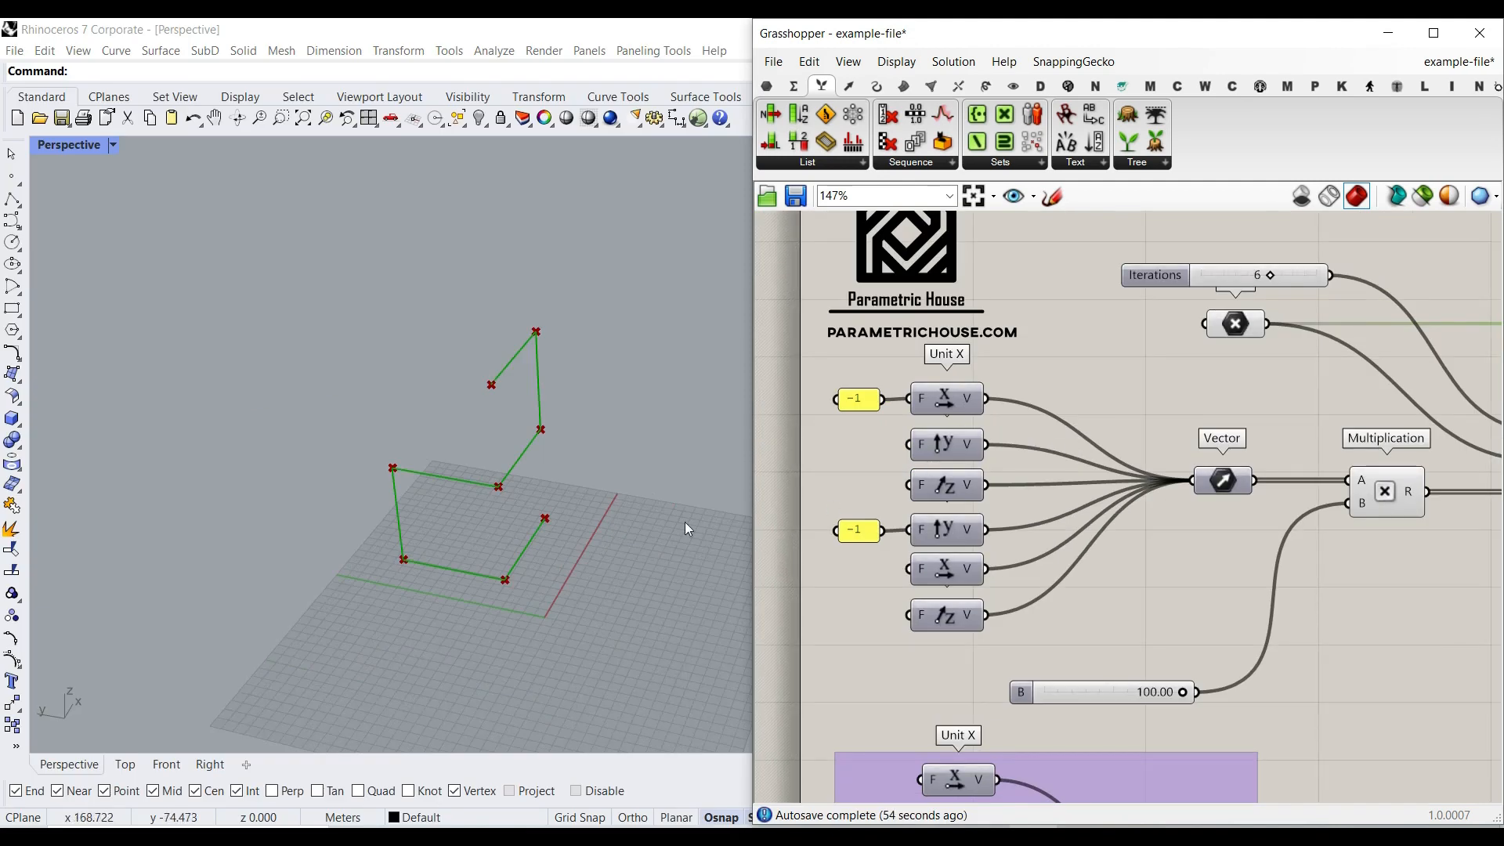
Step: Bring the Unit X/Y/Z components, −1 factors and Vector parameter into a new unnamed definition
{"action": "scroll", "scroll_direction": "up", "scroll_amount": 3}
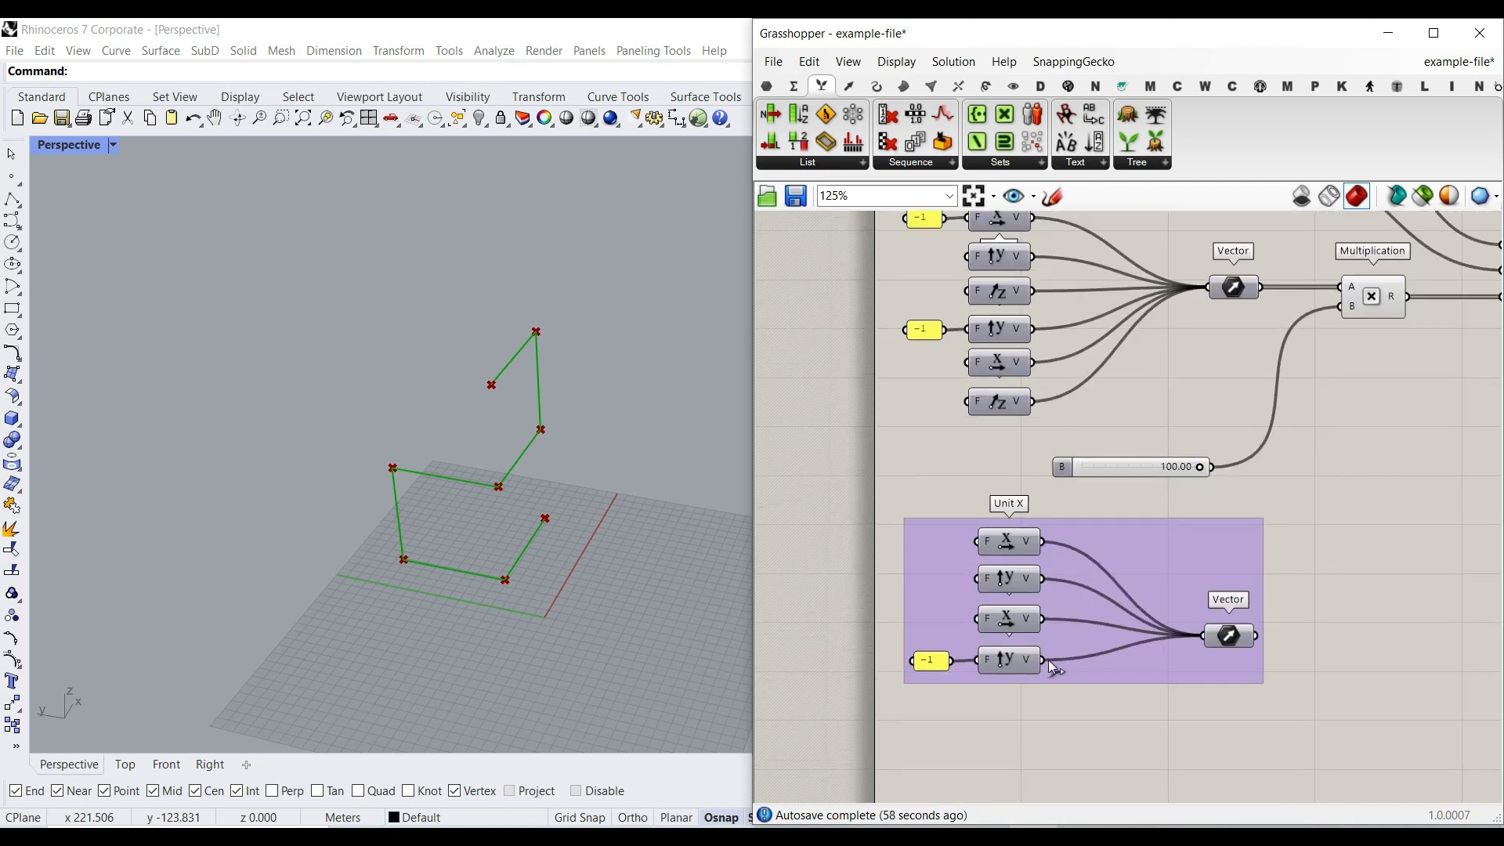
{"action": "scroll", "scroll_direction": "up", "scroll_amount": 3}
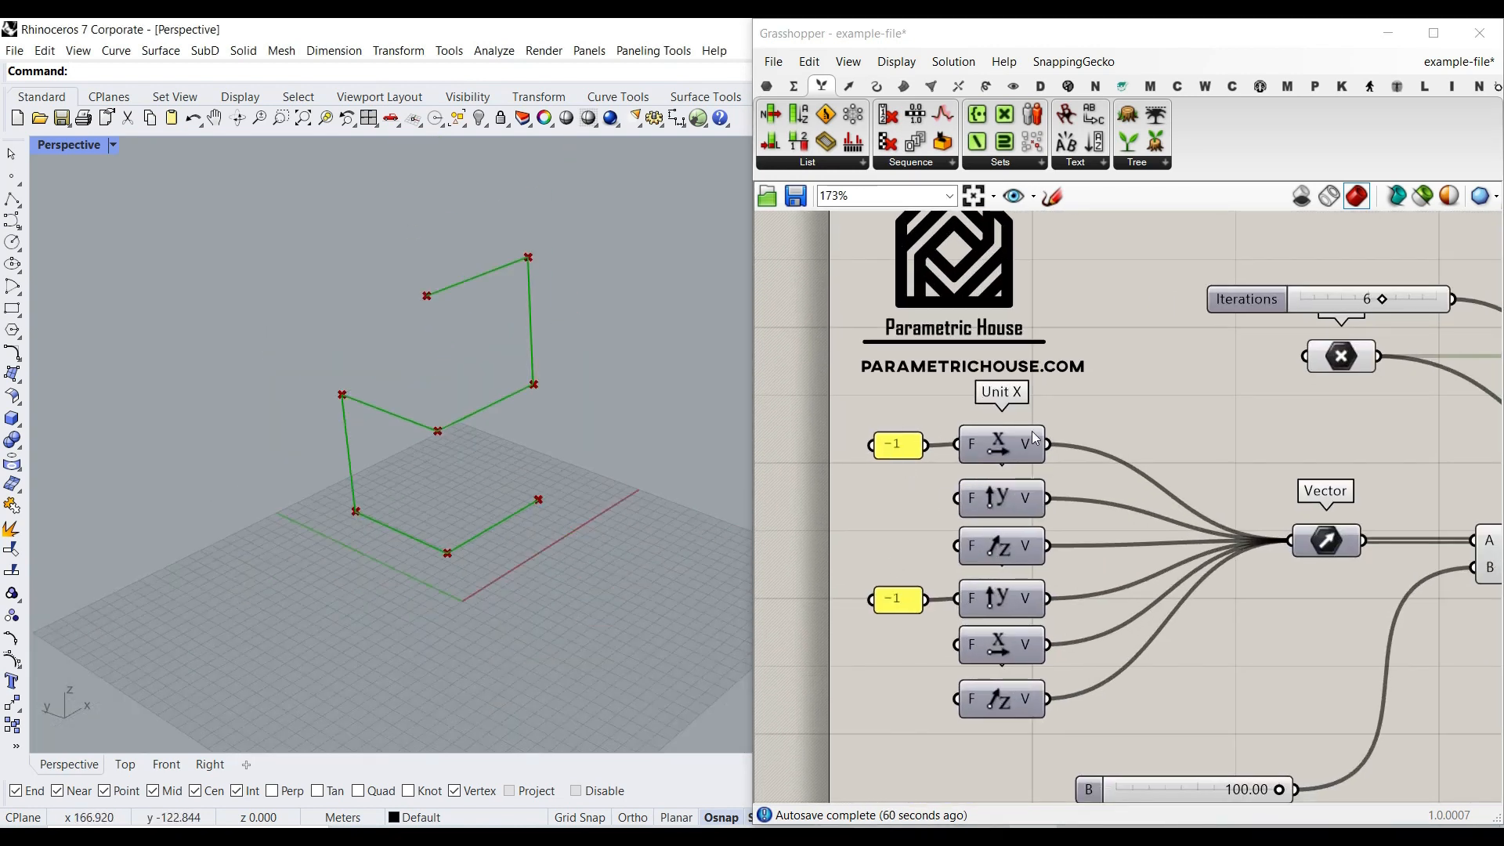
{"action": "mouse_move", "coordinate": [1034, 535]}
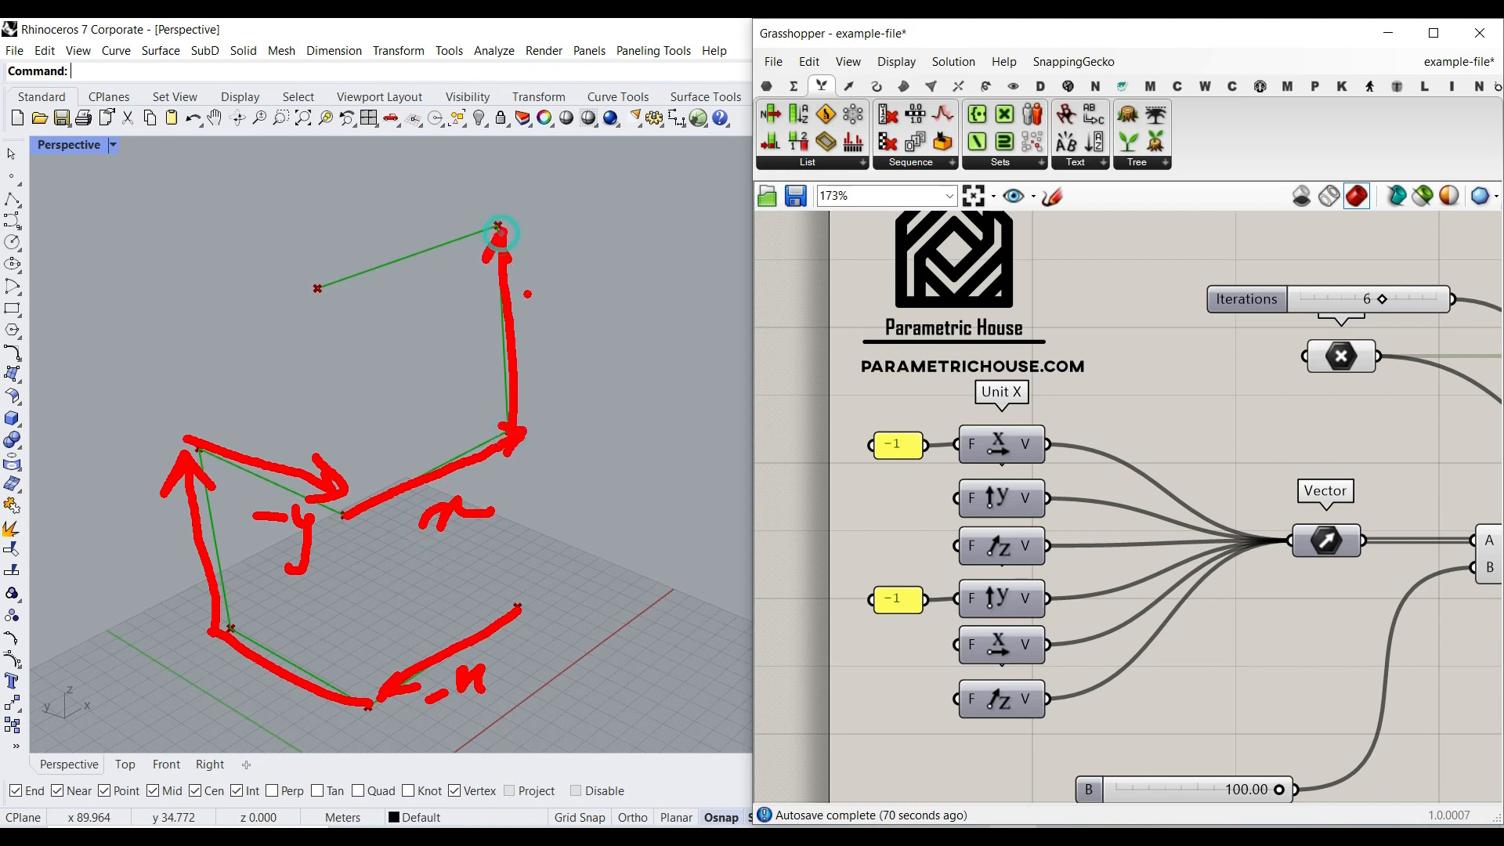
{"action": "left_click_drag", "start_coordinate": [507, 258], "coordinate": [565, 298]}
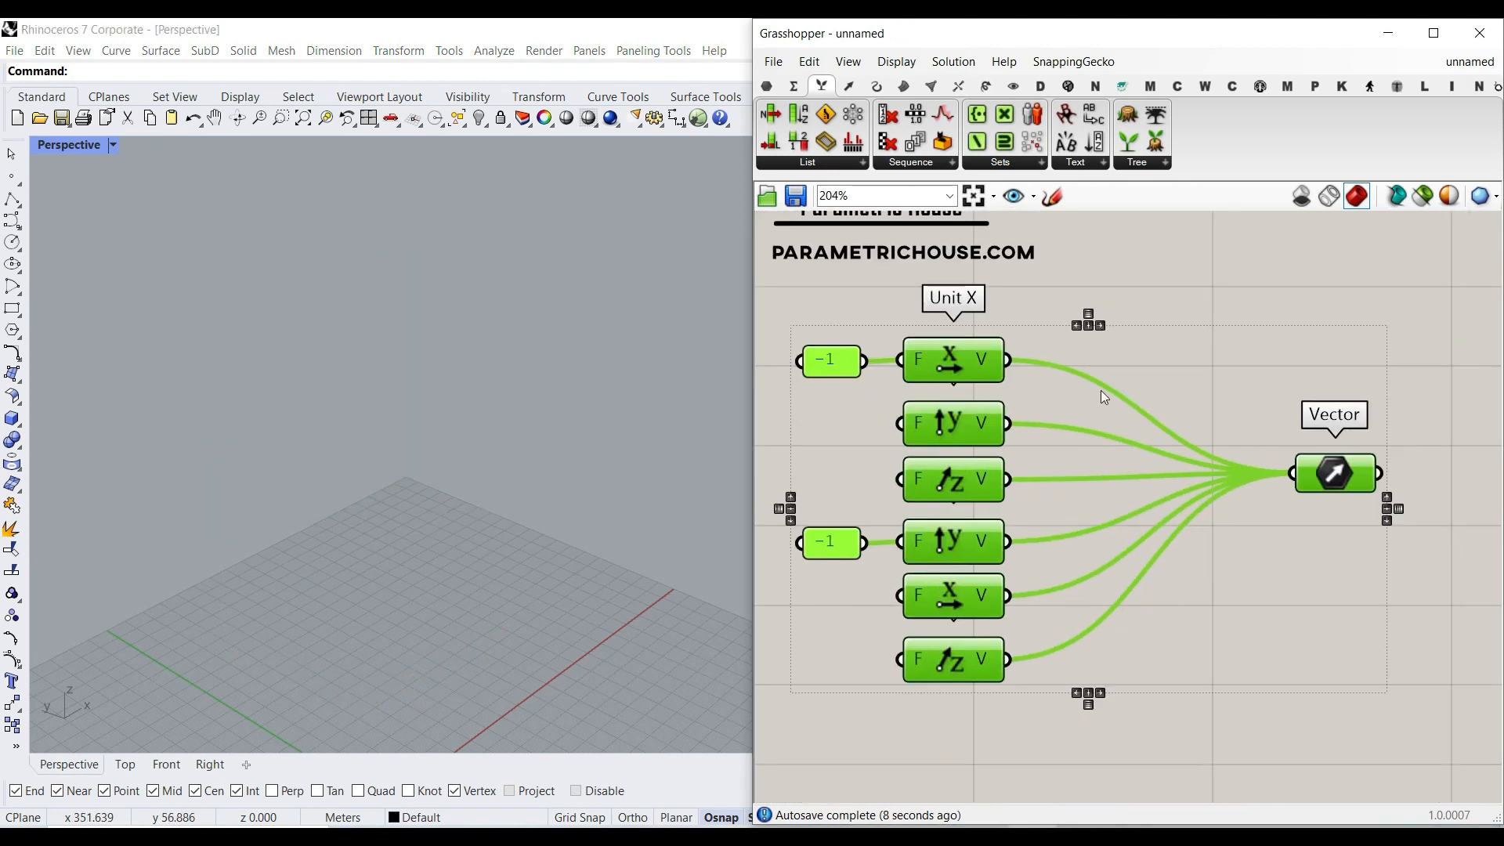
Step: Drop a Point parameter from Params onto the canvas above the Vector parameter
{"action": "scroll", "scroll_direction": "down", "scroll_amount": 3}
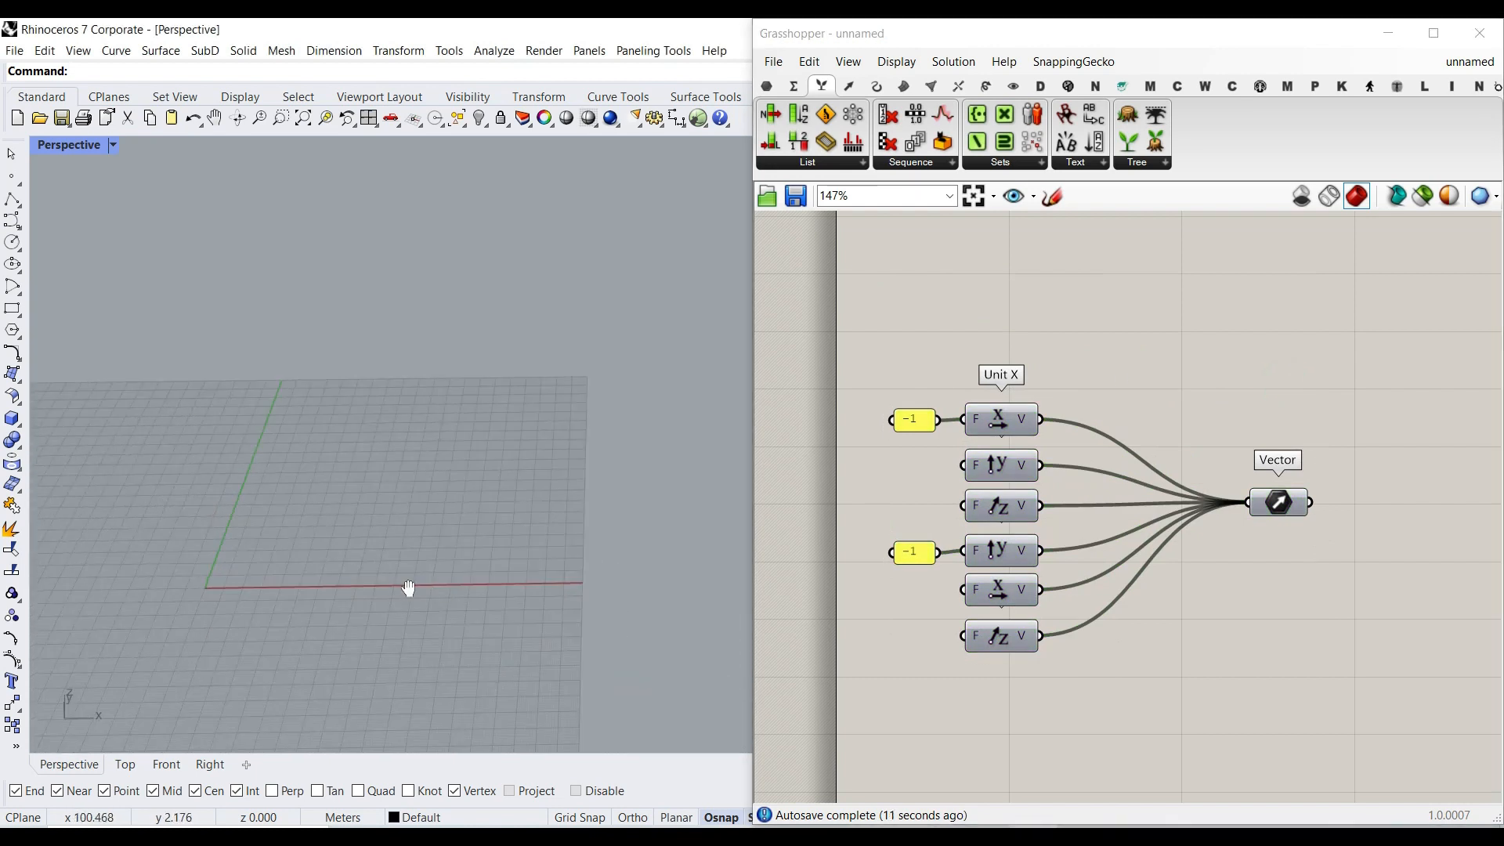
{"action": "left_click", "coordinate": [766, 85]}
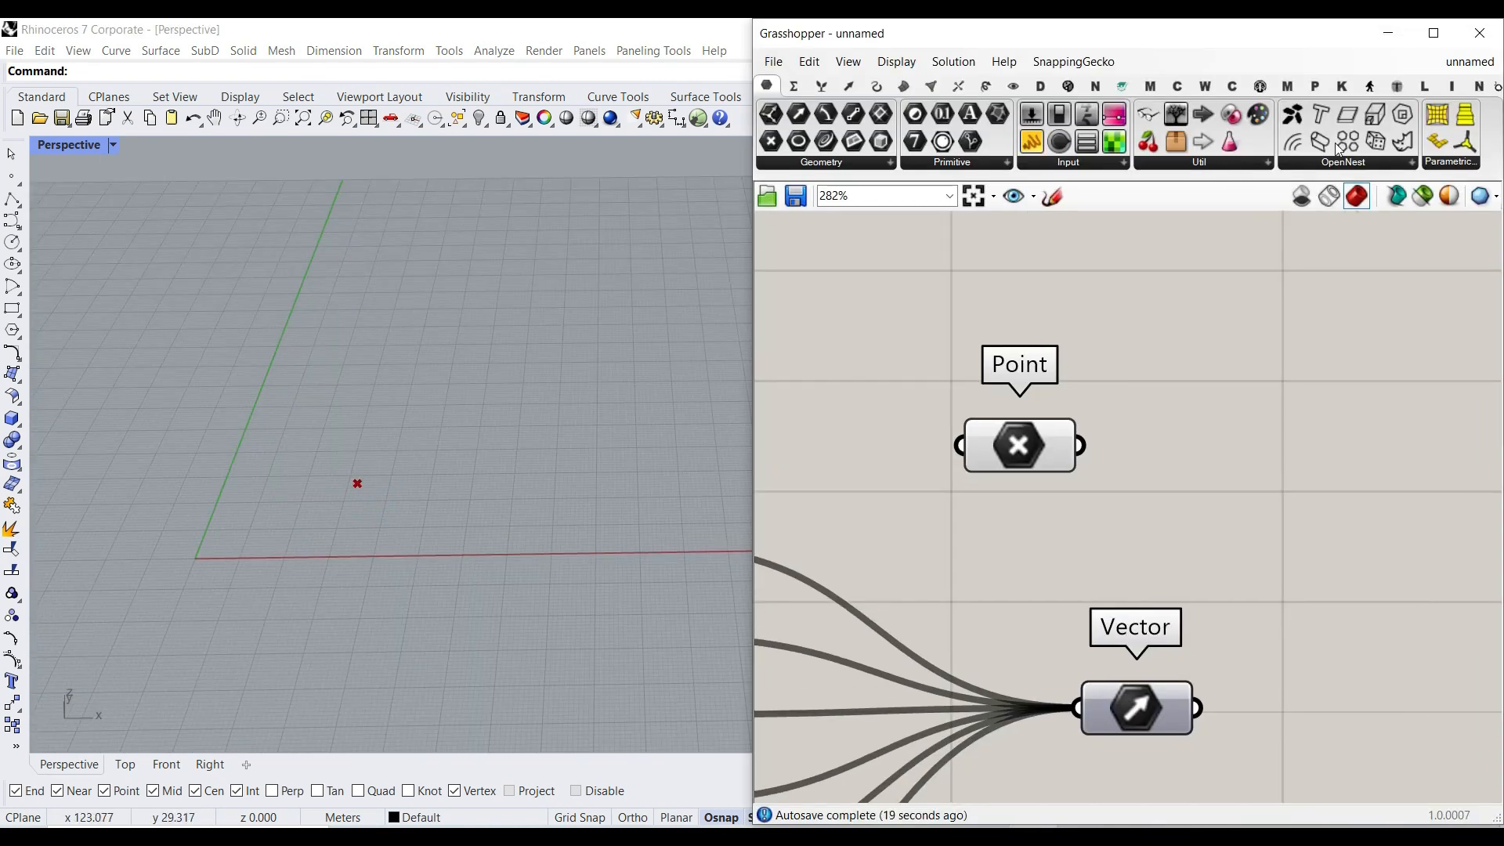
Step: Search 'loop', place a Loop Start component, then delete it again
{"action": "double_click", "coordinate": [1235, 479]}
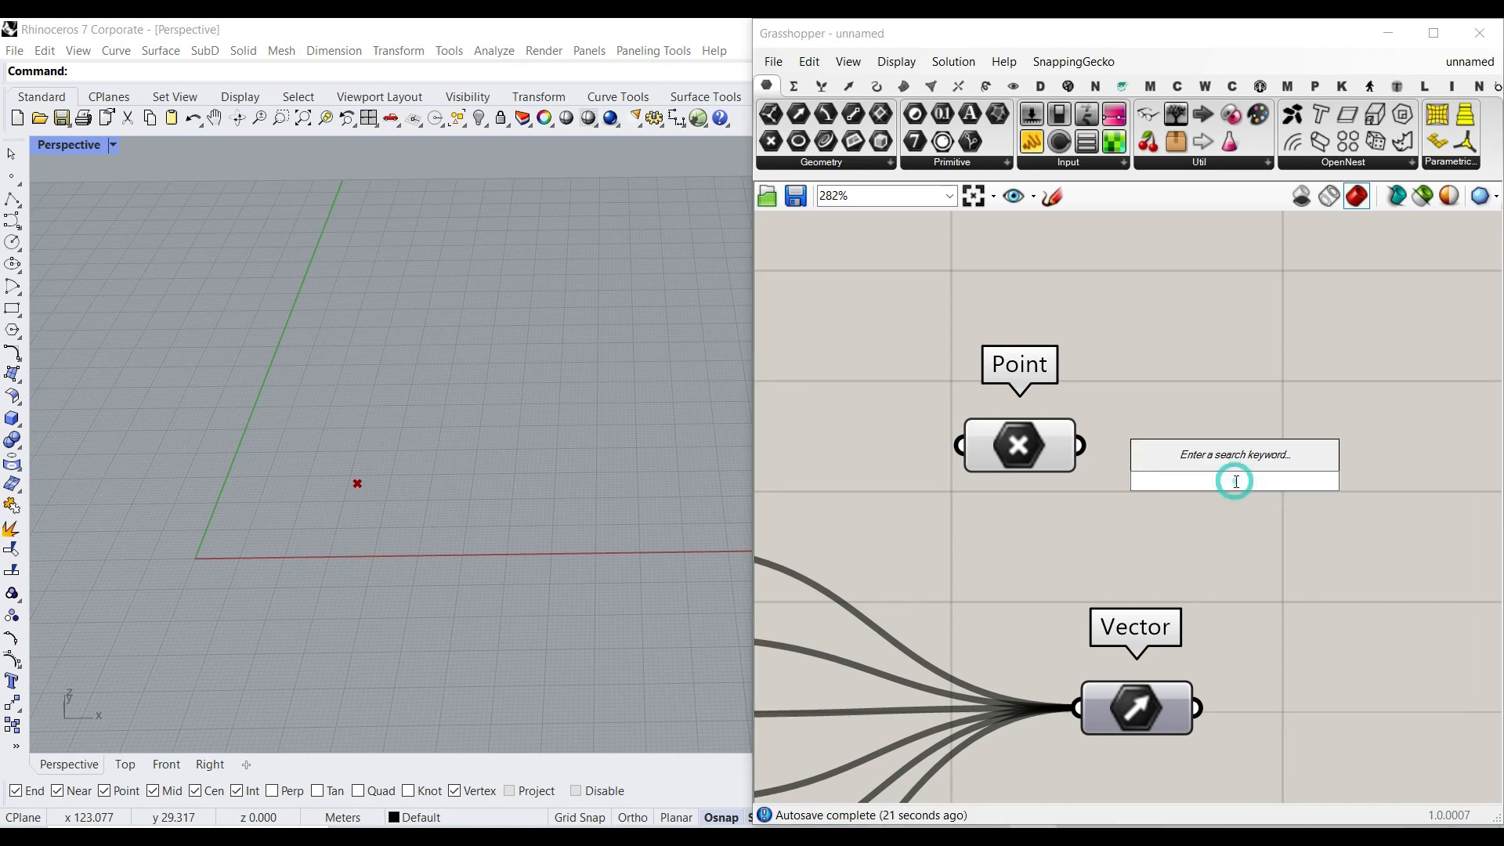
{"action": "type", "text": "loop"}
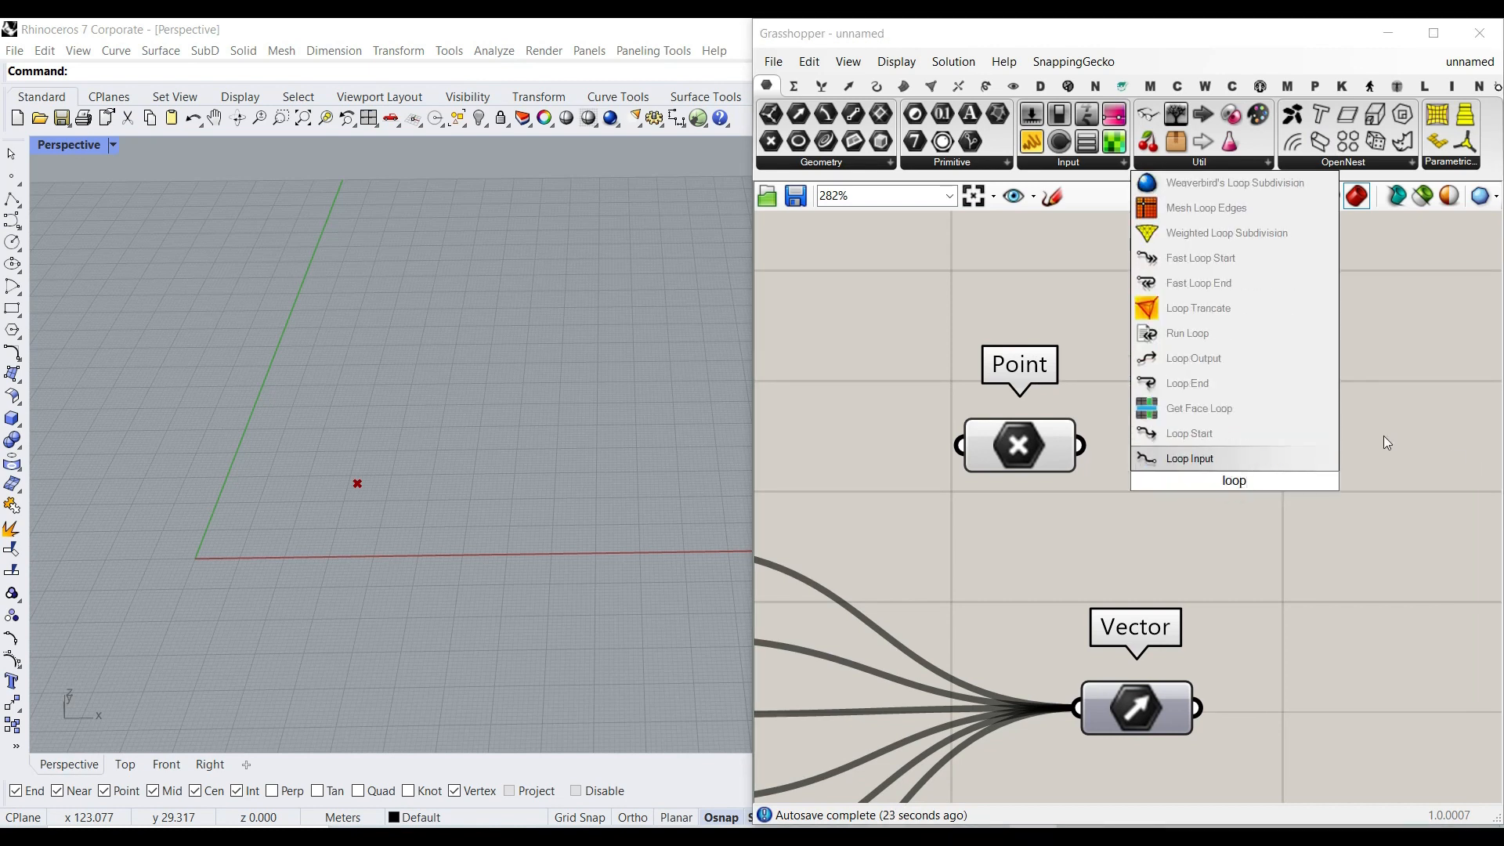
{"action": "left_click", "coordinate": [1189, 432]}
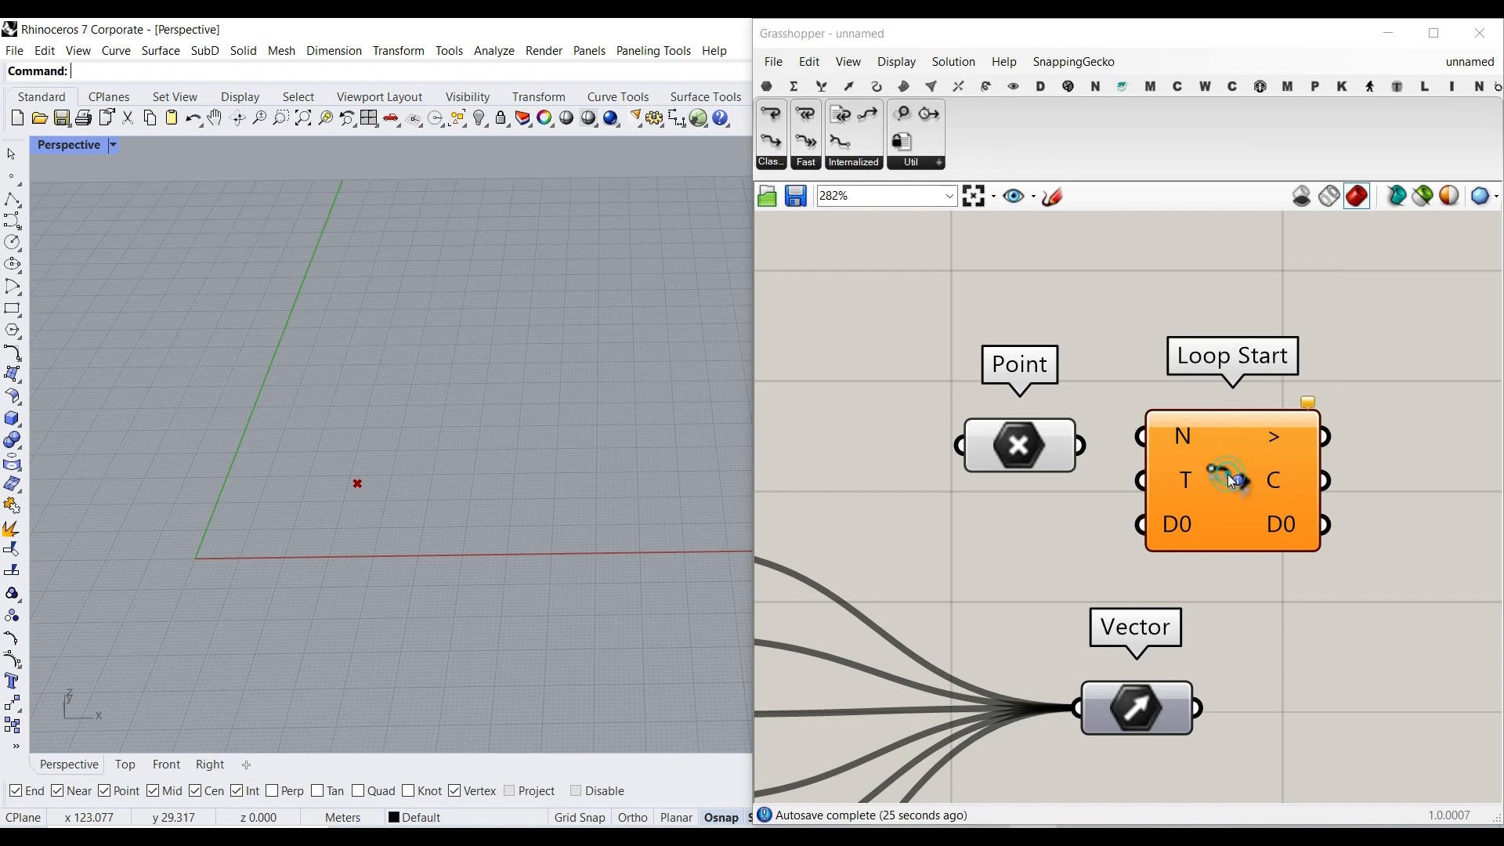
{"action": "key", "text": "Delete"}
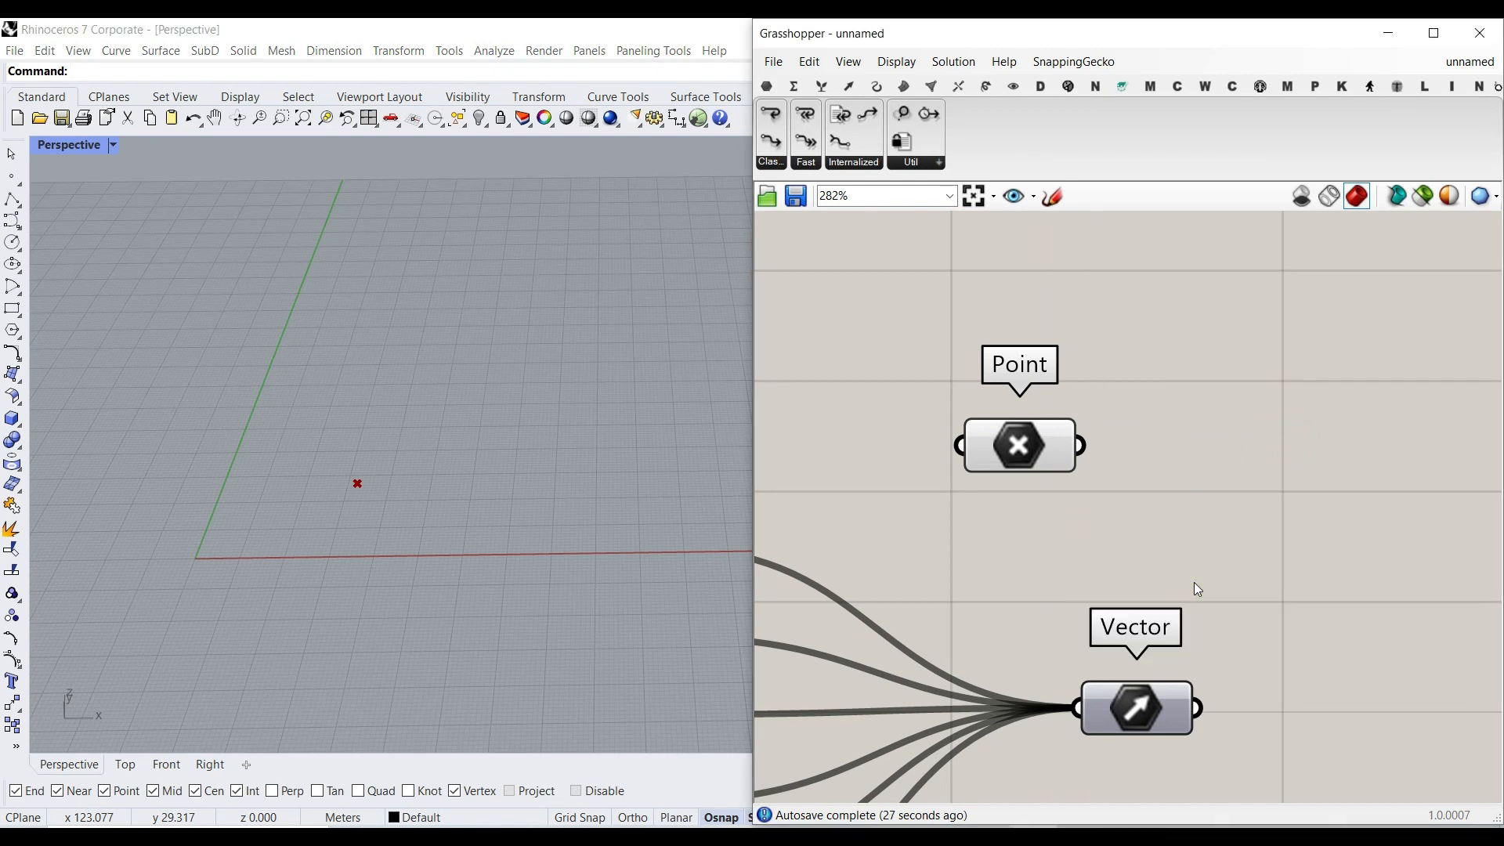
Step: Place a Fast Loop Start from the Anemone Fast dropdown beside the Point parameter
{"action": "left_click", "coordinate": [770, 134]}
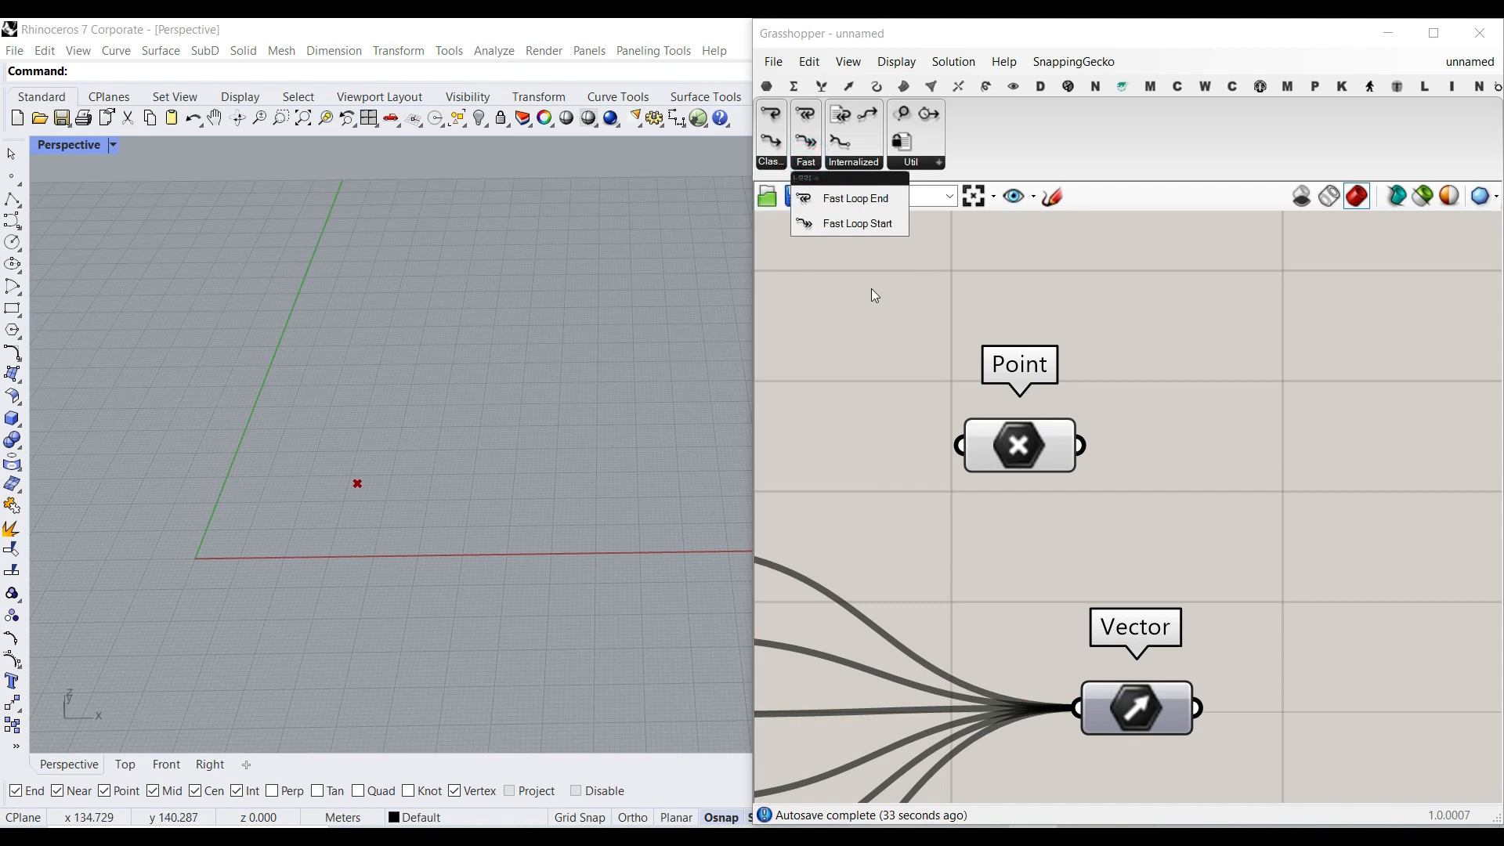
{"action": "mouse_move", "coordinate": [867, 224]}
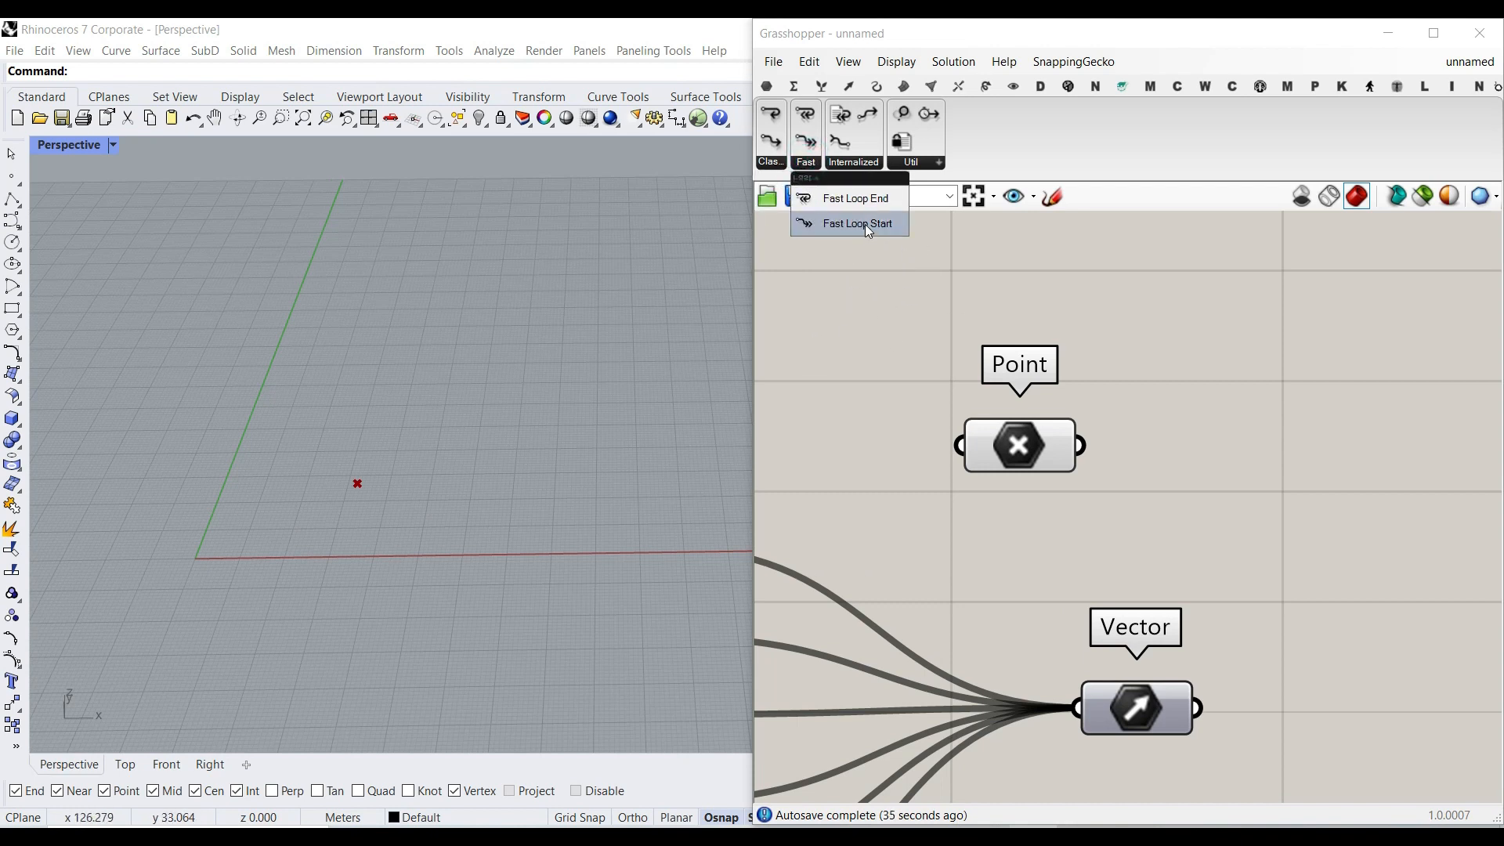
{"action": "left_click", "coordinate": [857, 224]}
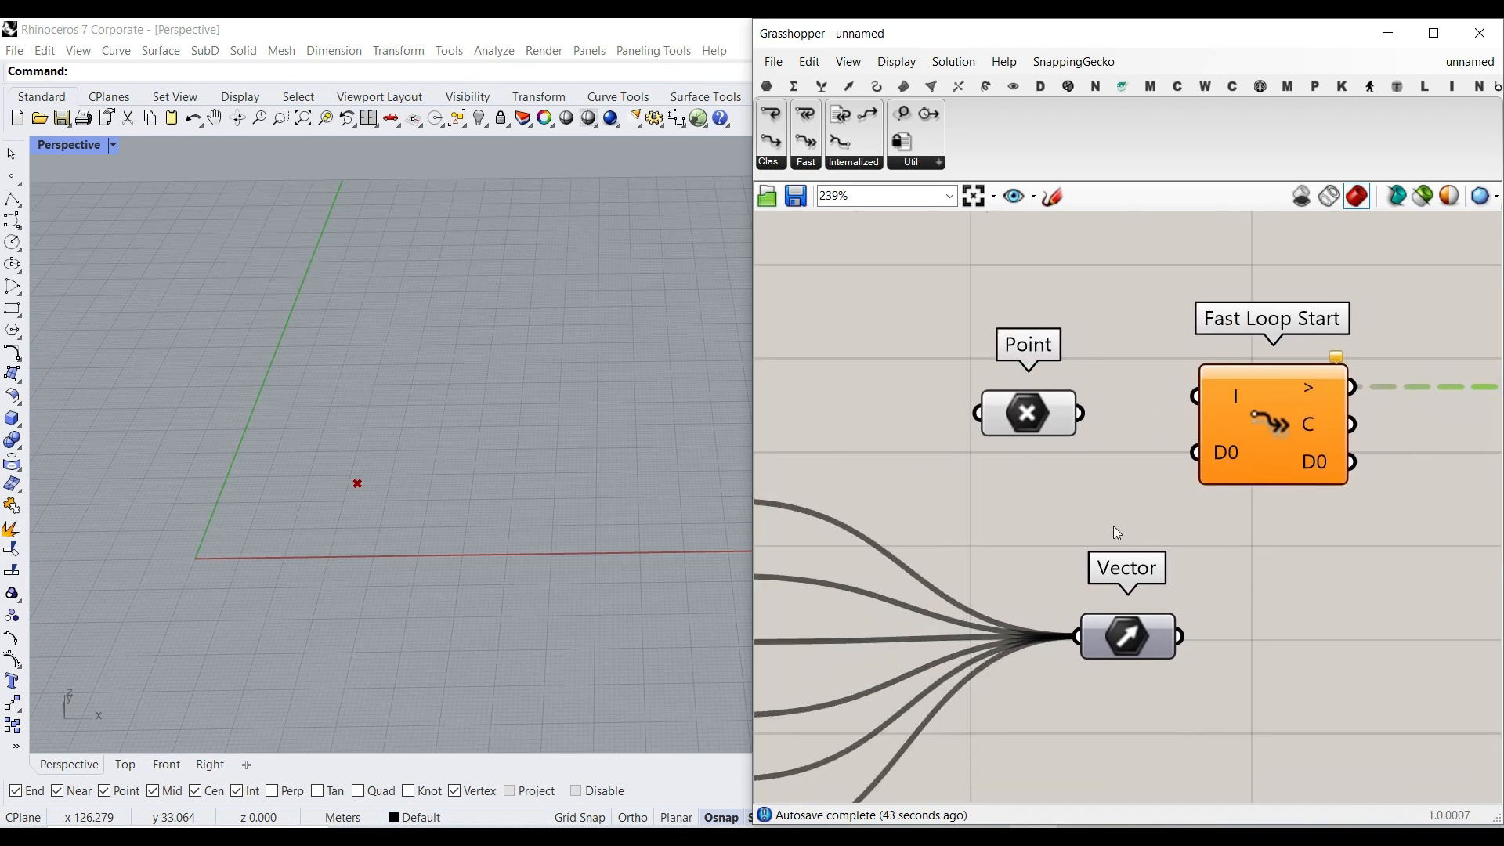
{"action": "mouse_move", "coordinate": [1201, 509]}
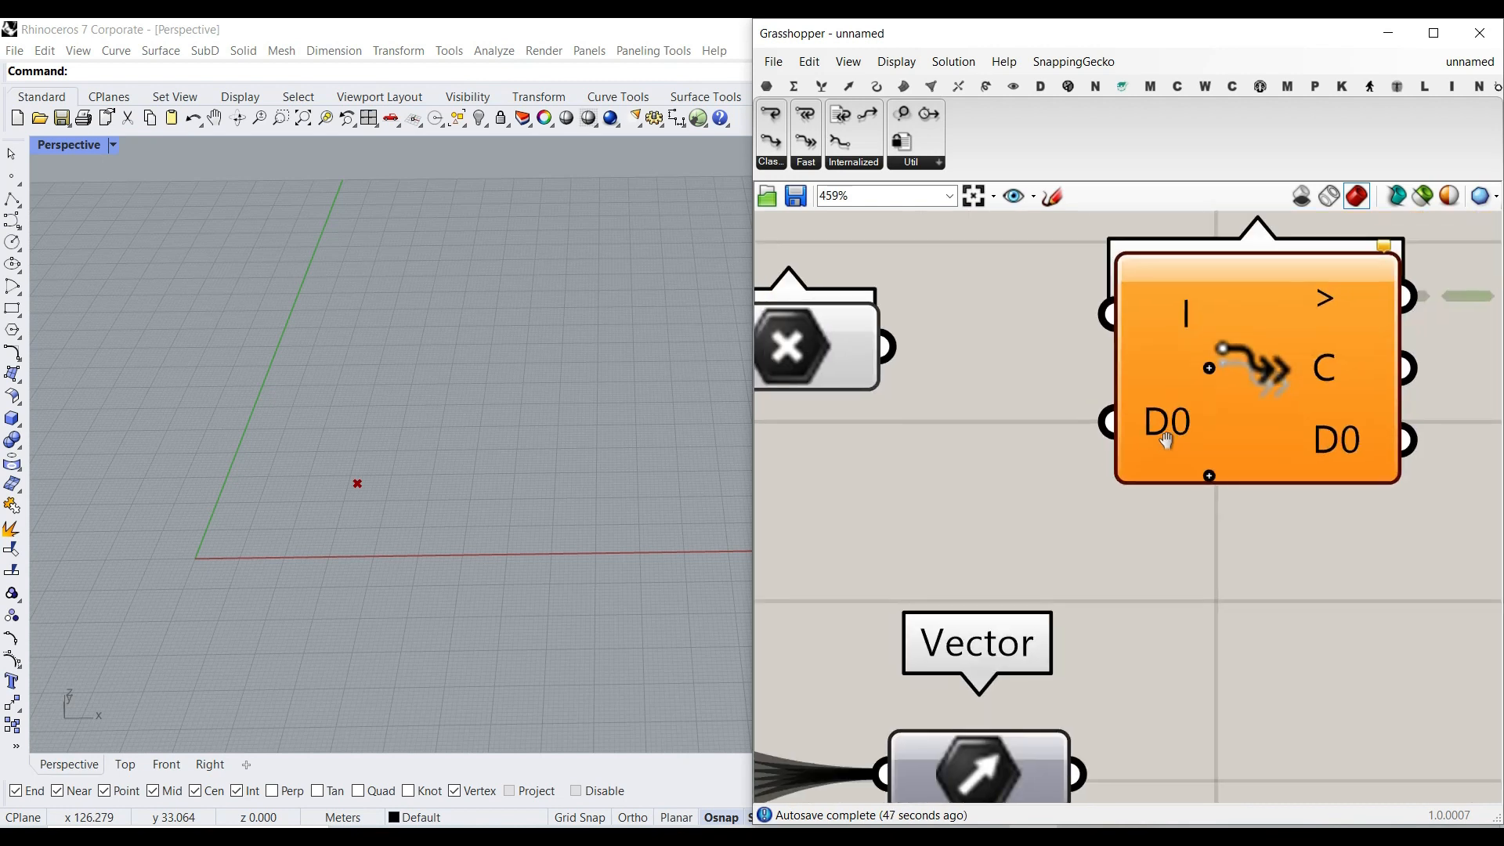
Step: Add Fast Loop End, give both loop components a D1 slot, and wire Point to D0 and Vector to D1
{"action": "scroll", "scroll_direction": "down", "scroll_amount": 3}
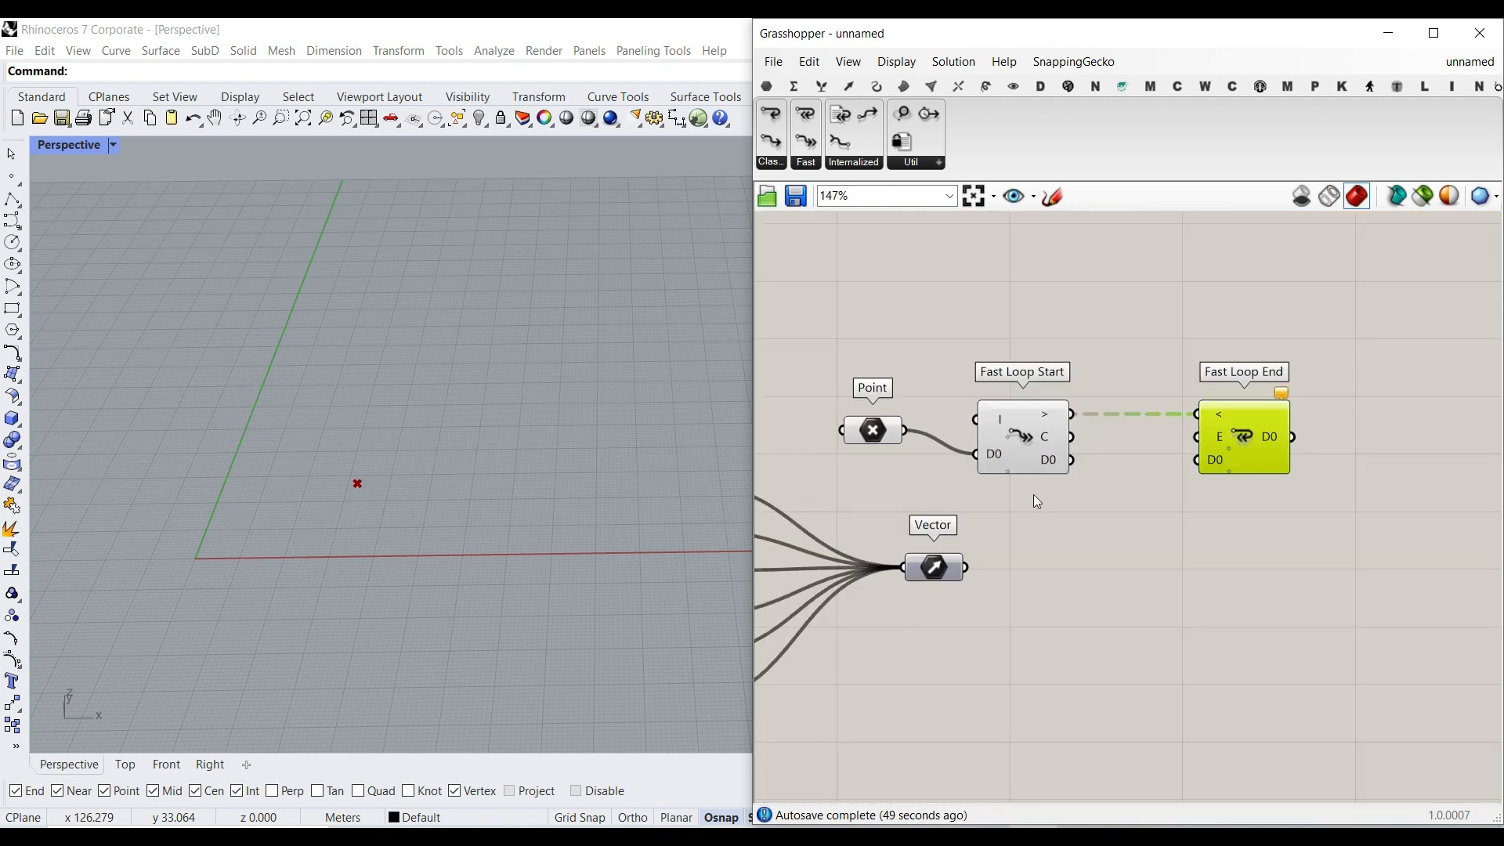
{"action": "scroll", "scroll_direction": "up", "scroll_amount": 3}
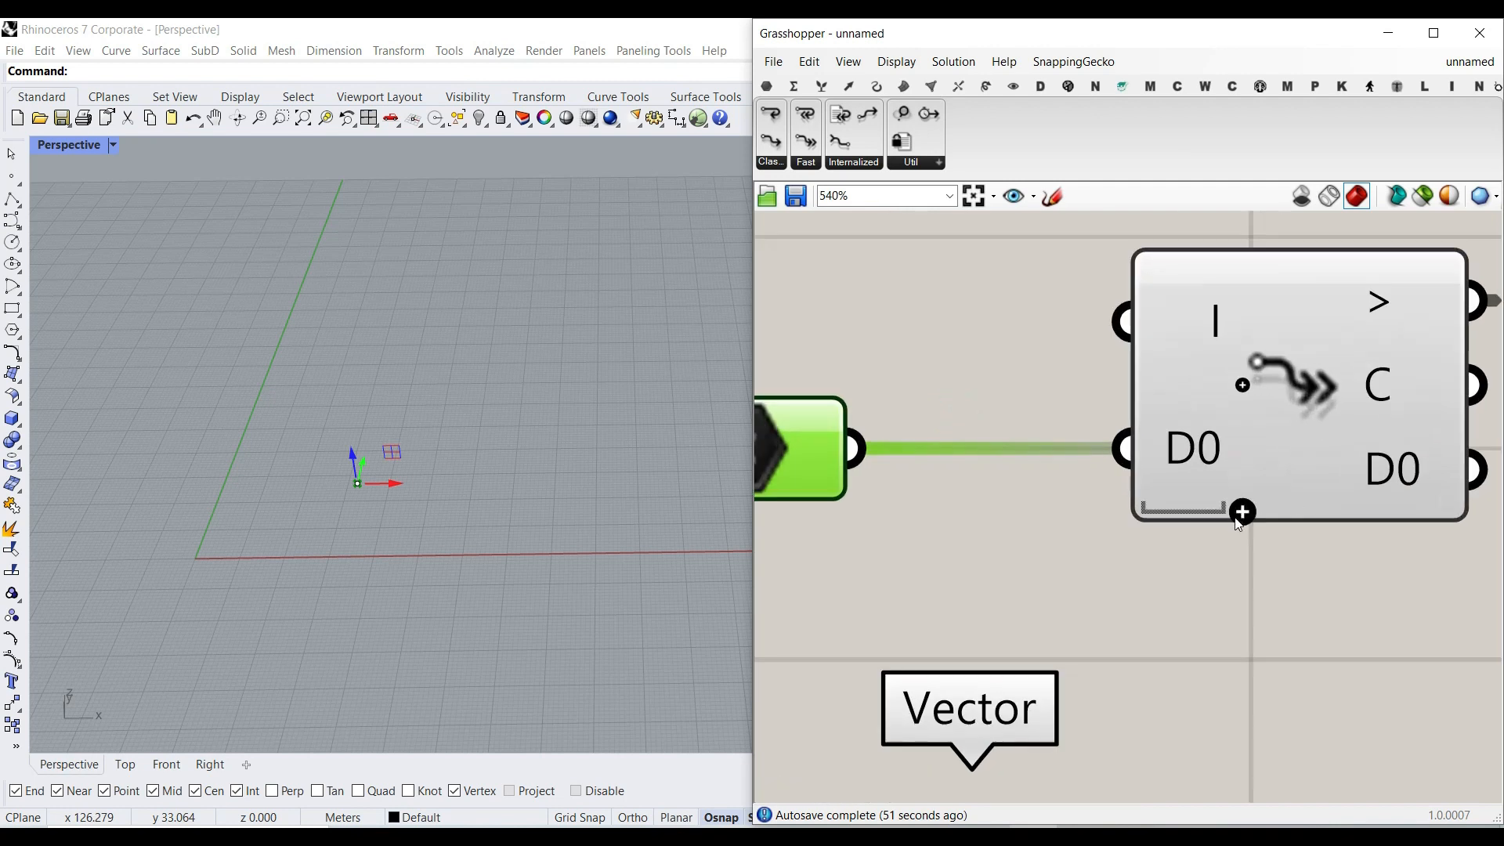
{"action": "scroll", "scroll_direction": "down", "scroll_amount": 3}
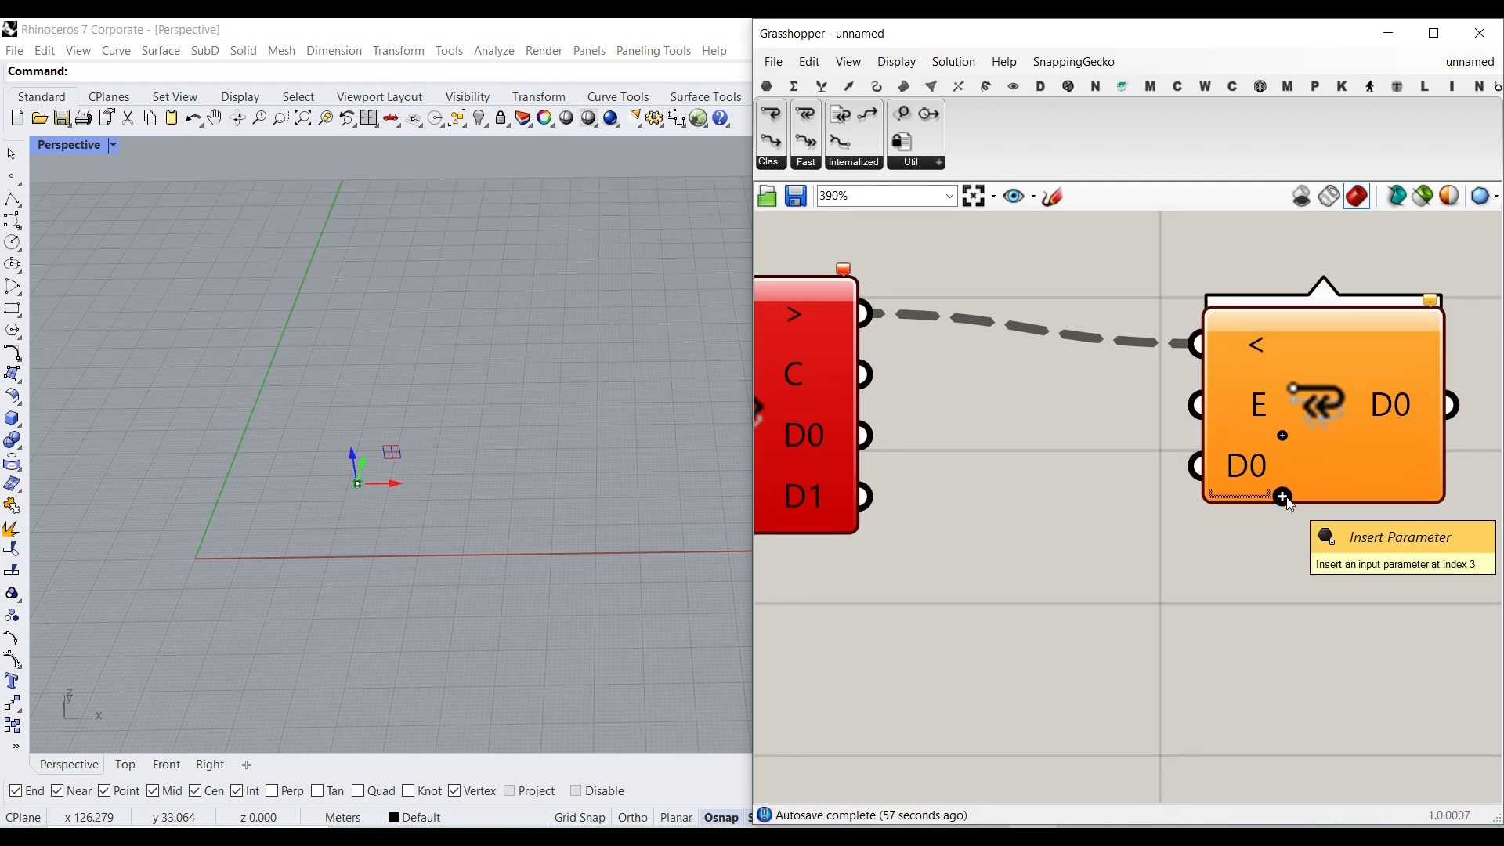
{"action": "left_click", "coordinate": [1283, 497]}
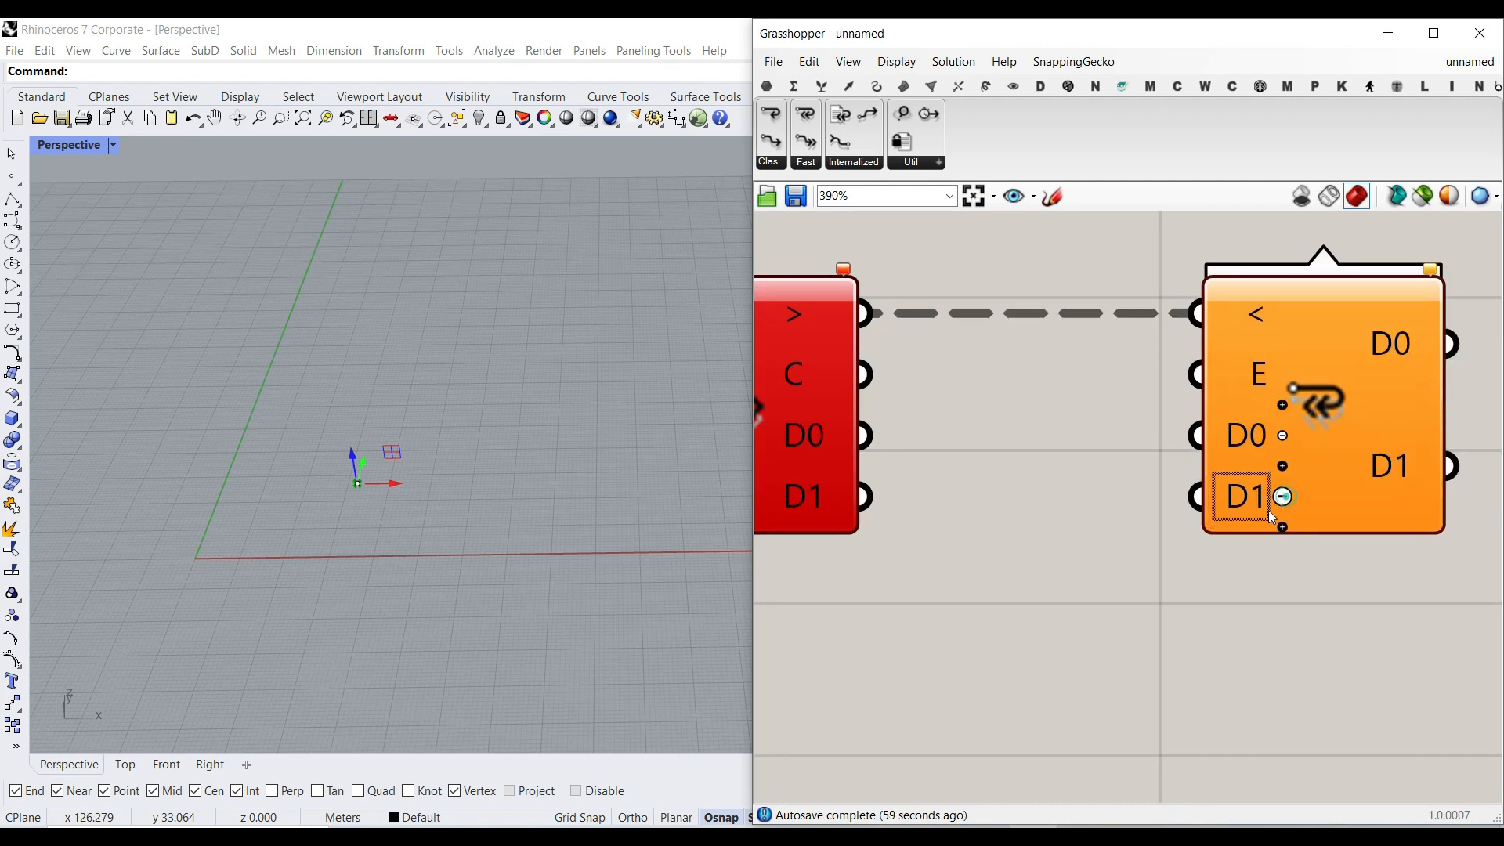
{"action": "scroll", "scroll_direction": "down", "scroll_amount": 3}
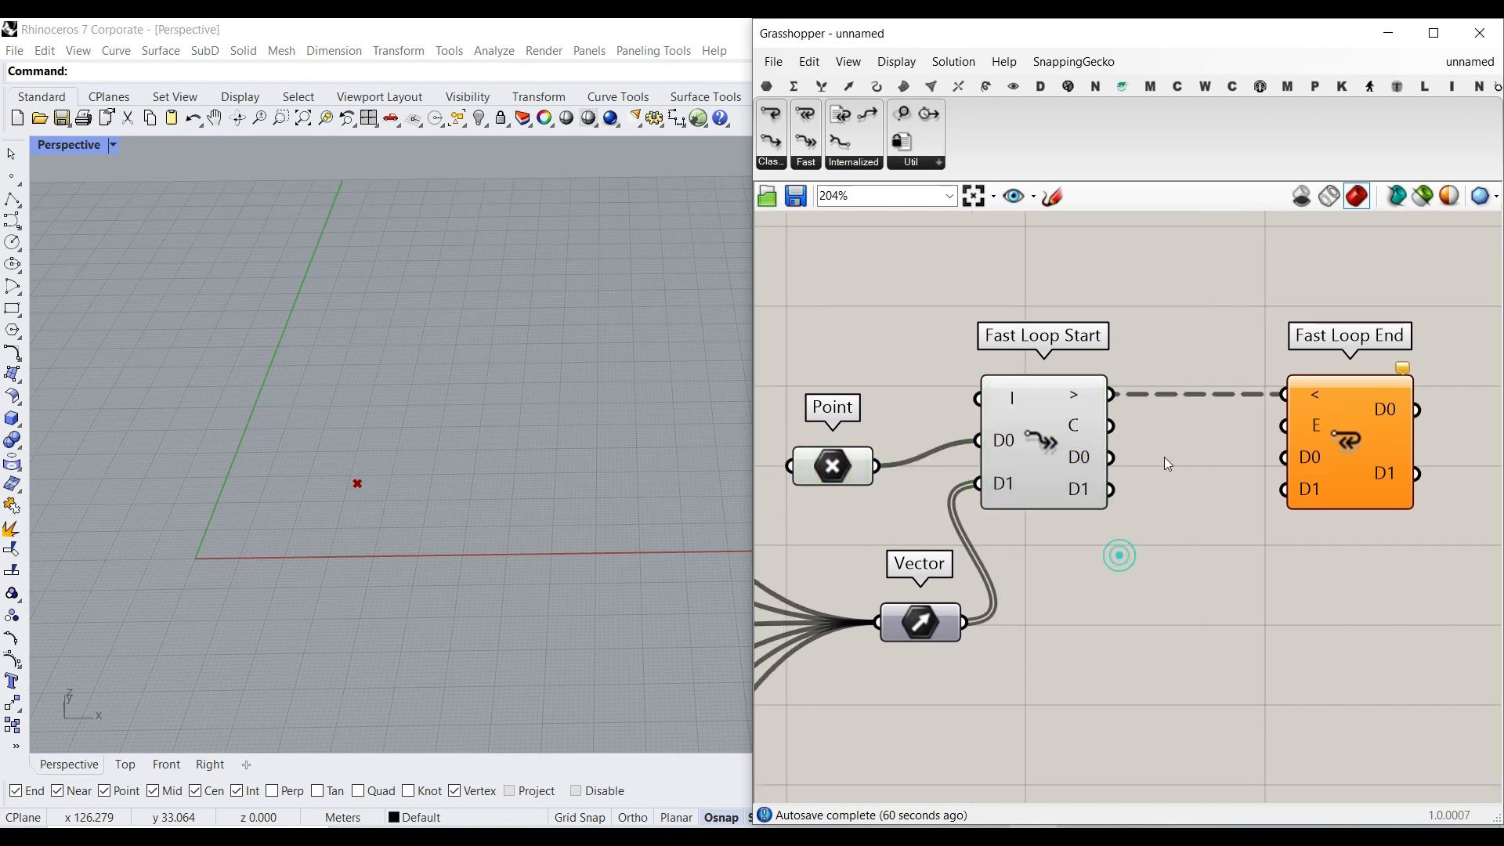
{"action": "scroll", "scroll_direction": "down", "scroll_amount": 3}
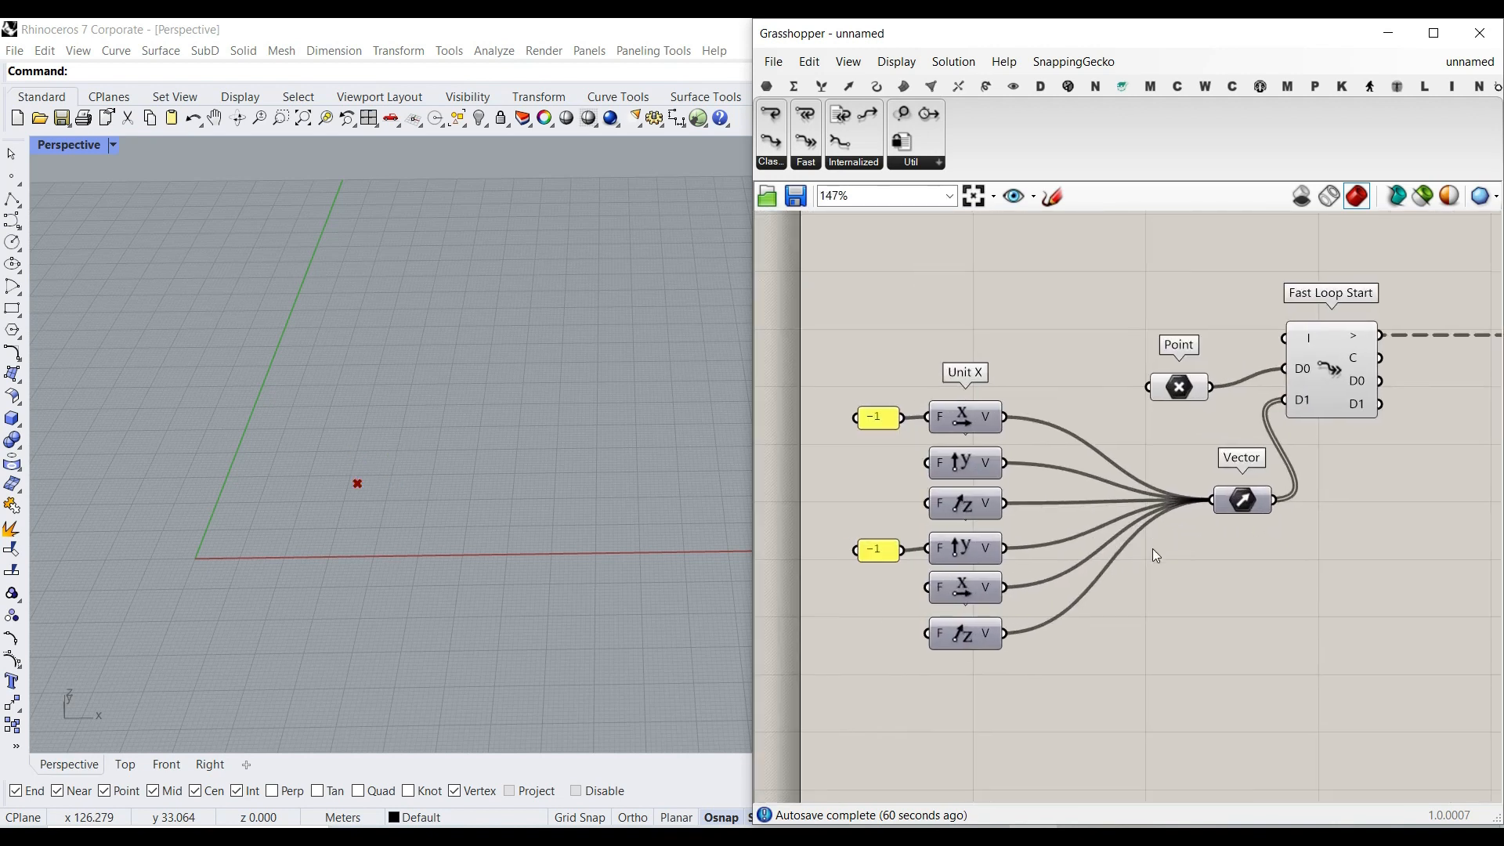
{"action": "mouse_move", "coordinate": [731, 32]}
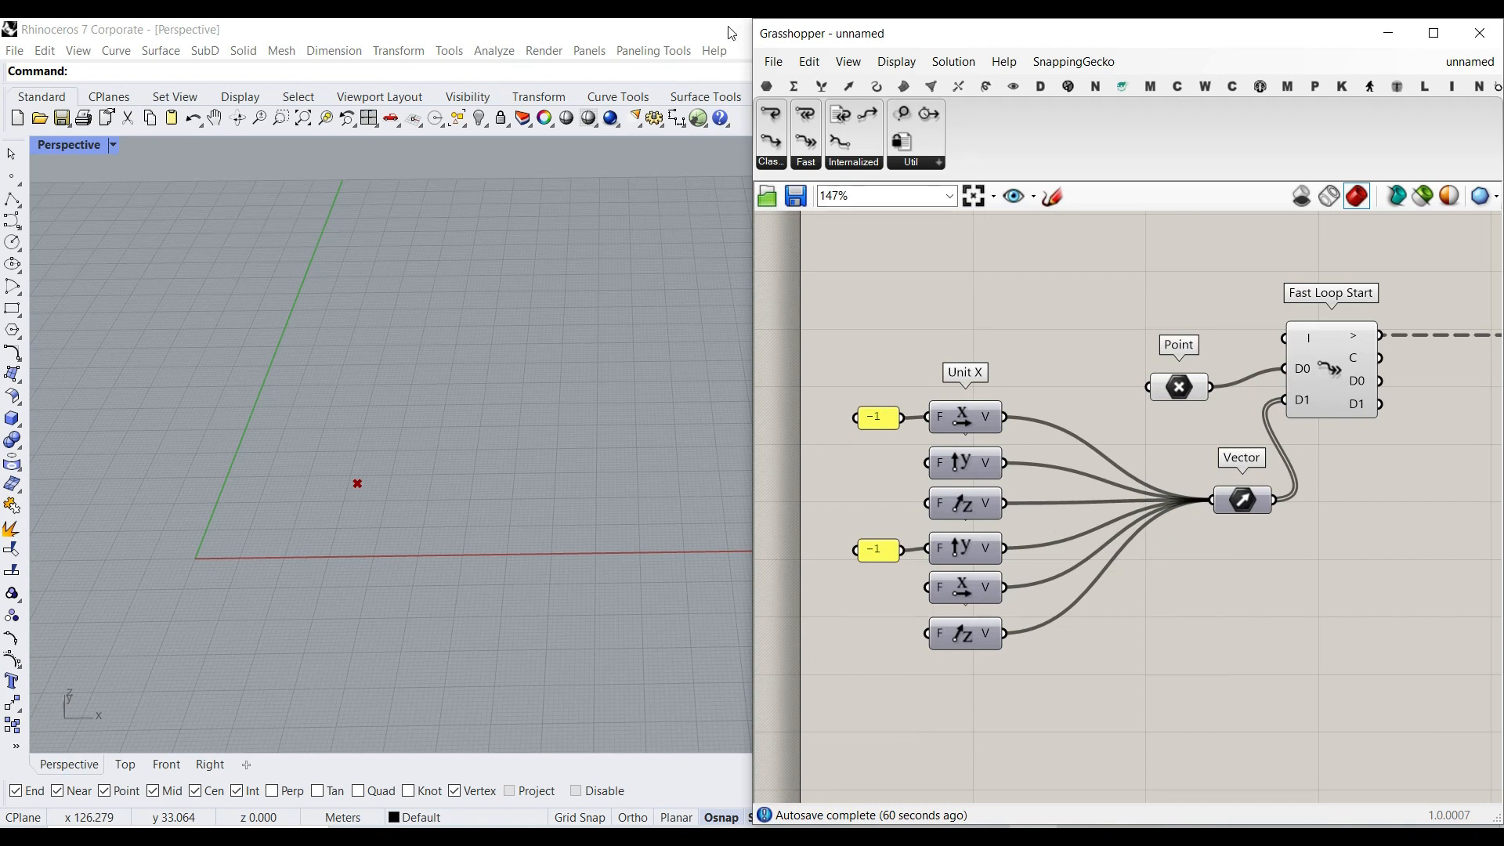
Step: Multiply the Vector by a 12.5 slider and feed the result into Fast Loop Start D1
{"action": "left_click", "coordinate": [793, 86]}
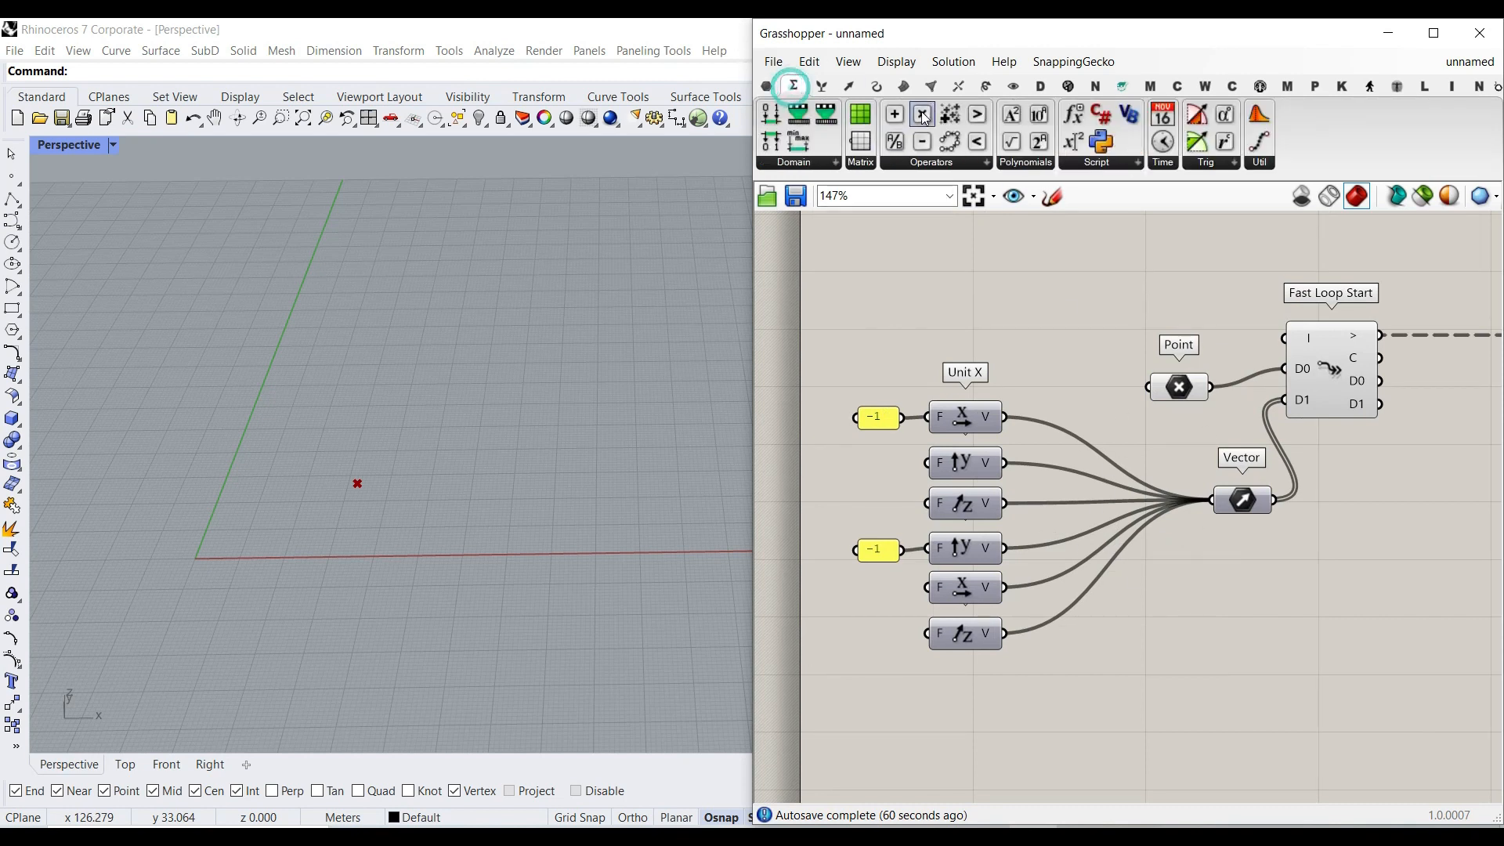
{"action": "scroll", "scroll_direction": "up", "scroll_amount": 3}
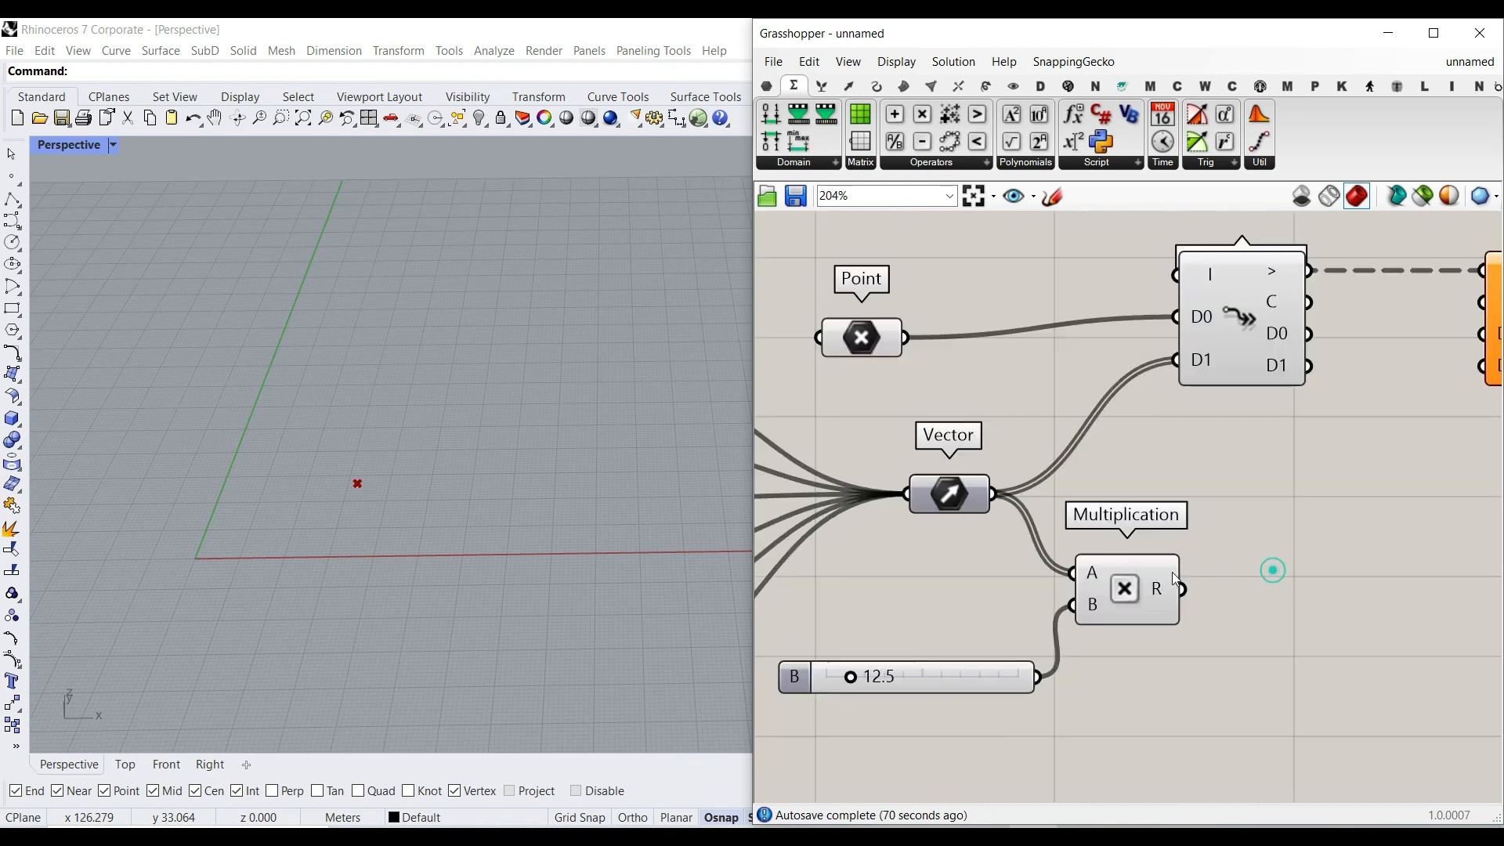
{"action": "scroll", "scroll_direction": "down", "scroll_amount": 3}
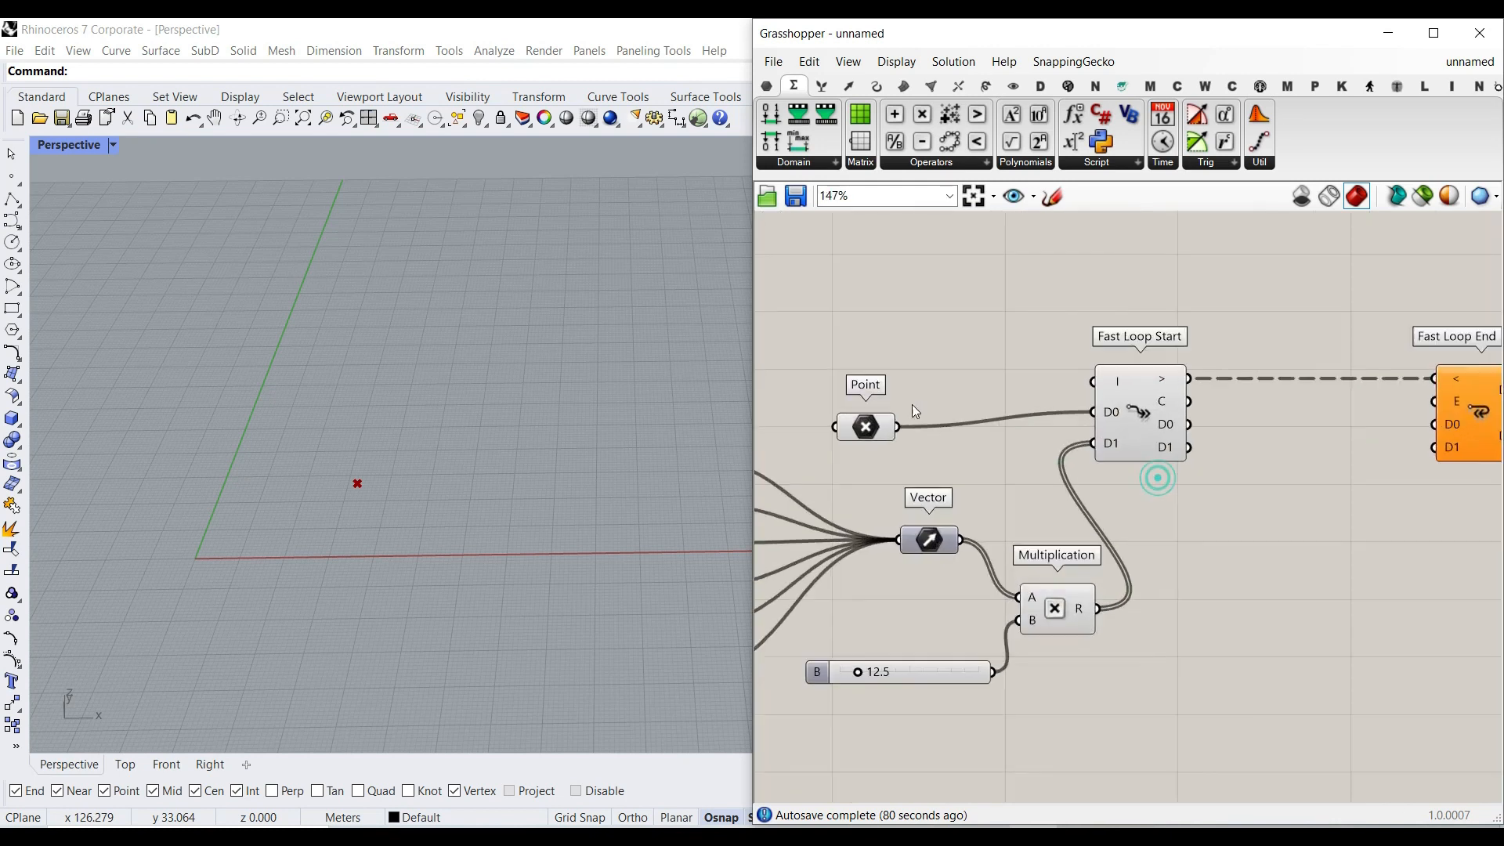
Step: Add a Number Slider named Iterations and connect it to Fast Loop Start's I input
{"action": "double_click", "coordinate": [907, 278]}
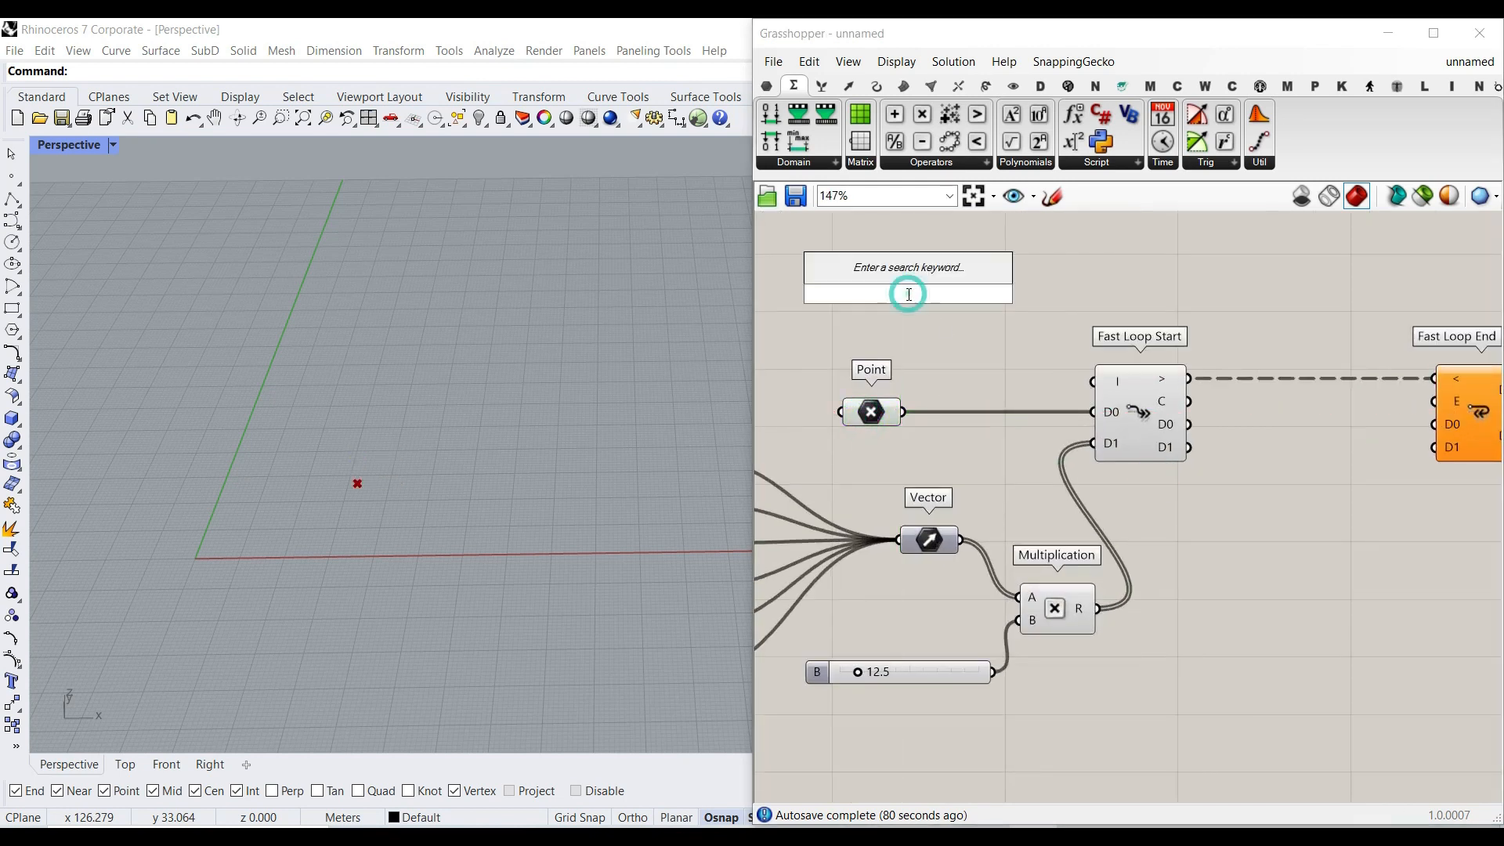
{"action": "type", "text": "Number Slider"}
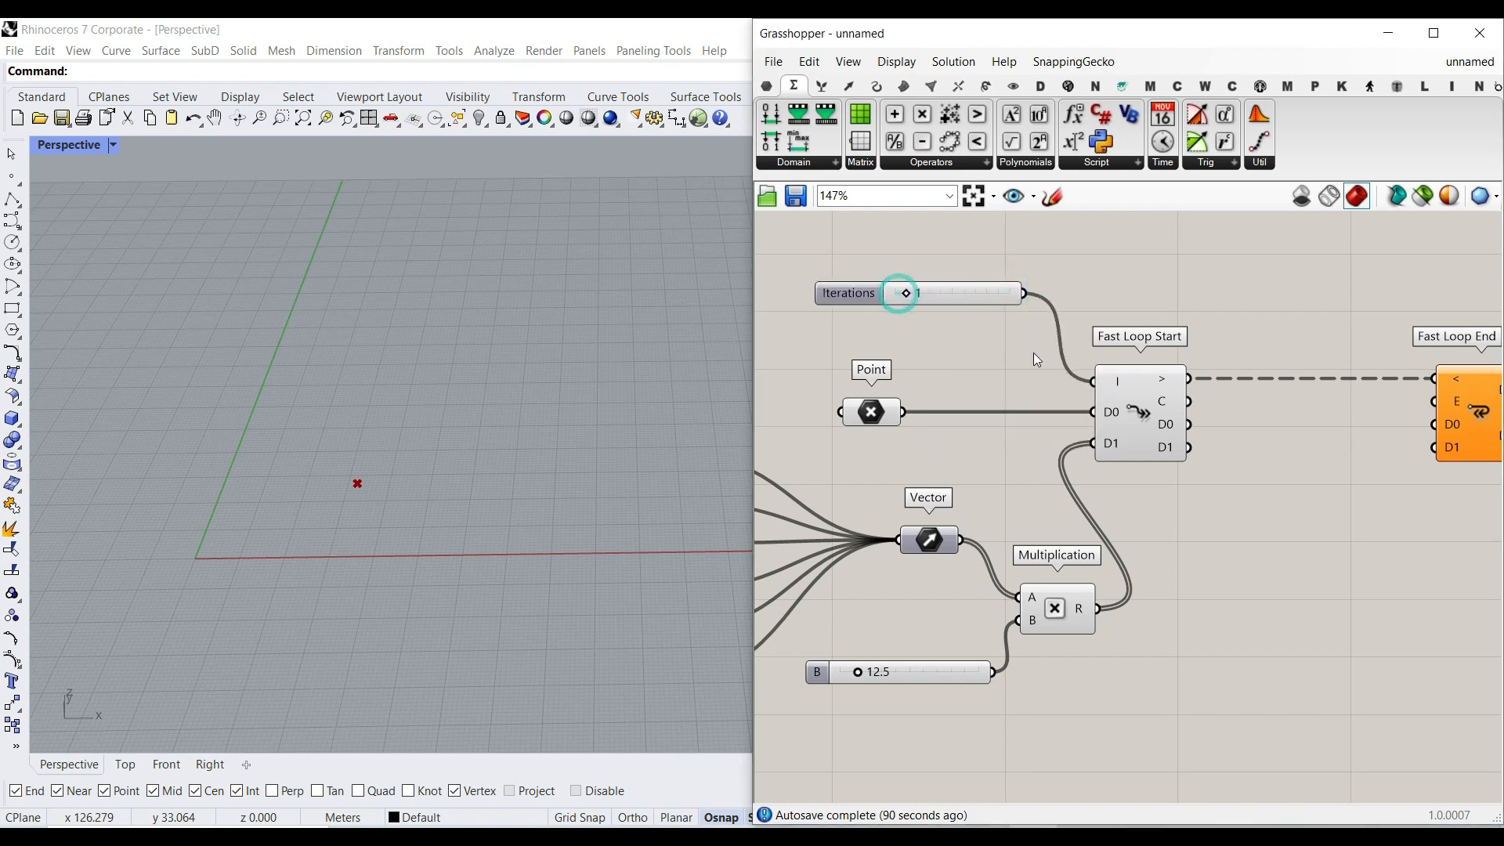
{"action": "left_click", "coordinate": [766, 86]}
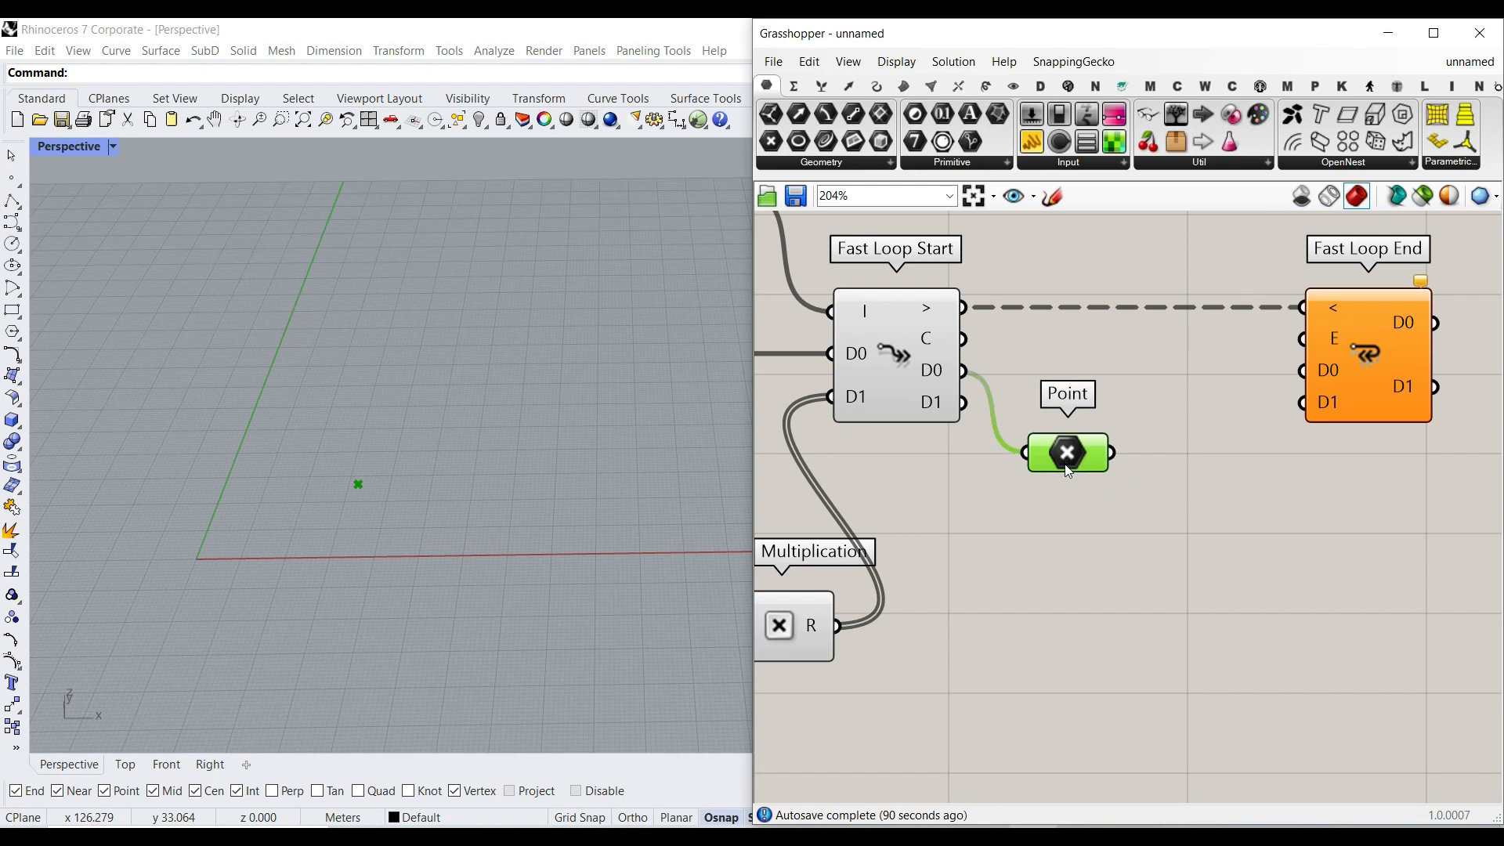
Step: Place a Move fed by the Point and a List Item vector, returning its result and counter to Fast Loop End
{"action": "type", "text": "move"}
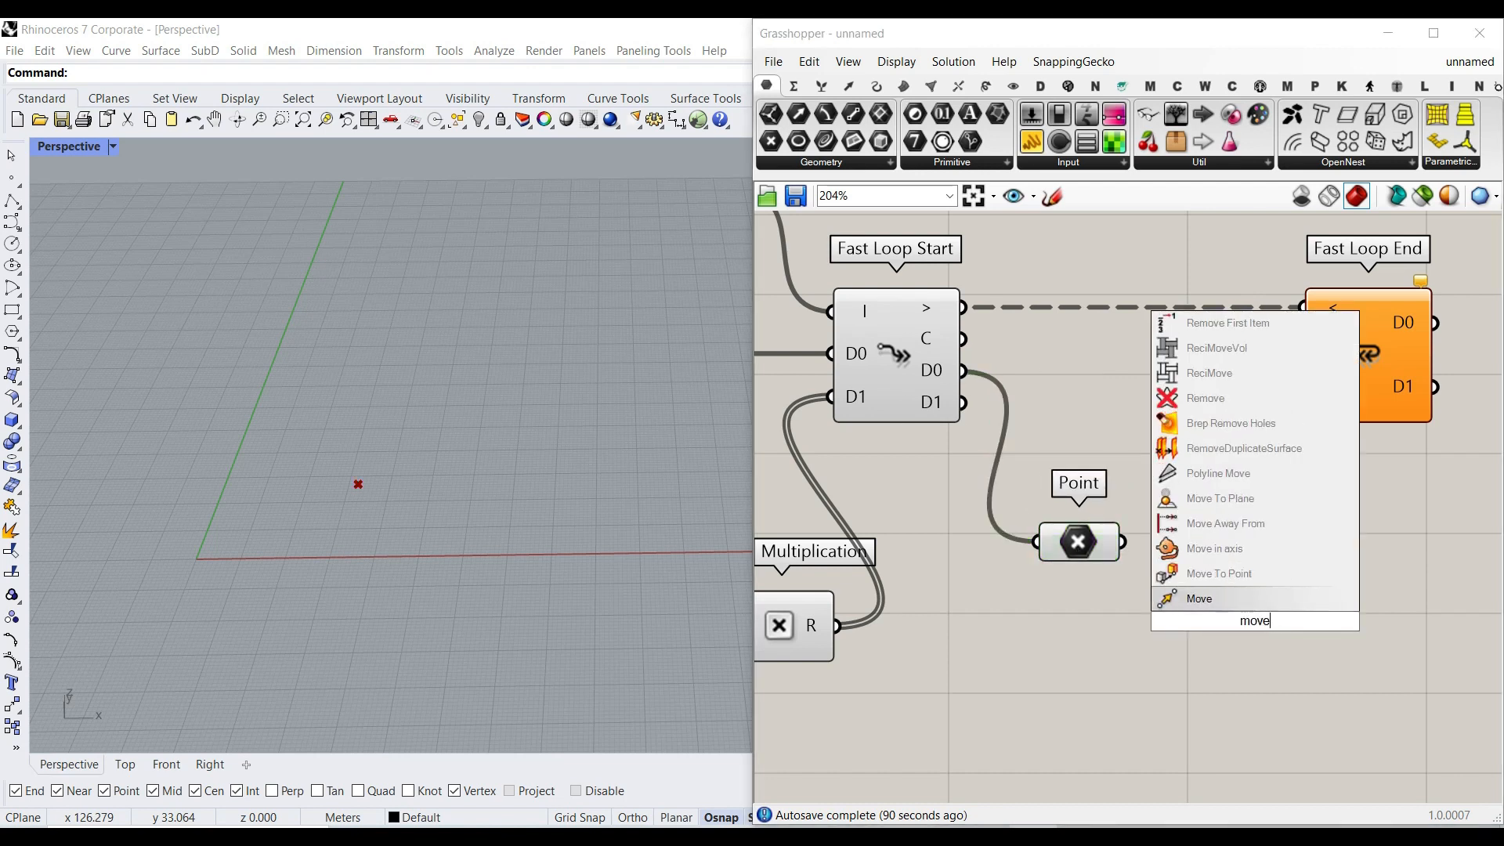
{"action": "left_click", "coordinate": [1198, 597]}
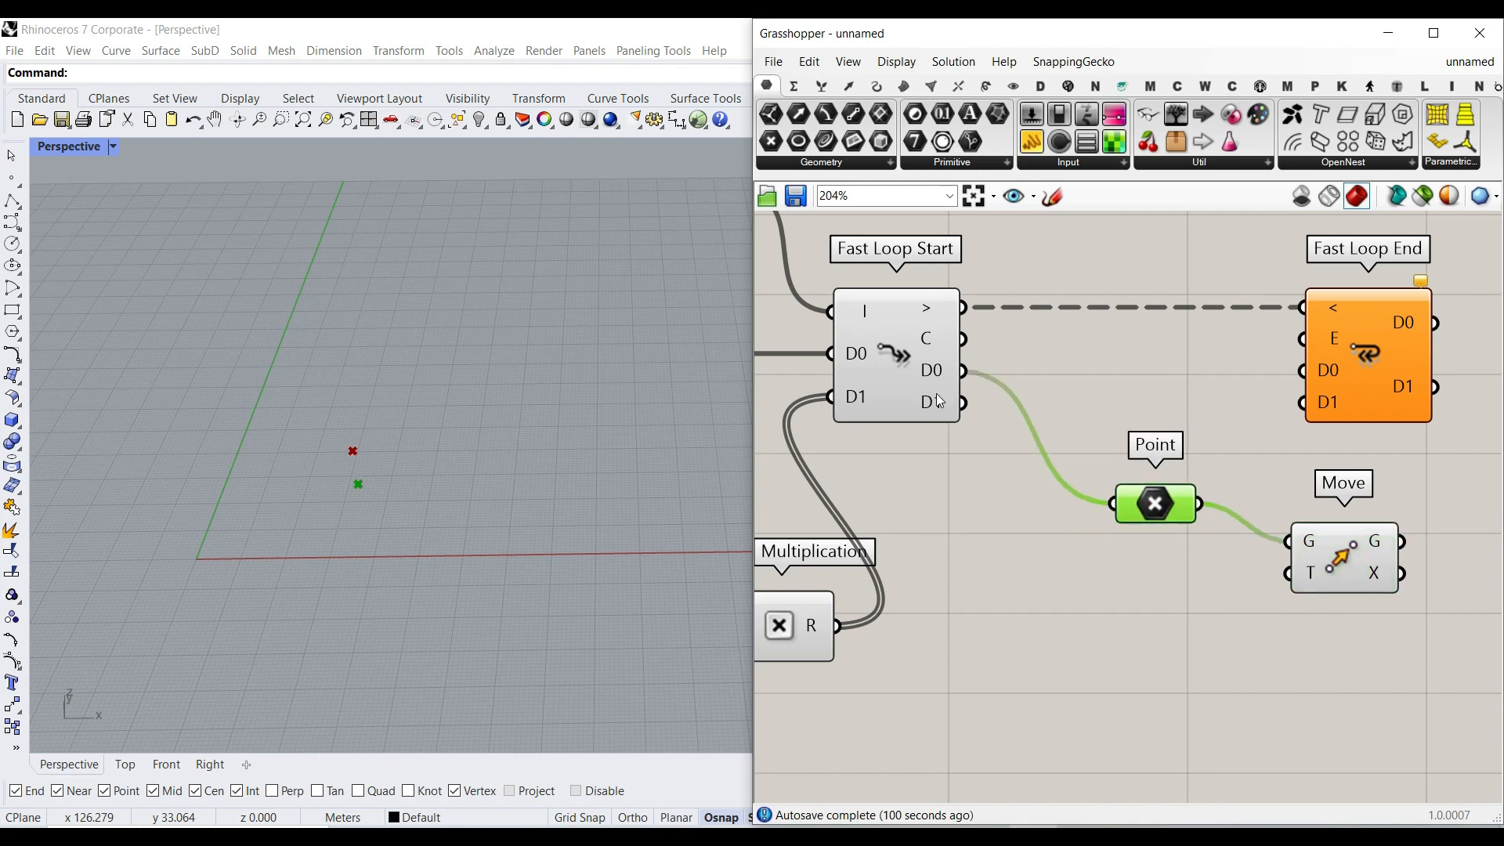
{"action": "mouse_move", "coordinate": [958, 403]}
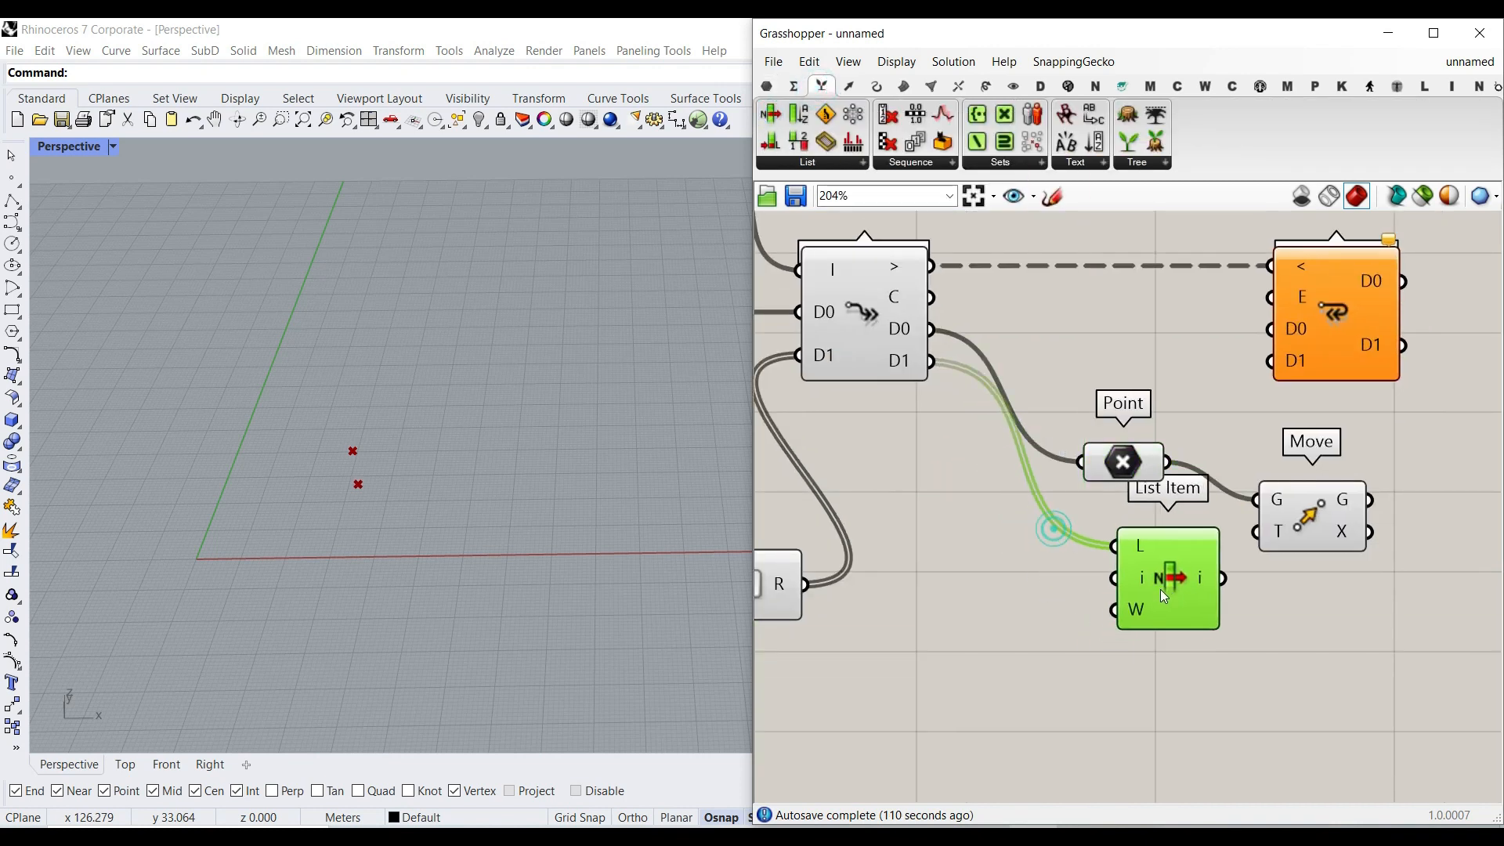
{"action": "mouse_move", "coordinate": [895, 298]}
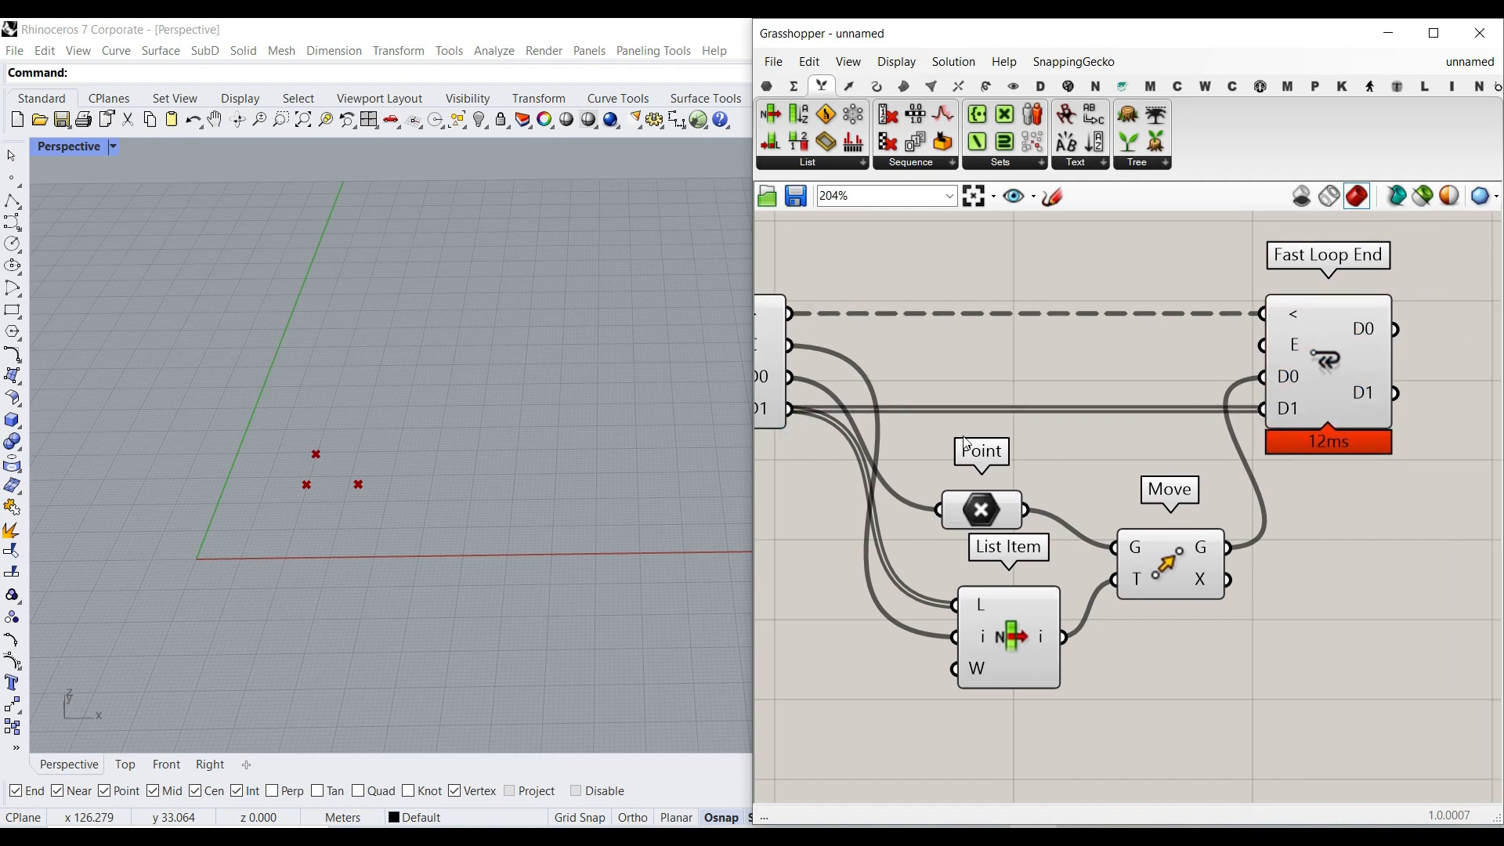
{"action": "scroll", "scroll_direction": "down", "scroll_amount": 3}
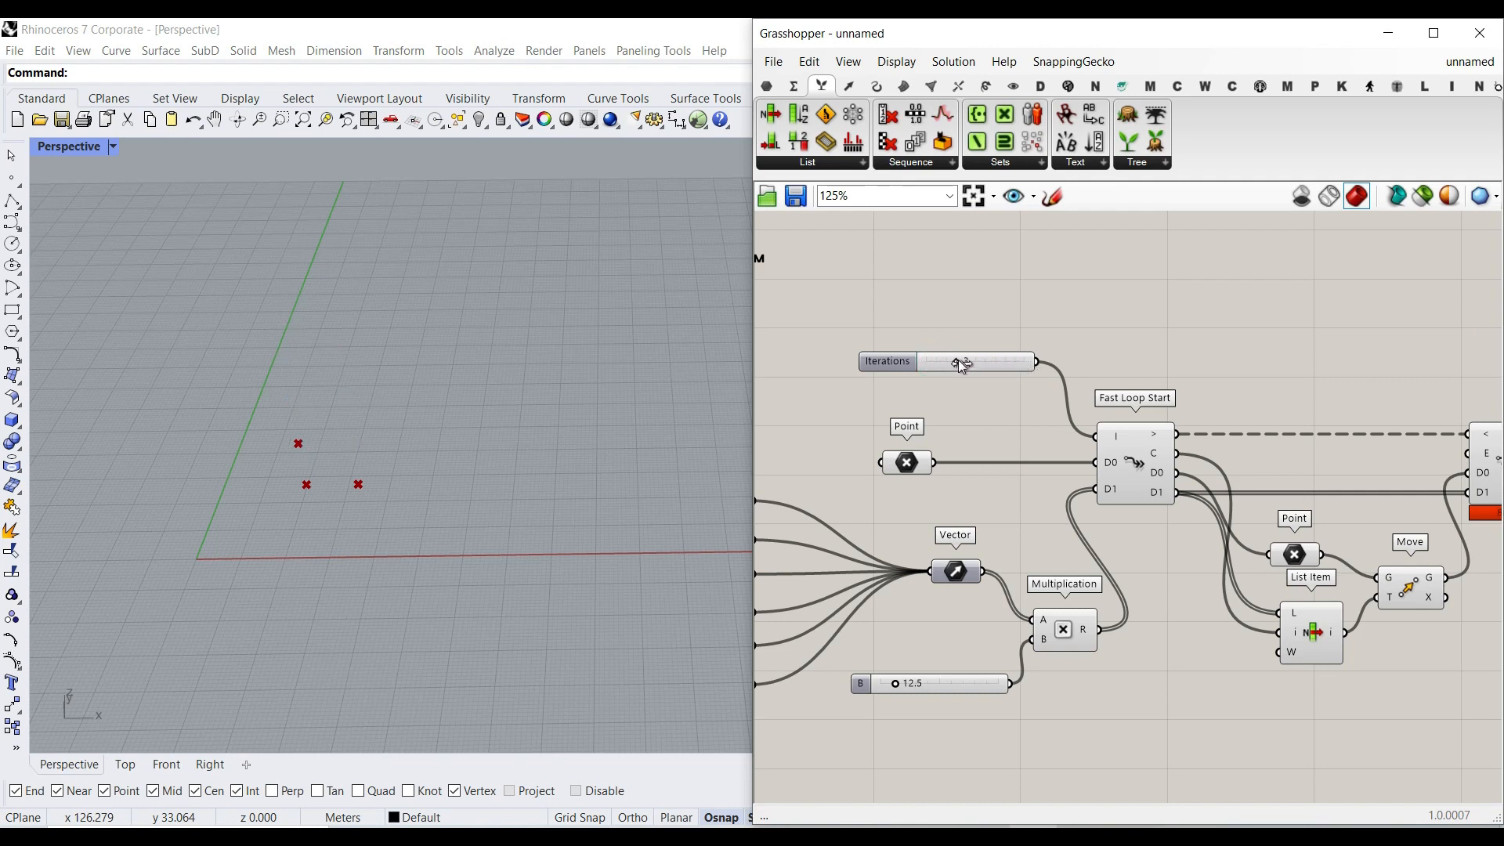
{"action": "scroll", "scroll_direction": "up", "scroll_amount": 3}
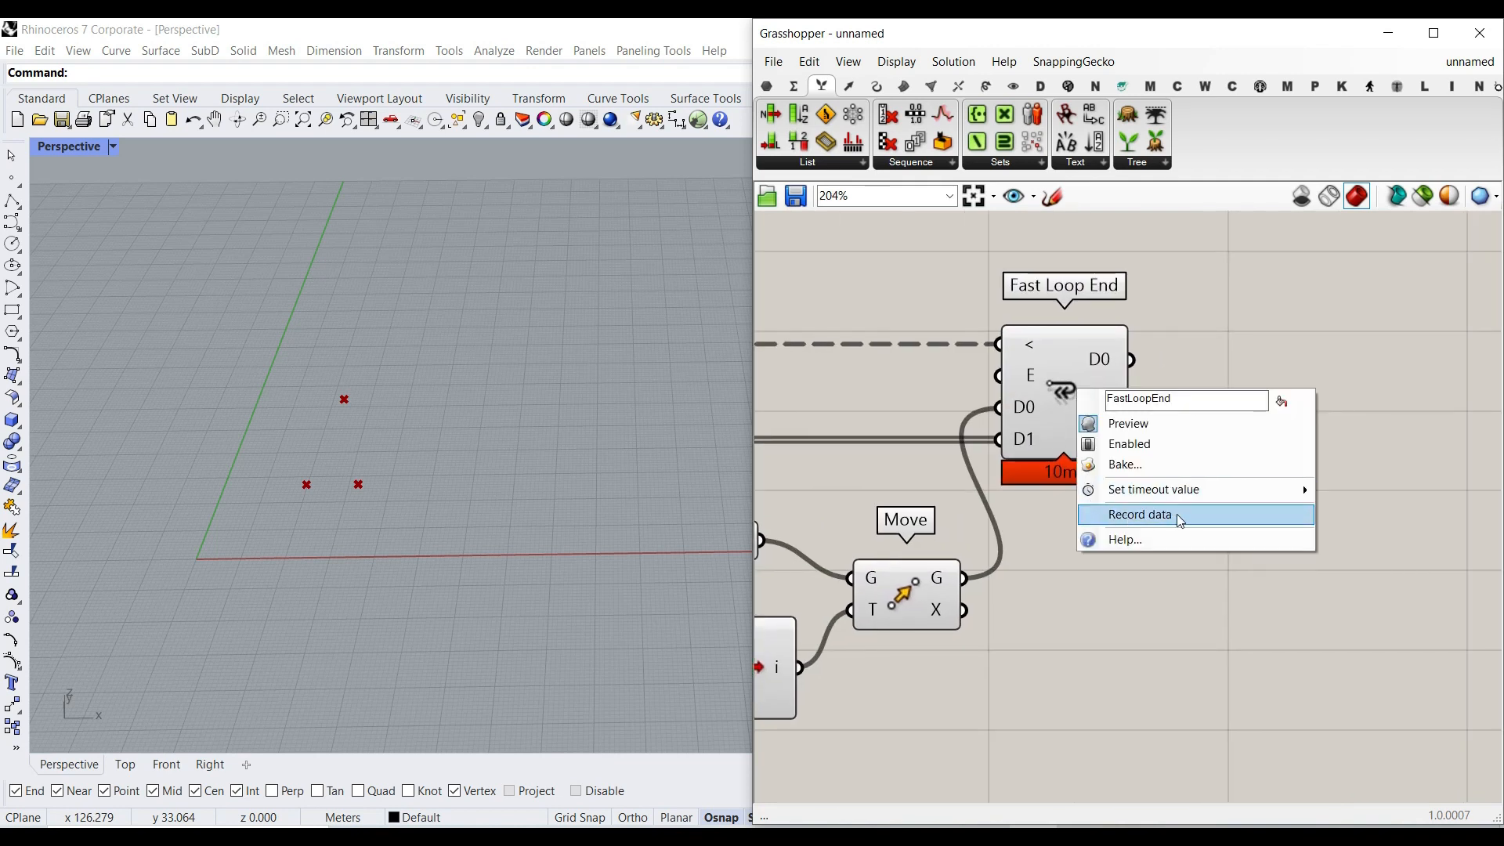
Step: Enable Record data on Fast Loop End and feed the recorded D0 points into a PolyLine's V input
{"action": "left_click", "coordinate": [1139, 514]}
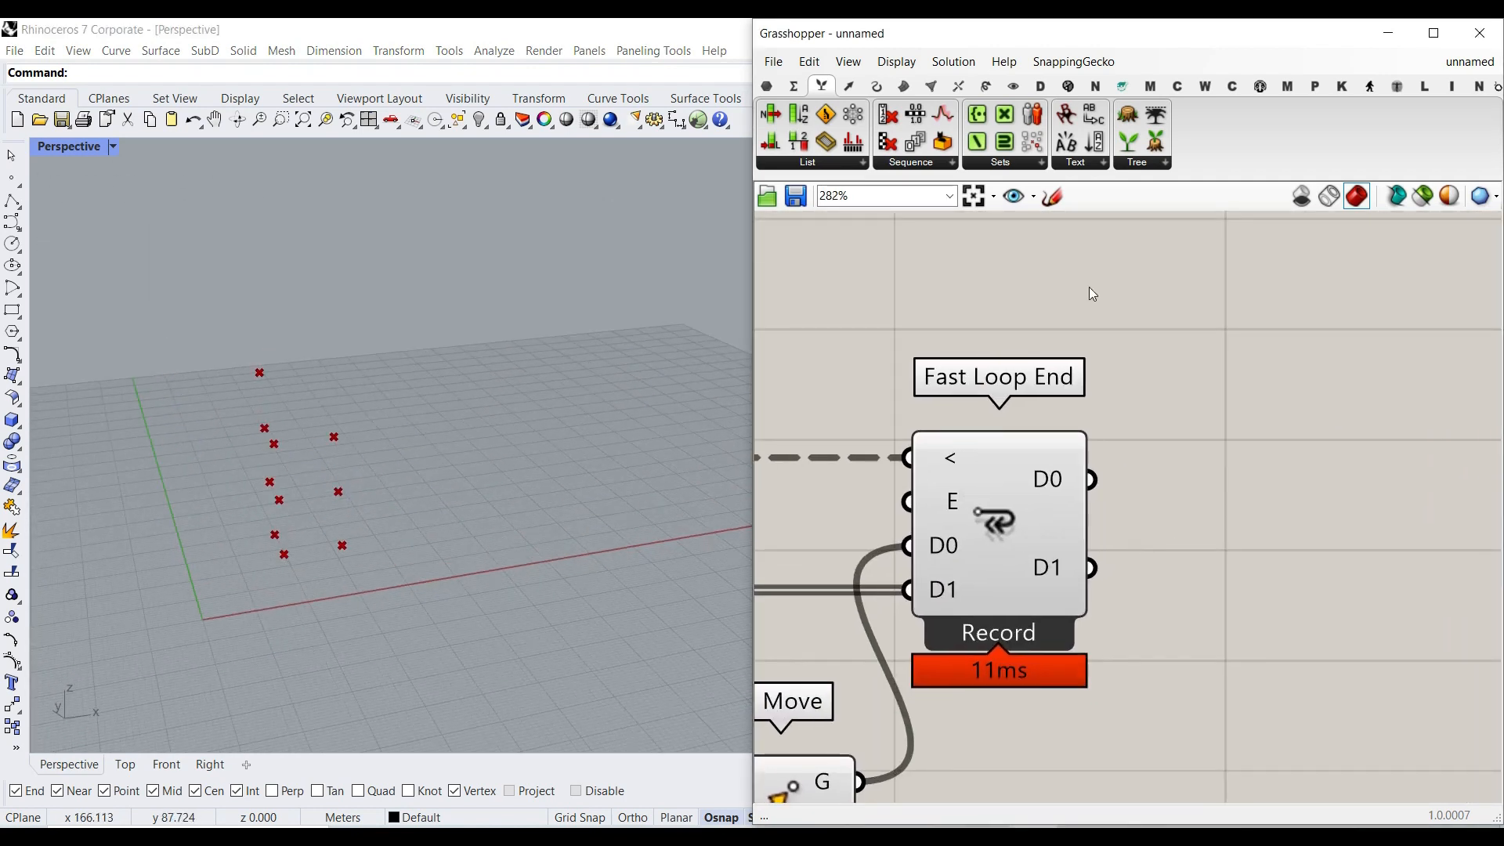
{"action": "left_click", "coordinate": [874, 86]}
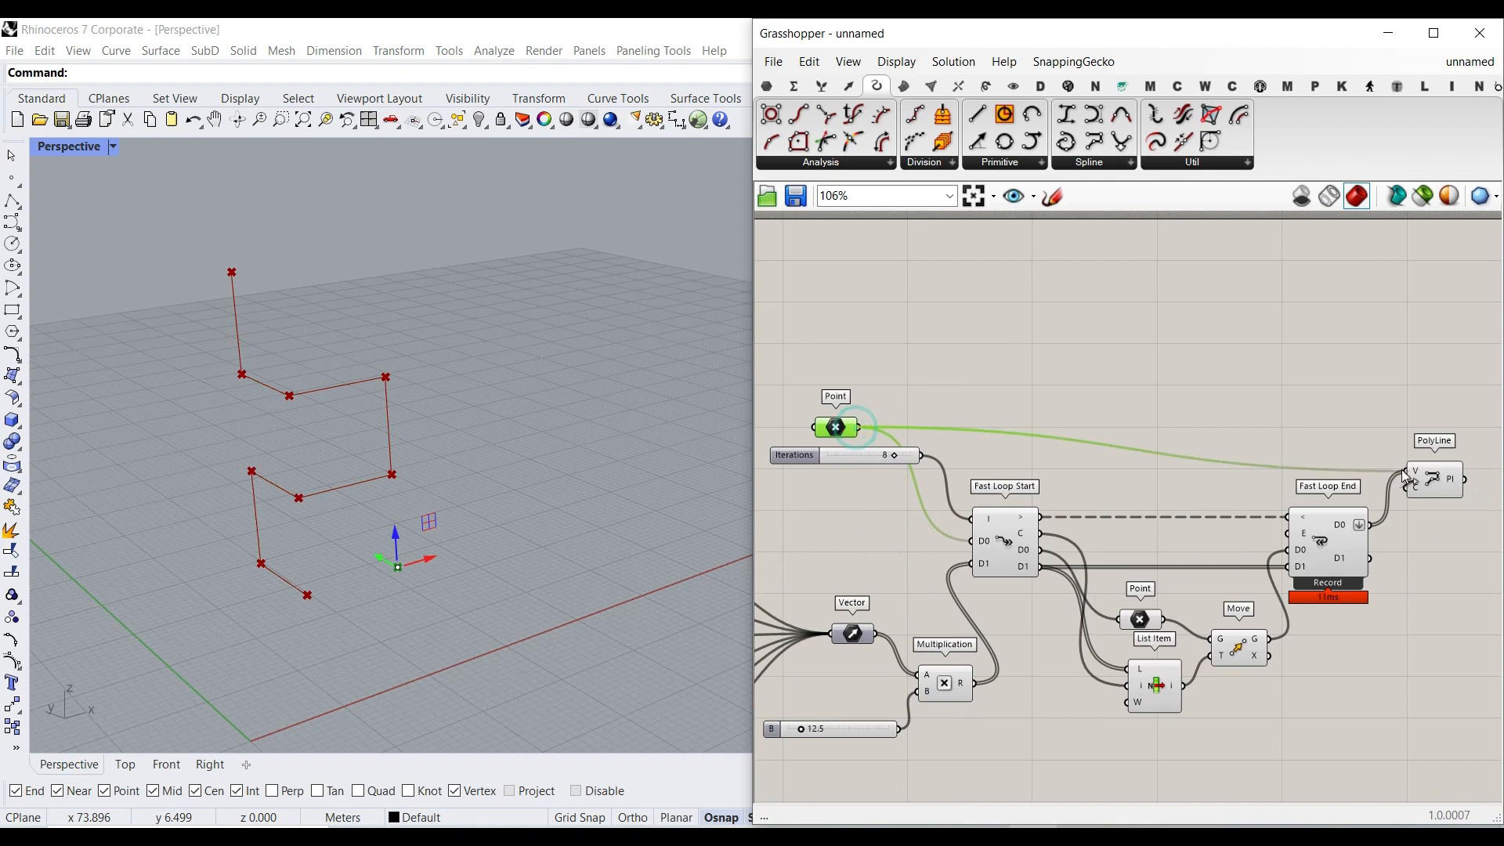
{"action": "scroll", "scroll_direction": "up", "scroll_amount": 3}
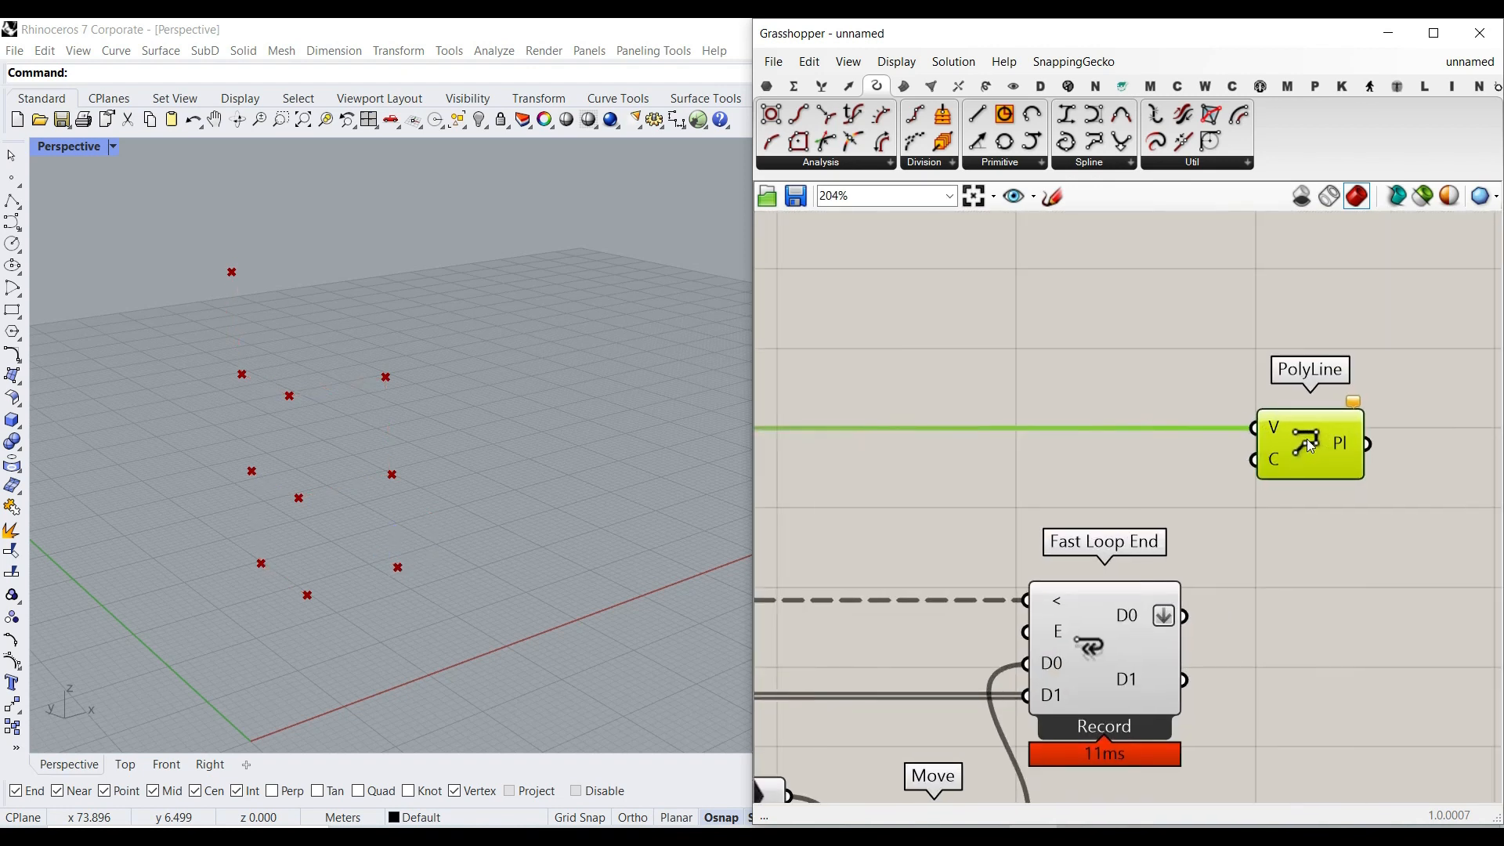
{"action": "mouse_move", "coordinate": [1189, 624]}
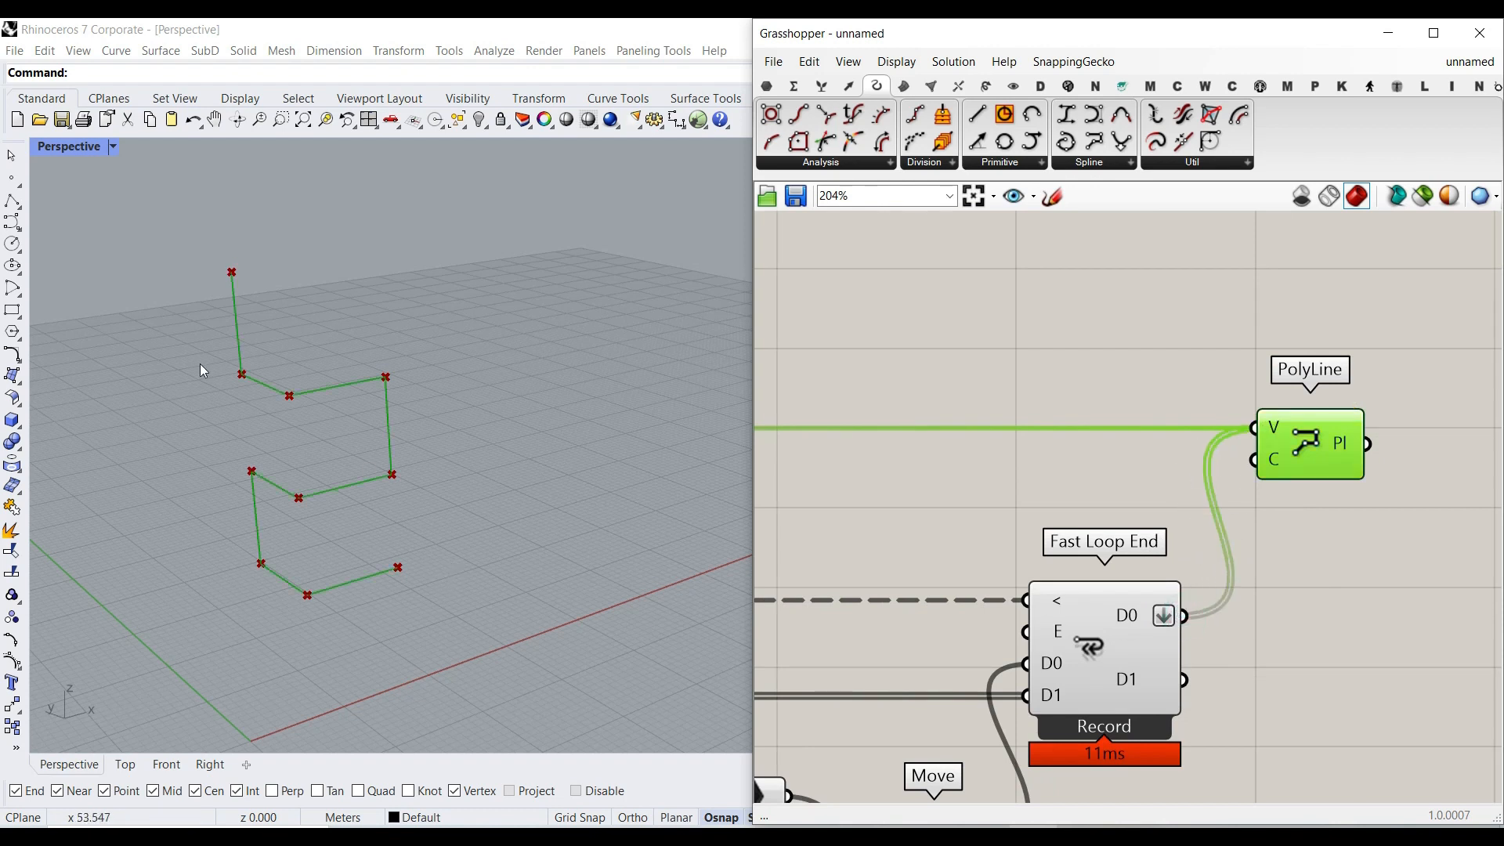
Step: Insert a Point parameter, build a Nurbs Curve from it and sweep a Pipe along the curve
{"action": "left_click", "coordinate": [1311, 520]}
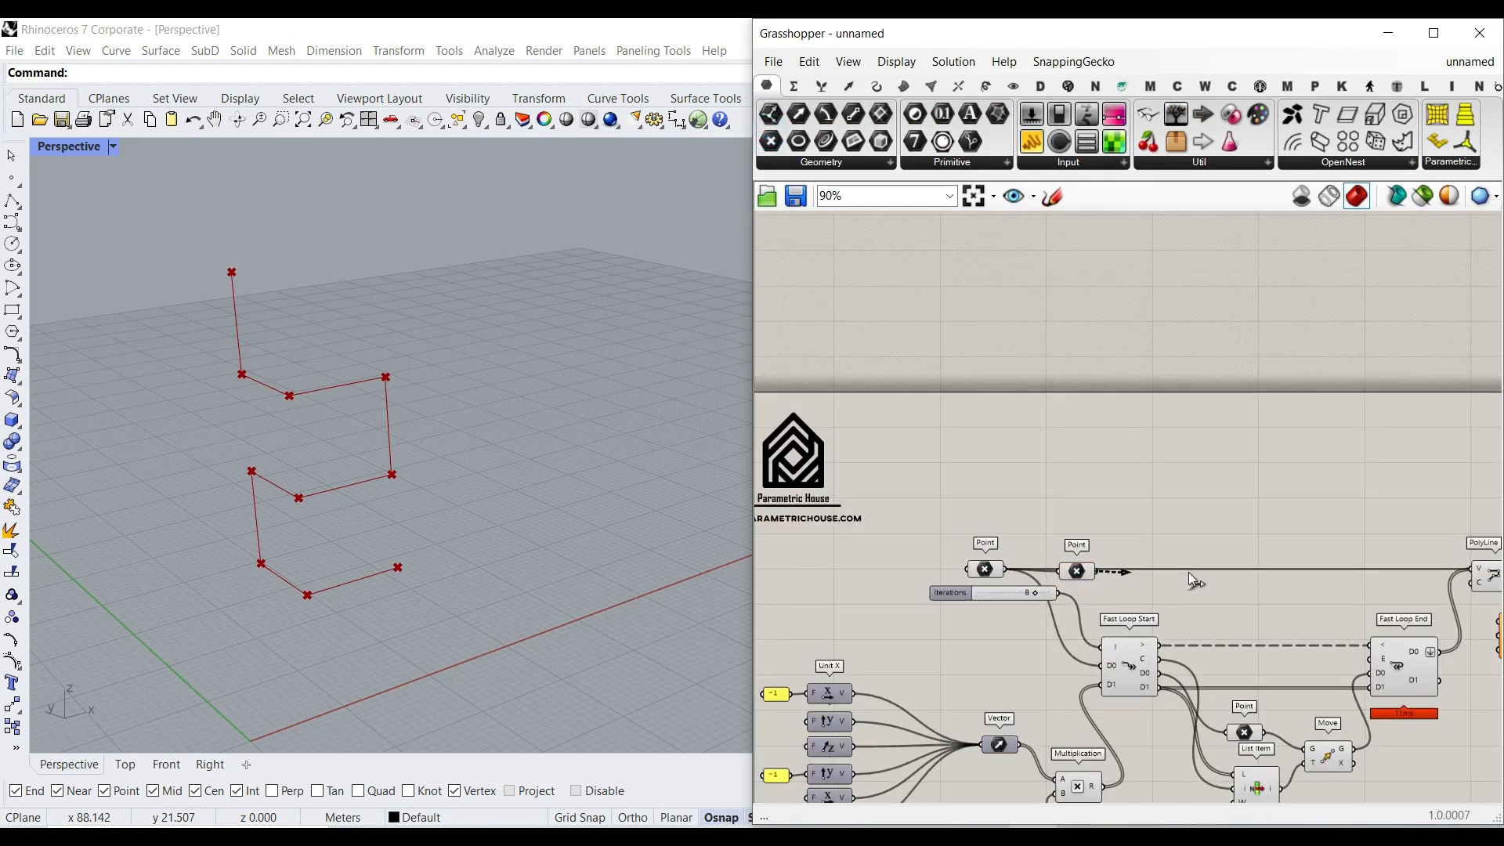
{"action": "scroll", "scroll_direction": "up", "scroll_amount": 3}
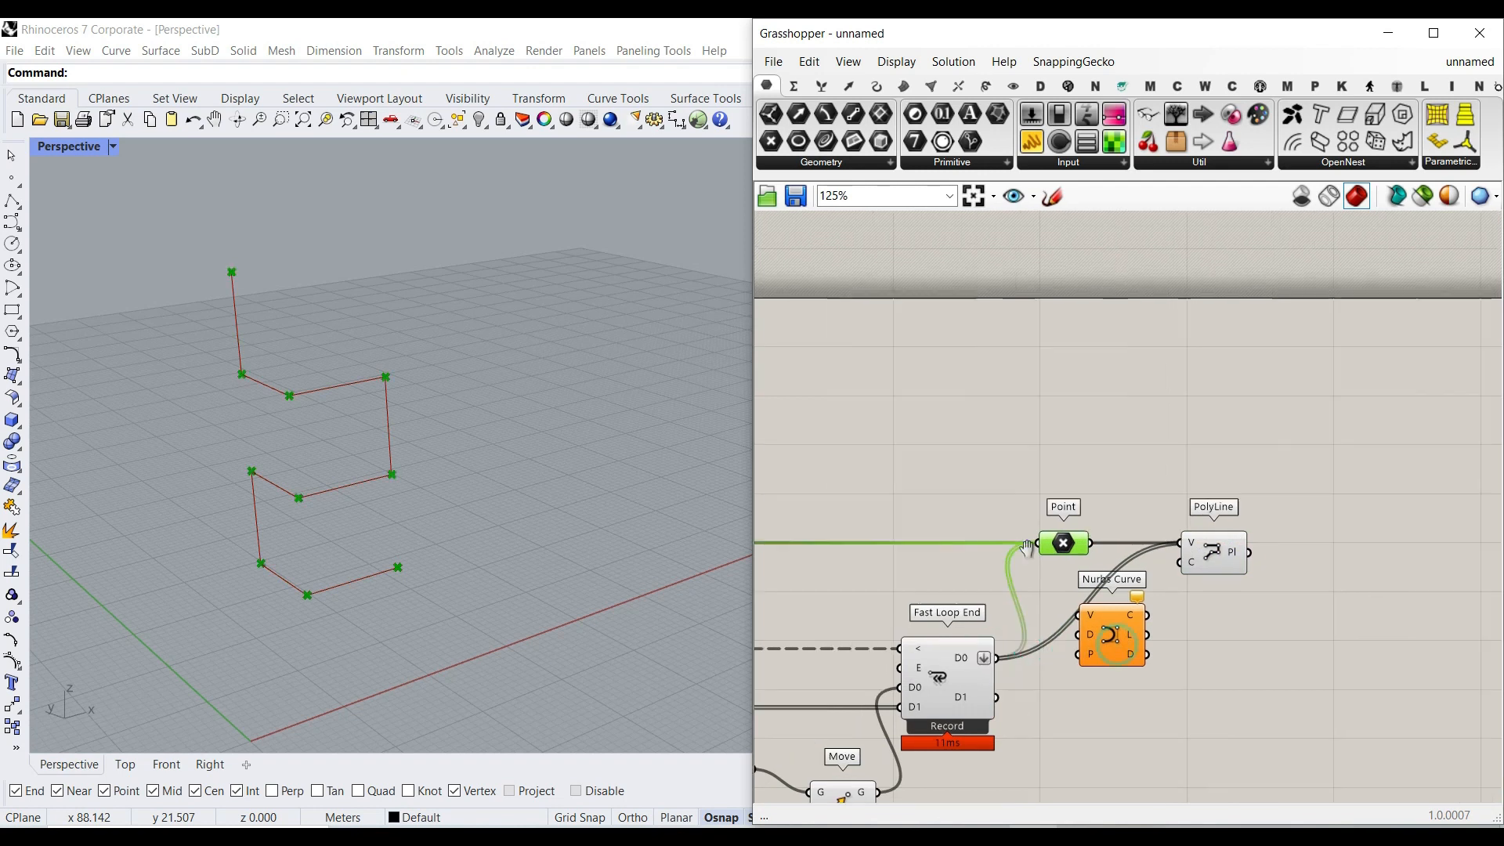
{"action": "scroll", "scroll_direction": "up", "scroll_amount": 3}
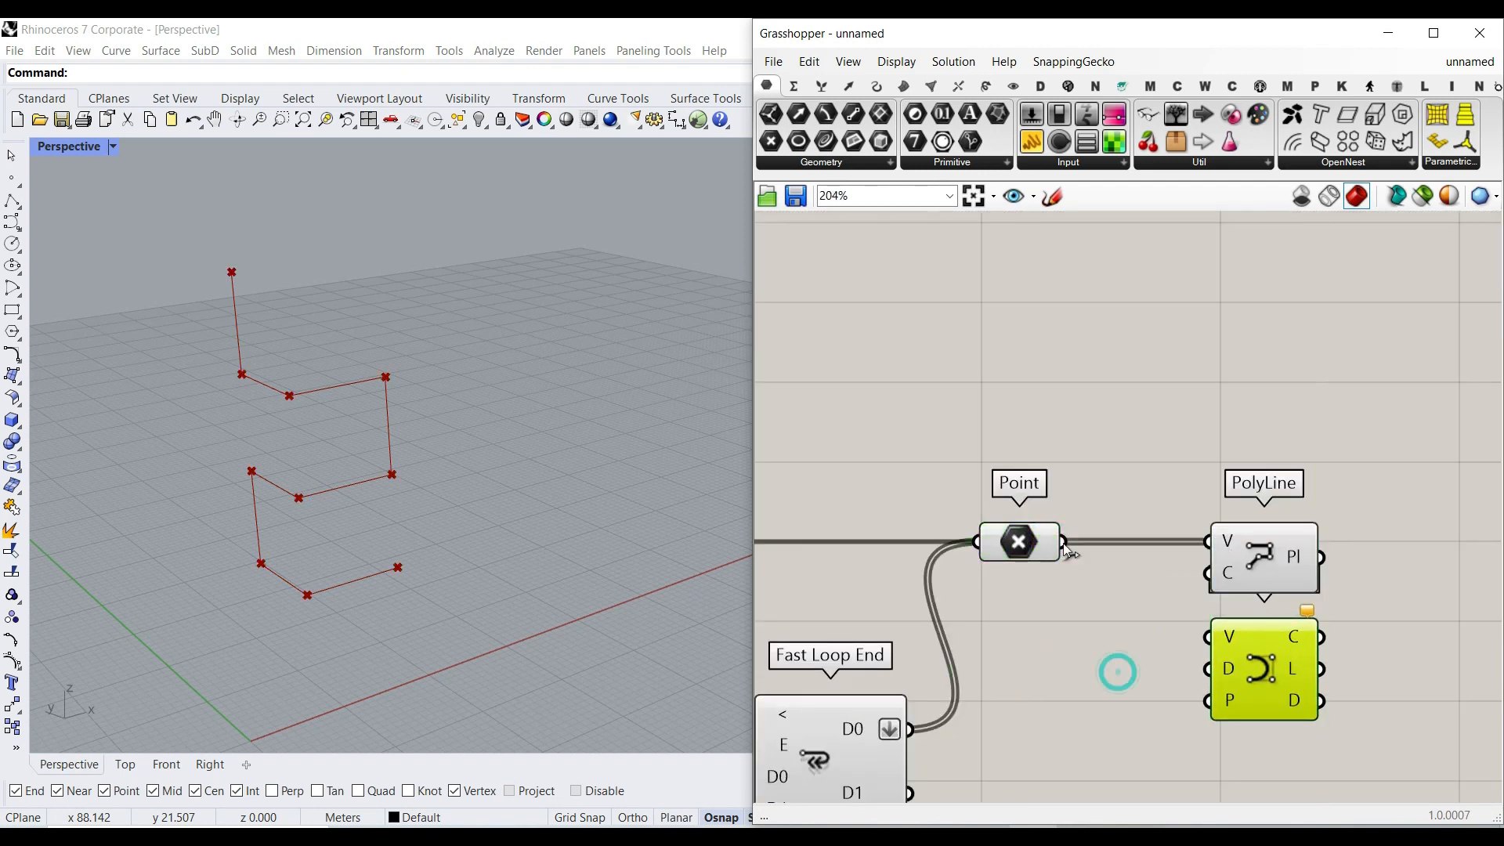
Step: Turn off the PolyLine component's viewport preview
{"action": "right_click", "coordinate": [1263, 558]}
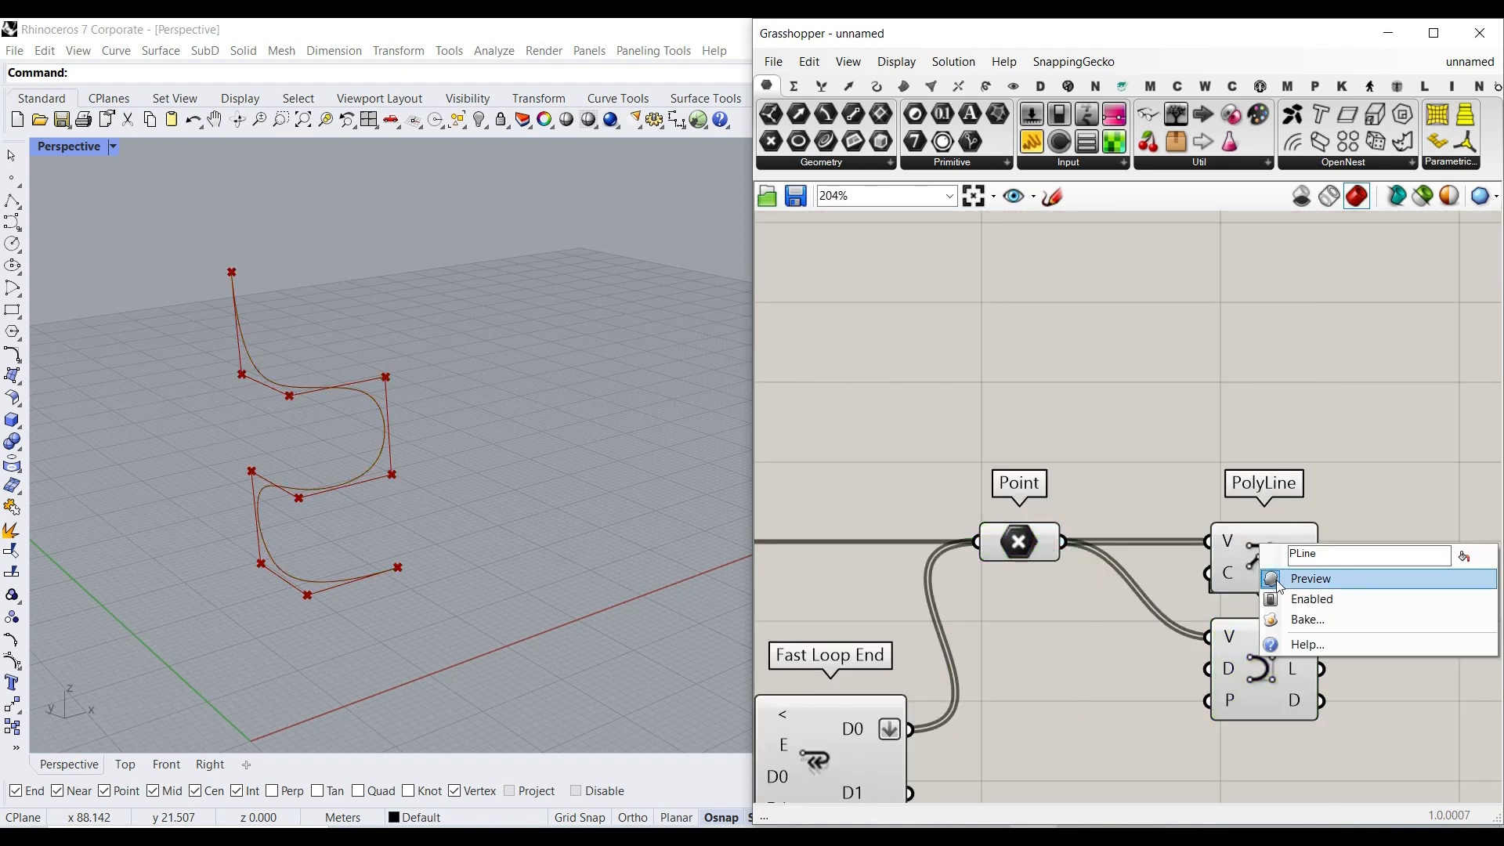
{"action": "left_click", "coordinate": [1310, 578]}
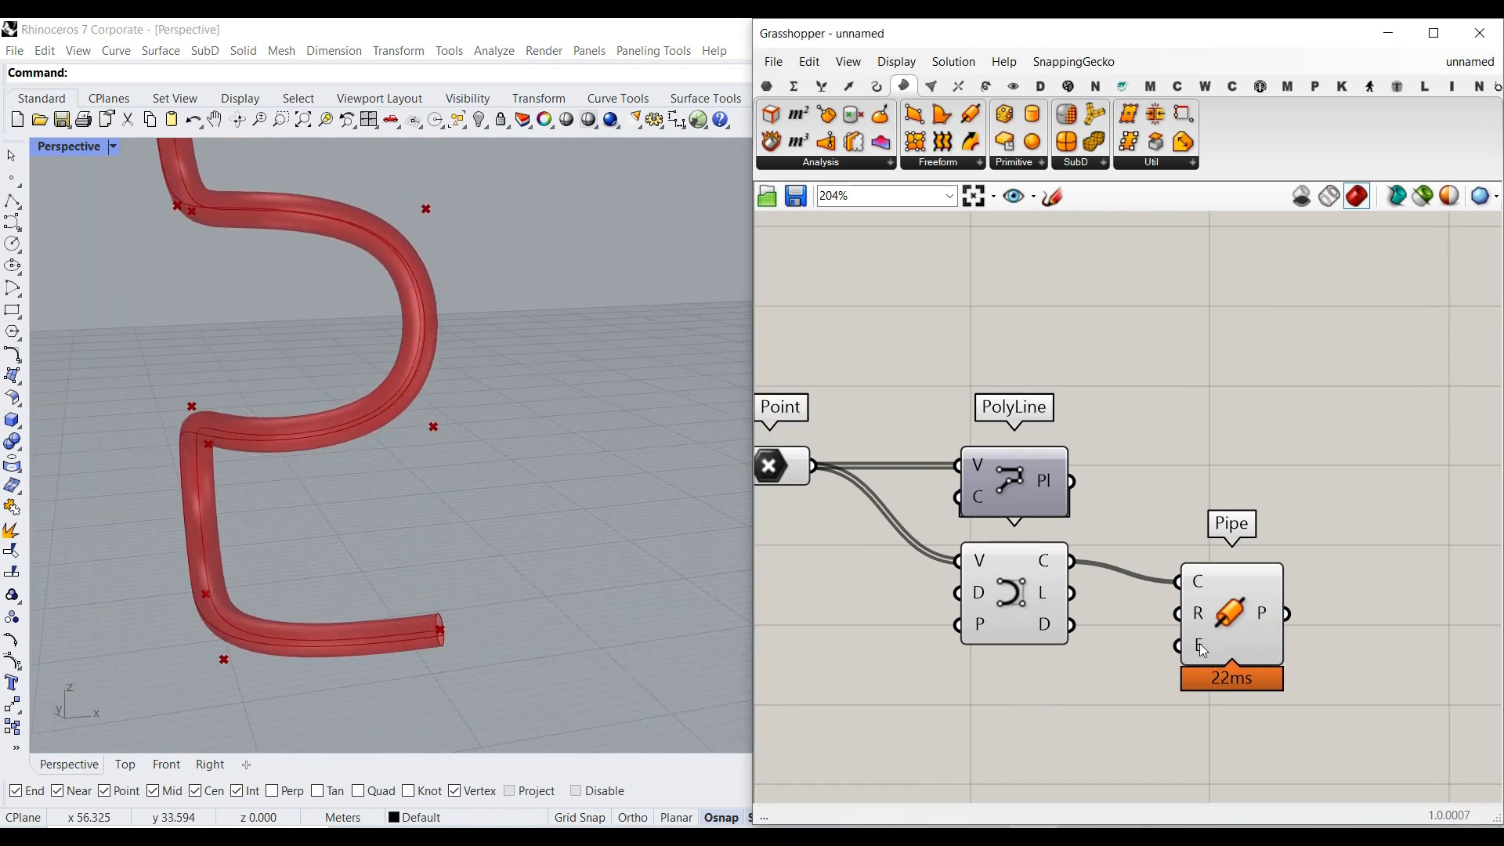
Step: Set the Pipe's E input to Round so both ends get round caps
{"action": "right_click", "coordinate": [1195, 646]}
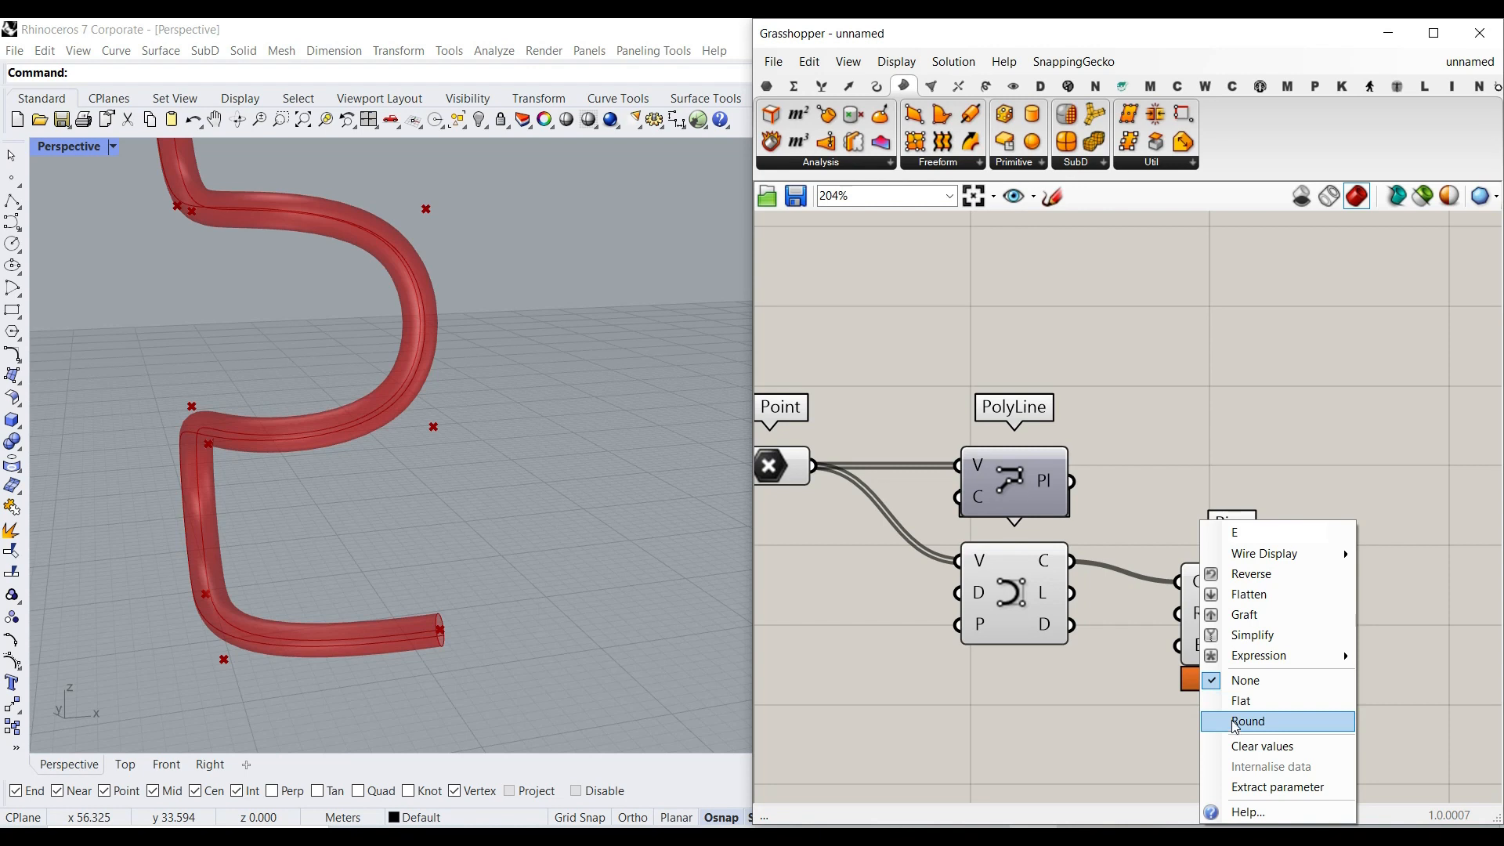
{"action": "left_click", "coordinate": [1248, 721]}
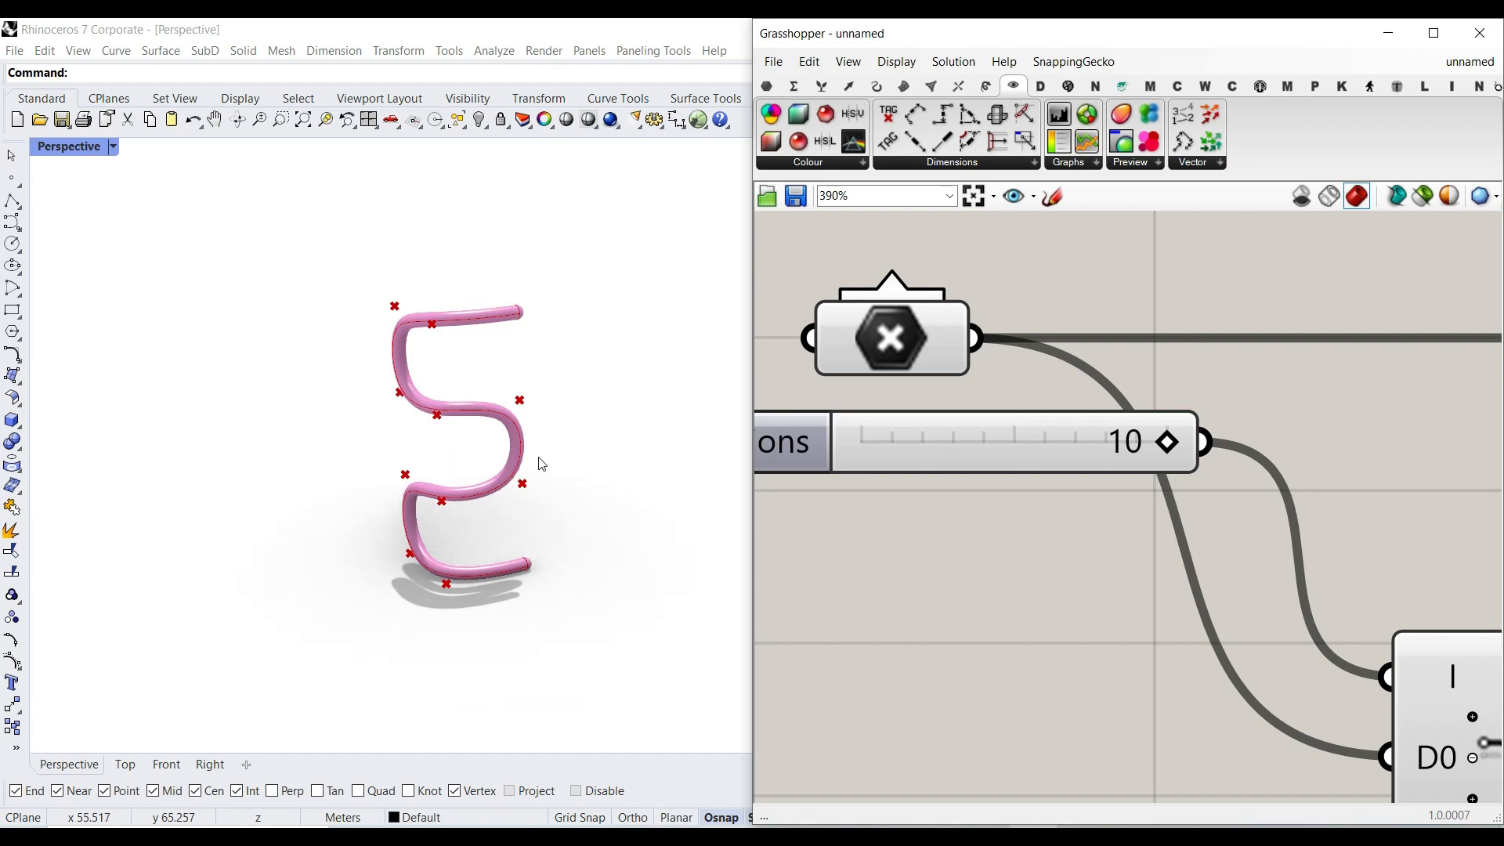
Step: Zoom around the Iterations and Multiplication B sliders while raising the multiplier to 16.3
{"action": "scroll", "scroll_direction": "down", "scroll_amount": 3}
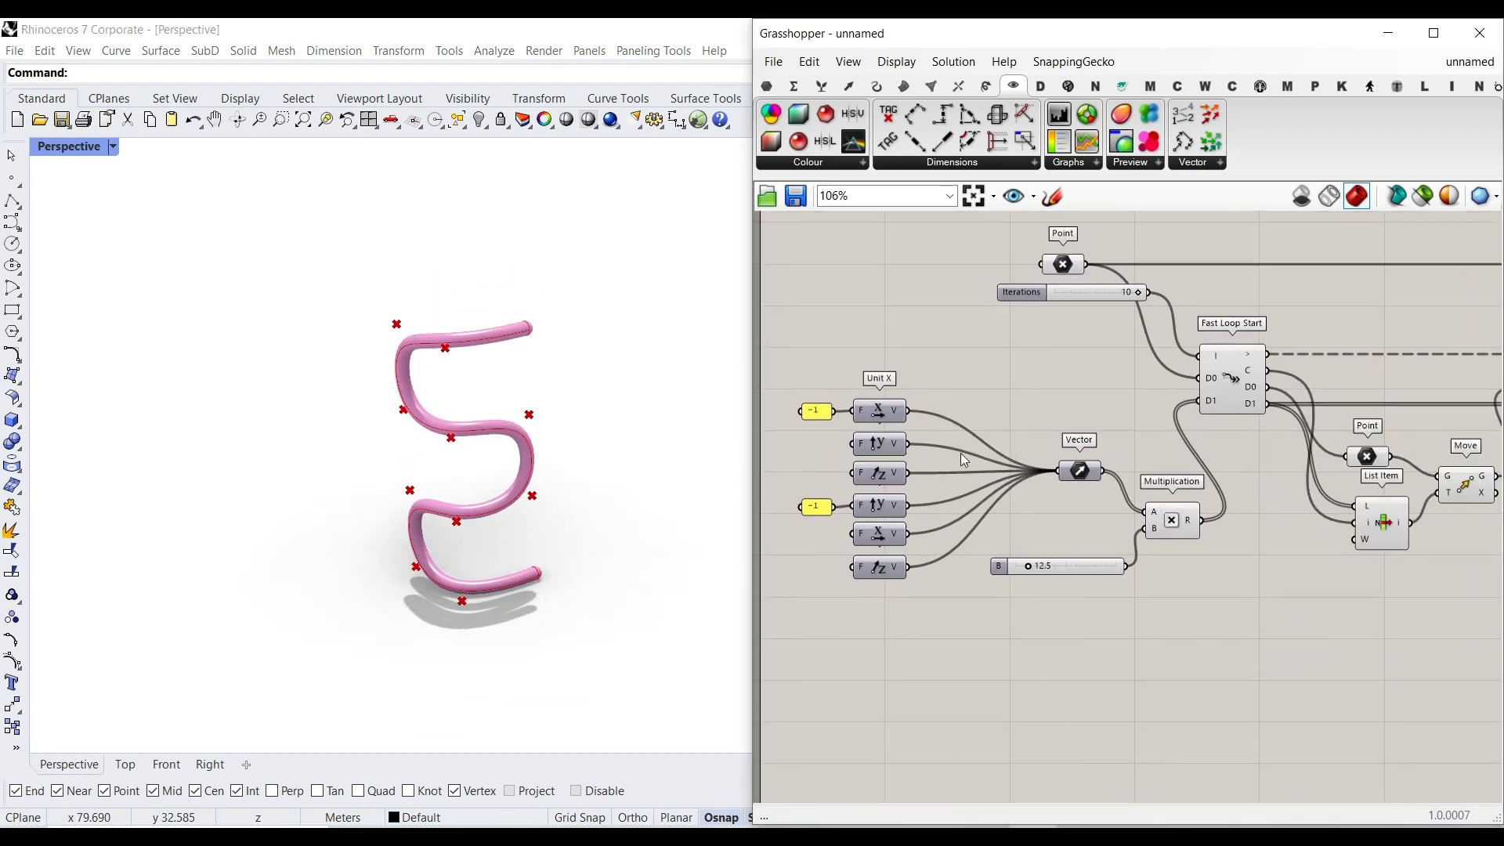
{"action": "scroll", "scroll_direction": "up", "scroll_amount": 3}
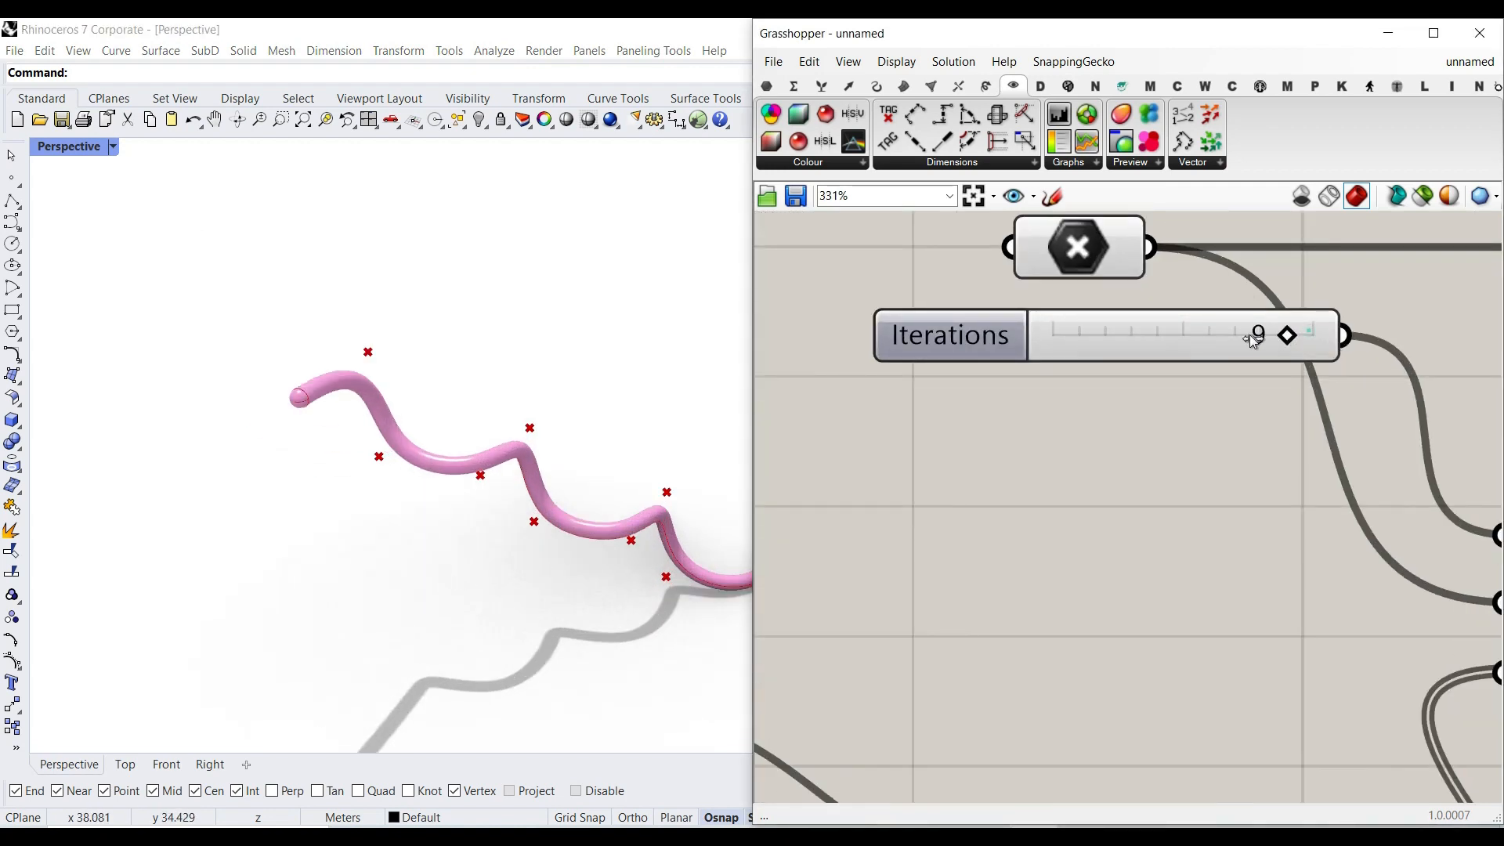
{"action": "scroll", "scroll_direction": "down", "scroll_amount": 3}
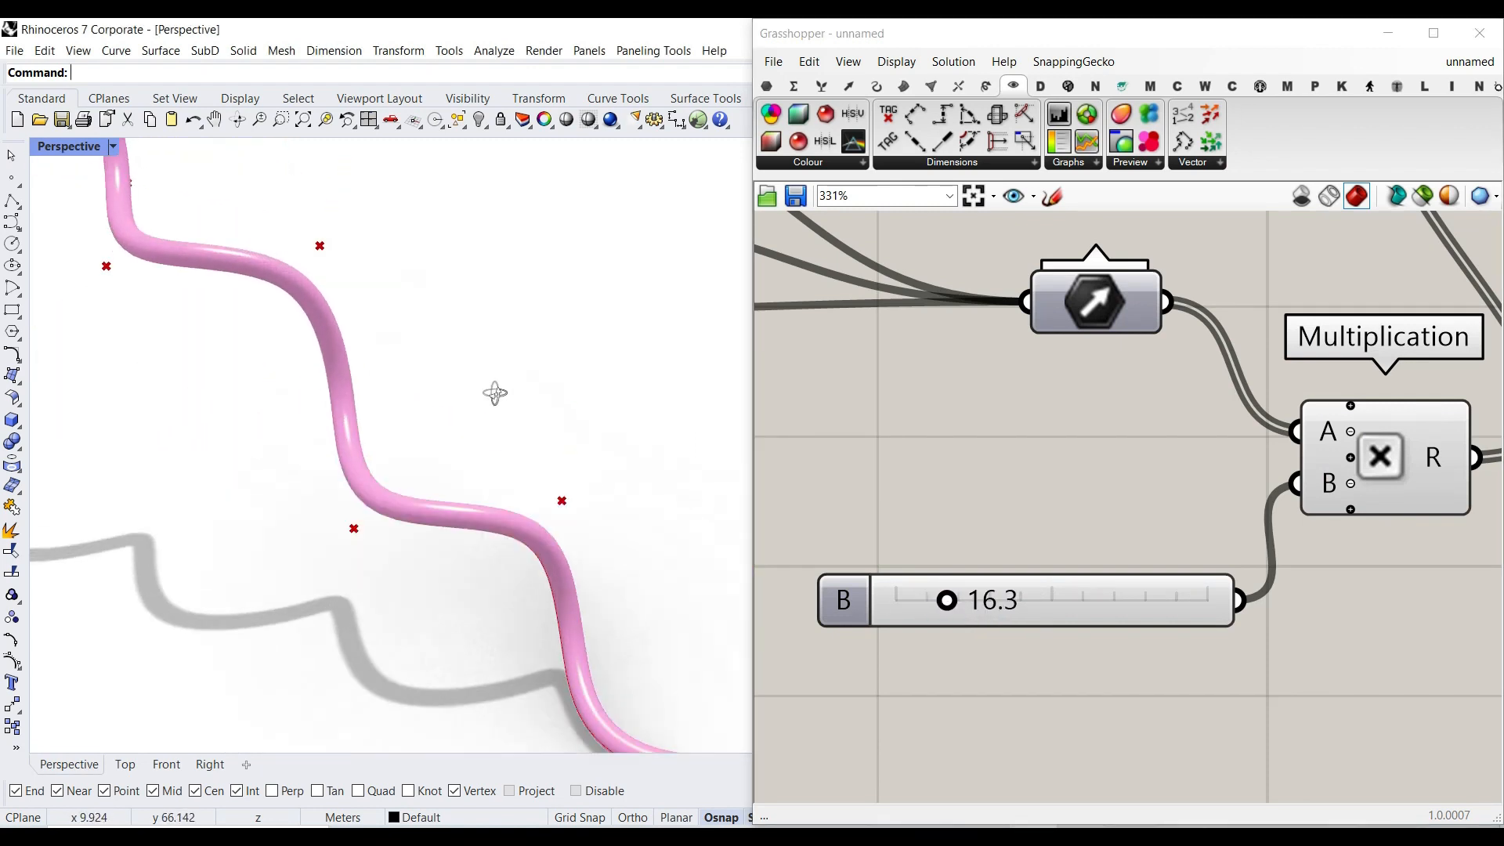
{"action": "scroll", "scroll_direction": "down", "scroll_amount": 3}
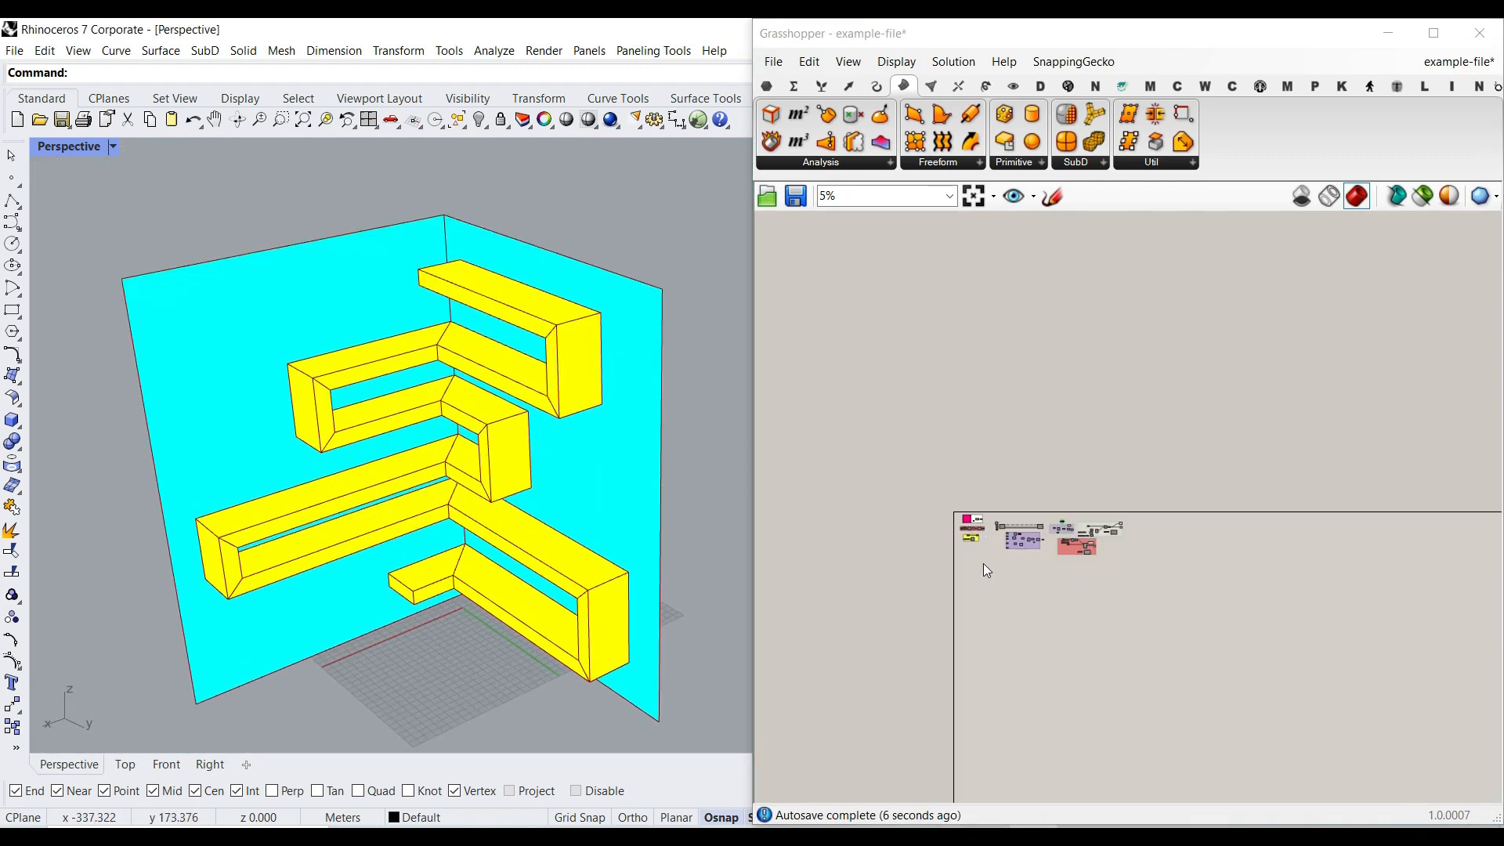
Step: Zoom through the shelf definition's groups to reach the Gene Pool and Angle sliders
{"action": "scroll", "scroll_direction": "up", "scroll_amount": 3}
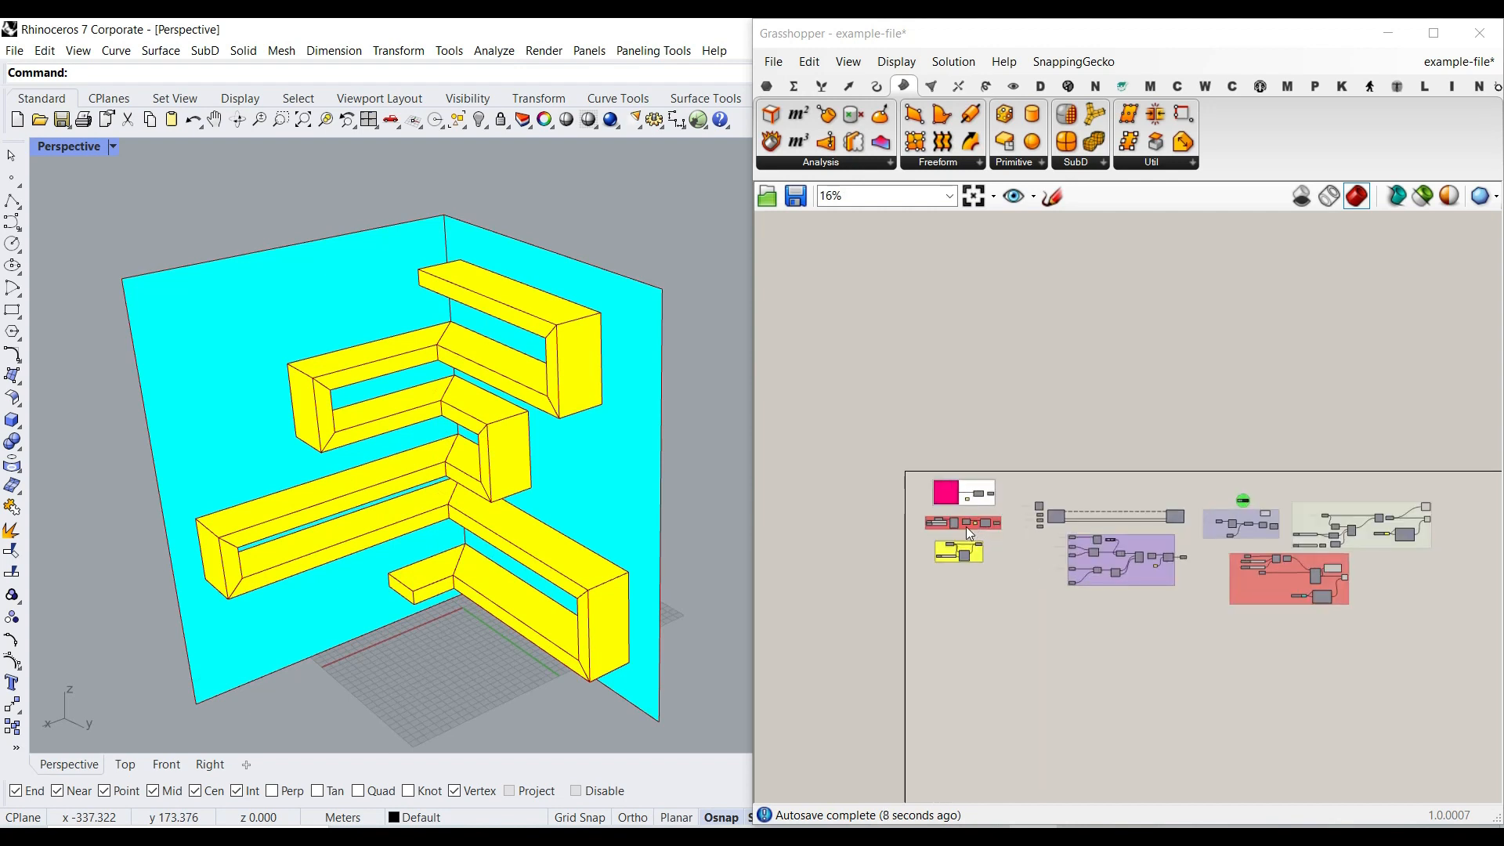
{"action": "scroll", "scroll_direction": "up", "scroll_amount": 3}
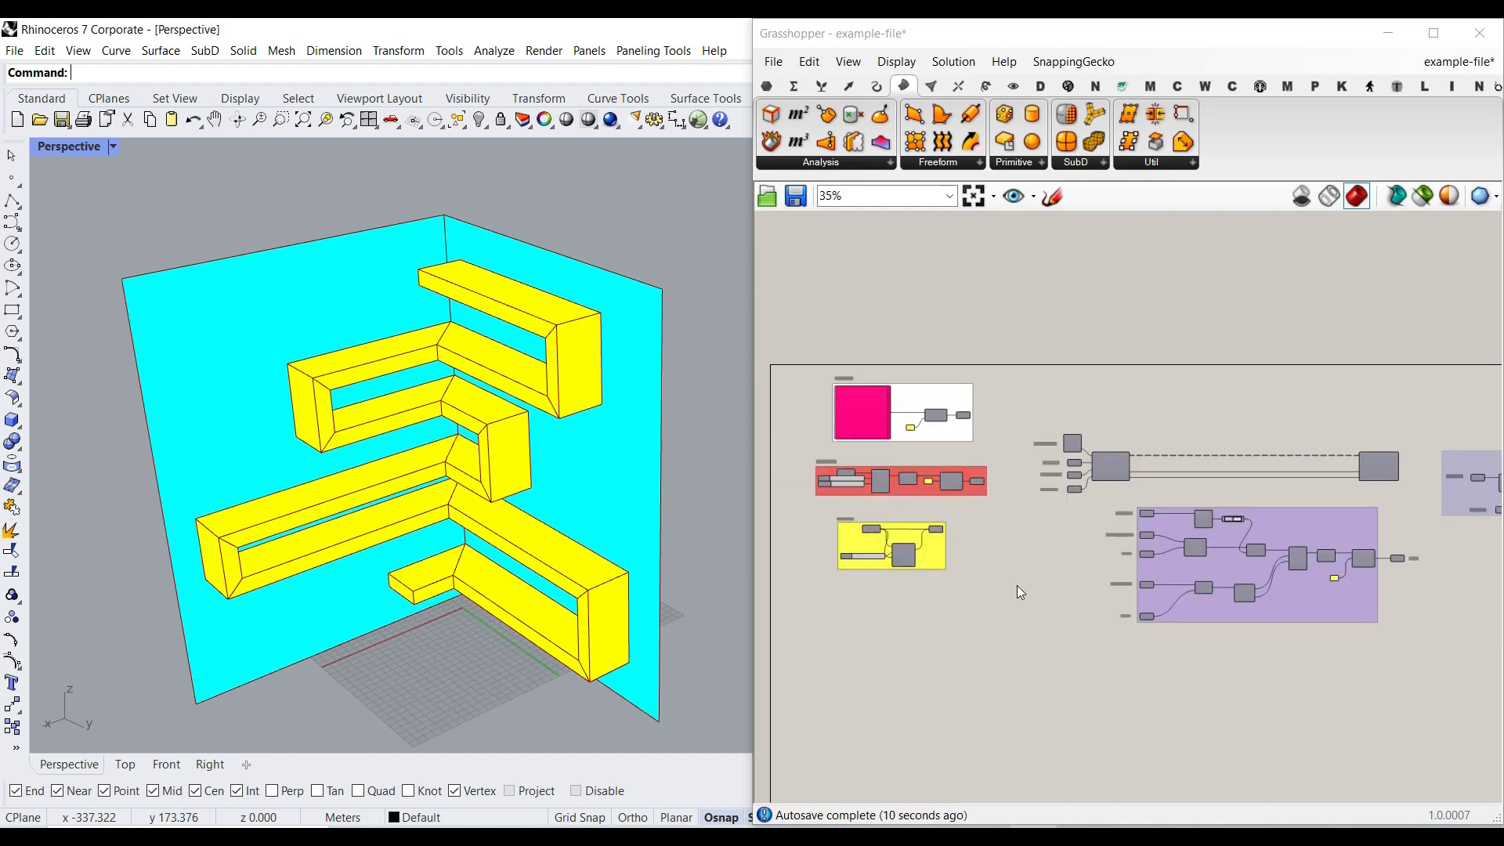
{"action": "scroll", "scroll_direction": "up", "scroll_amount": 3}
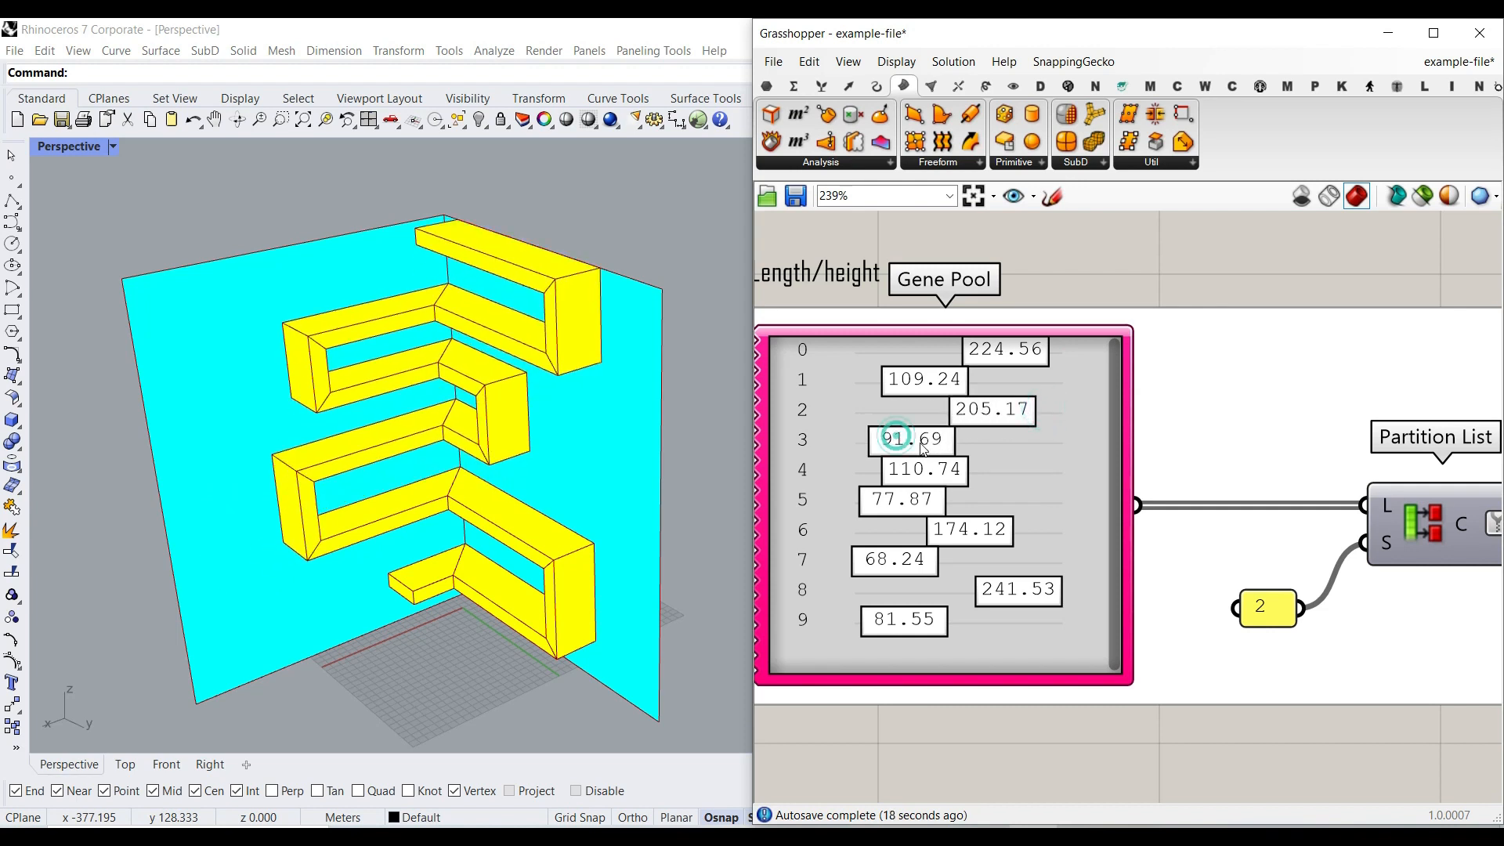
{"action": "scroll", "scroll_direction": "down", "scroll_amount": 3}
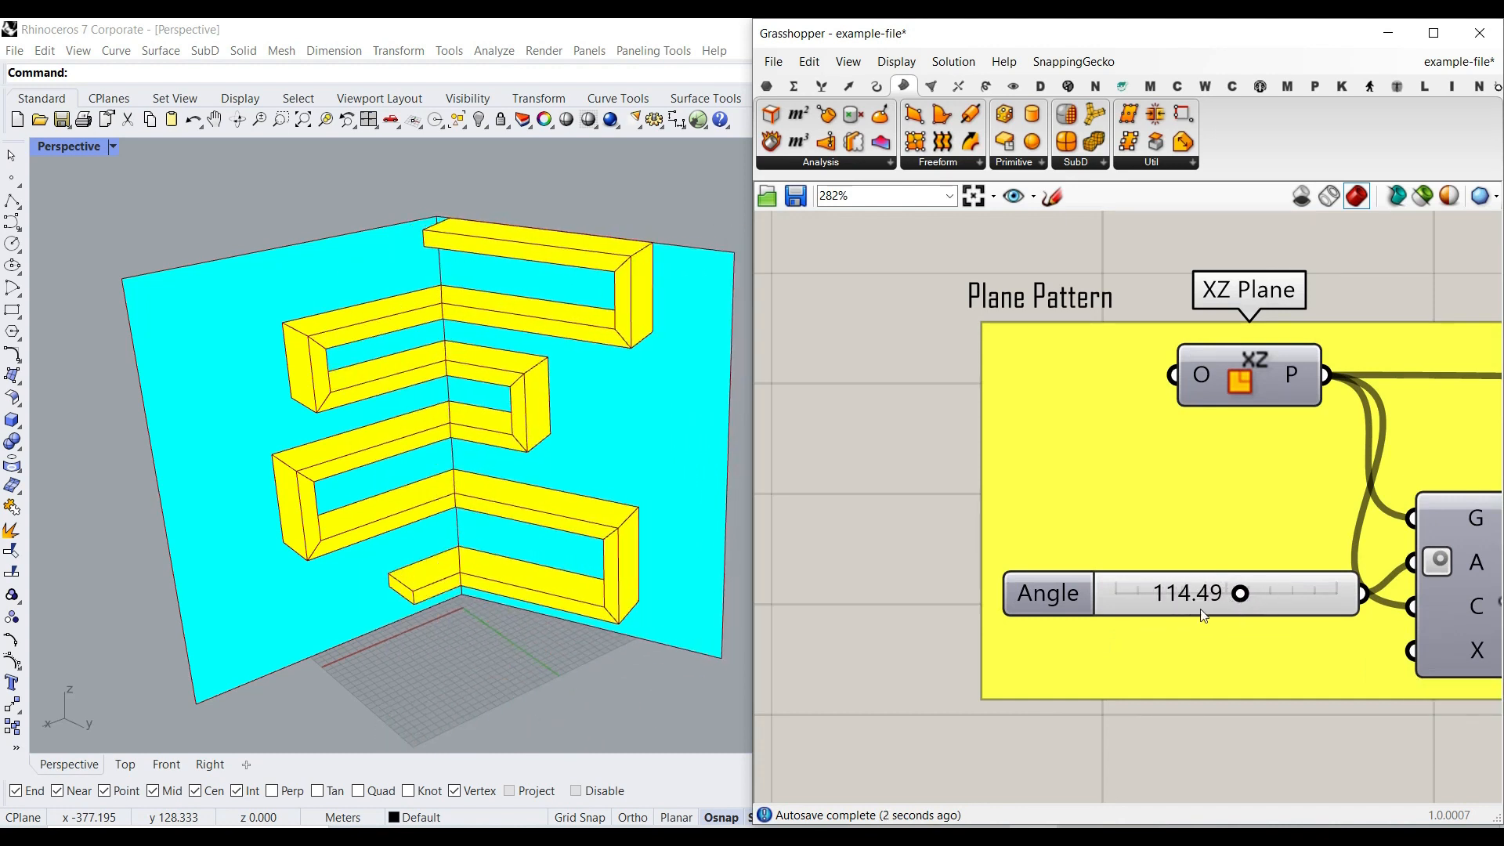
{"action": "scroll", "scroll_direction": "down", "scroll_amount": 3}
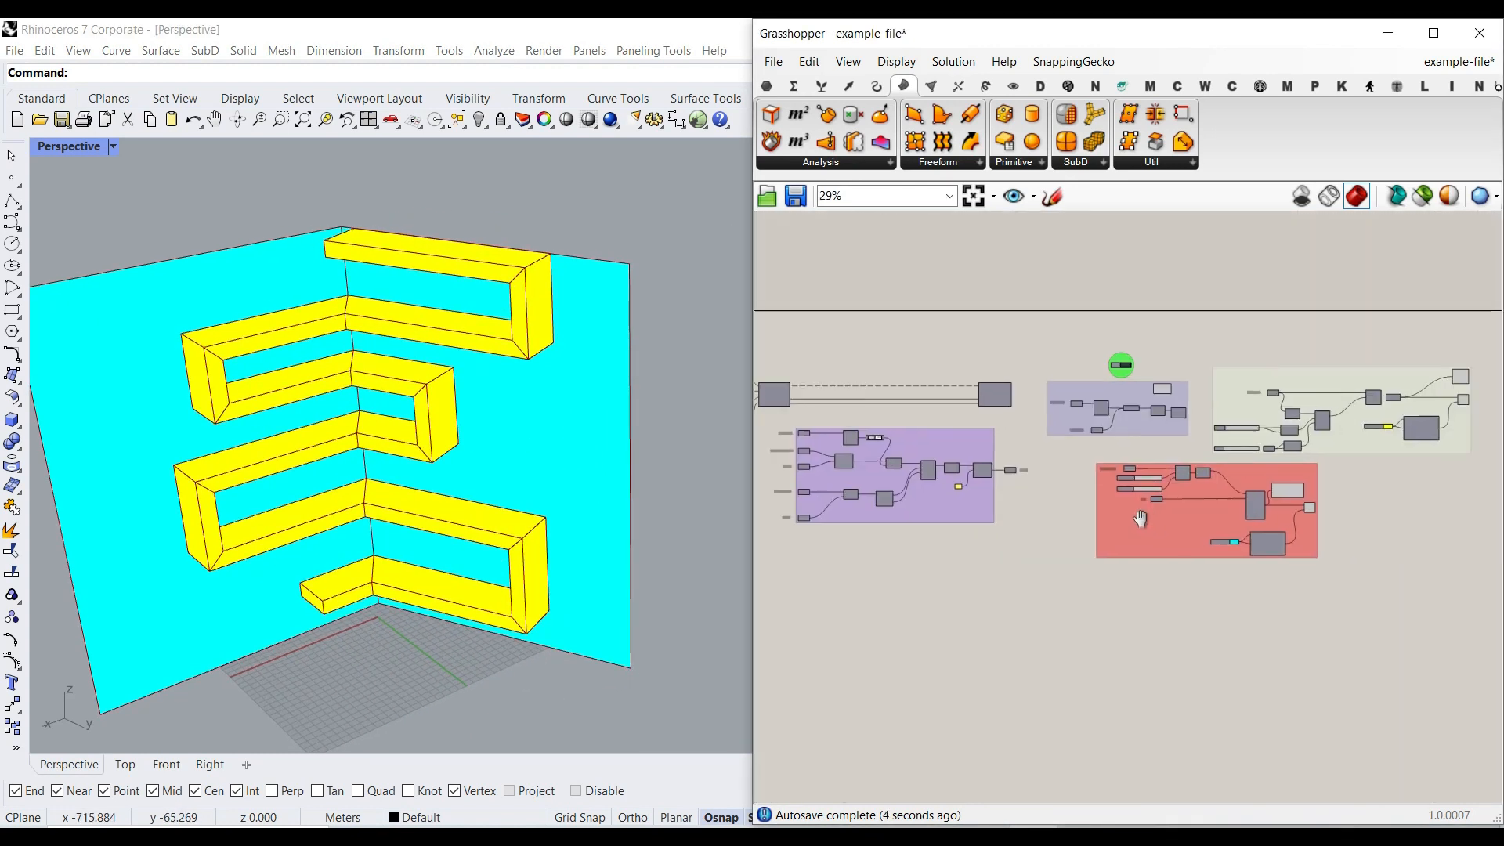
Step: Zoom to the Length and Width sliders while shortening Length to 8.38 for thinner shelves
{"action": "scroll", "scroll_direction": "up", "scroll_amount": 3}
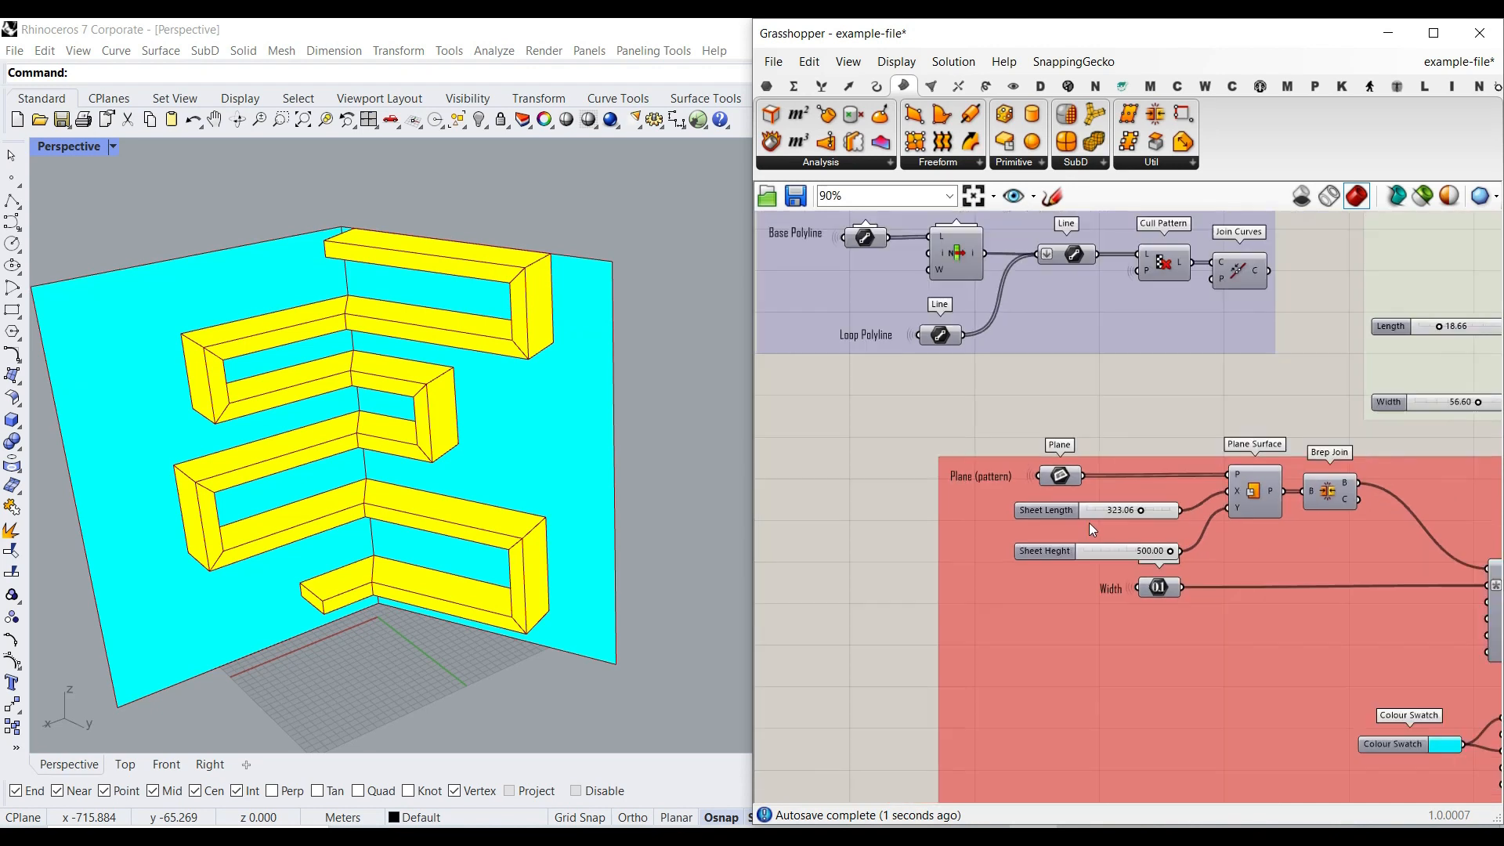
{"action": "scroll", "scroll_direction": "up", "scroll_amount": 3}
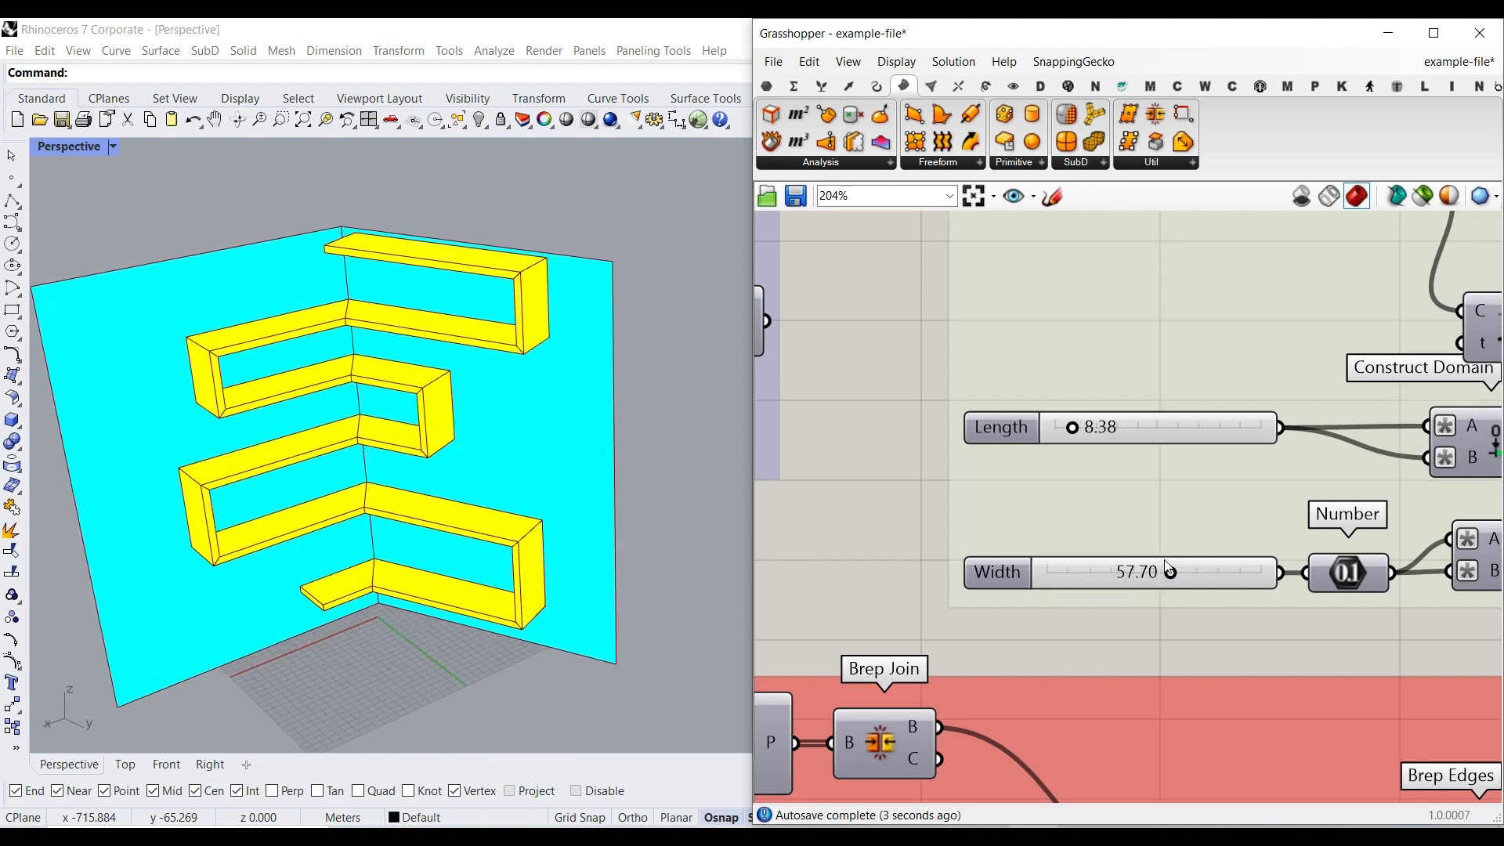
{"action": "scroll", "scroll_direction": "down", "scroll_amount": 3}
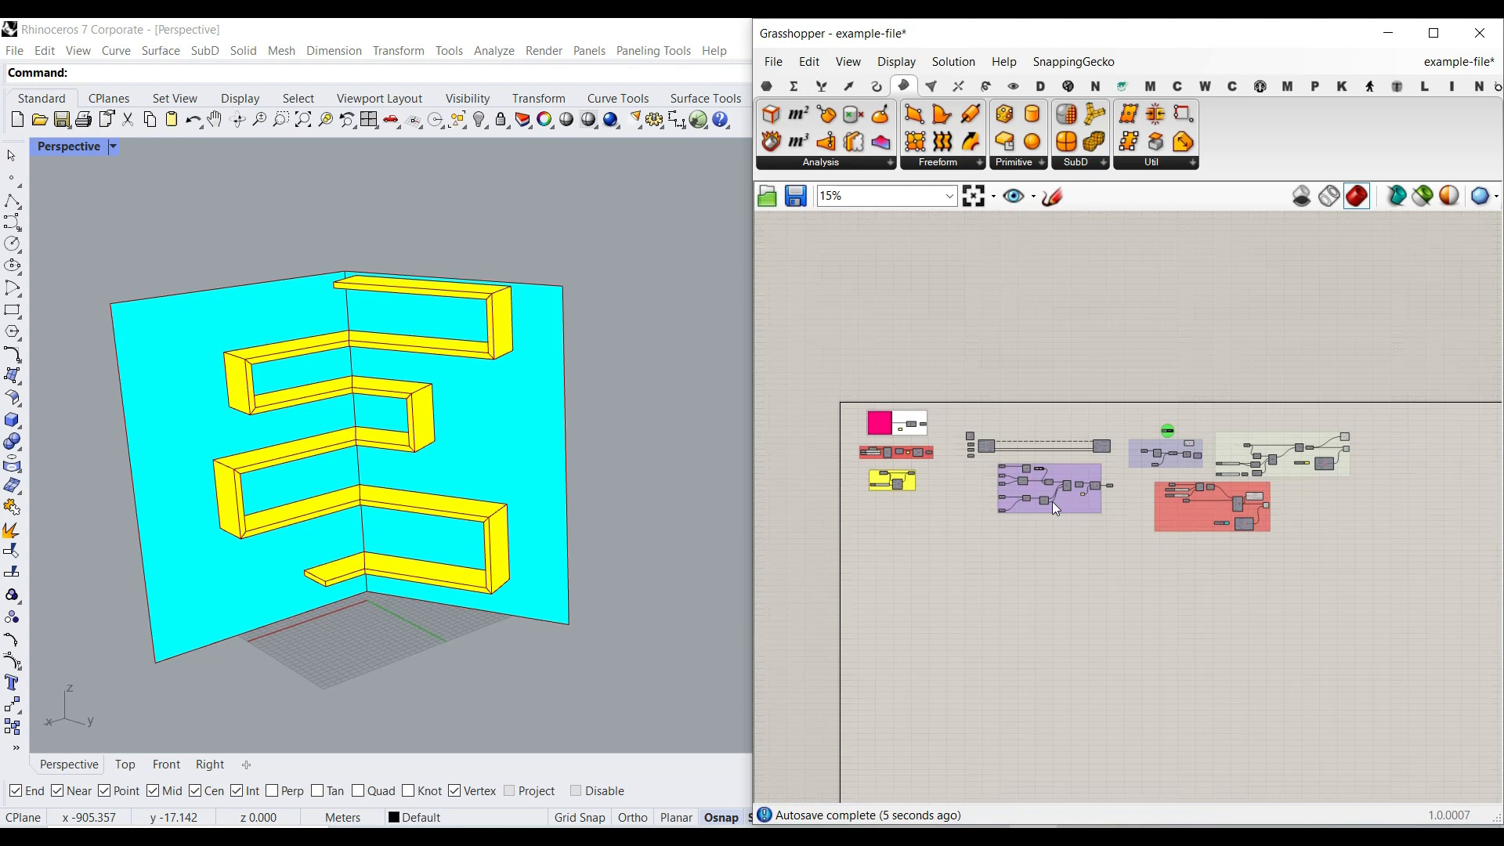
{"action": "scroll", "scroll_direction": "up", "scroll_amount": 3}
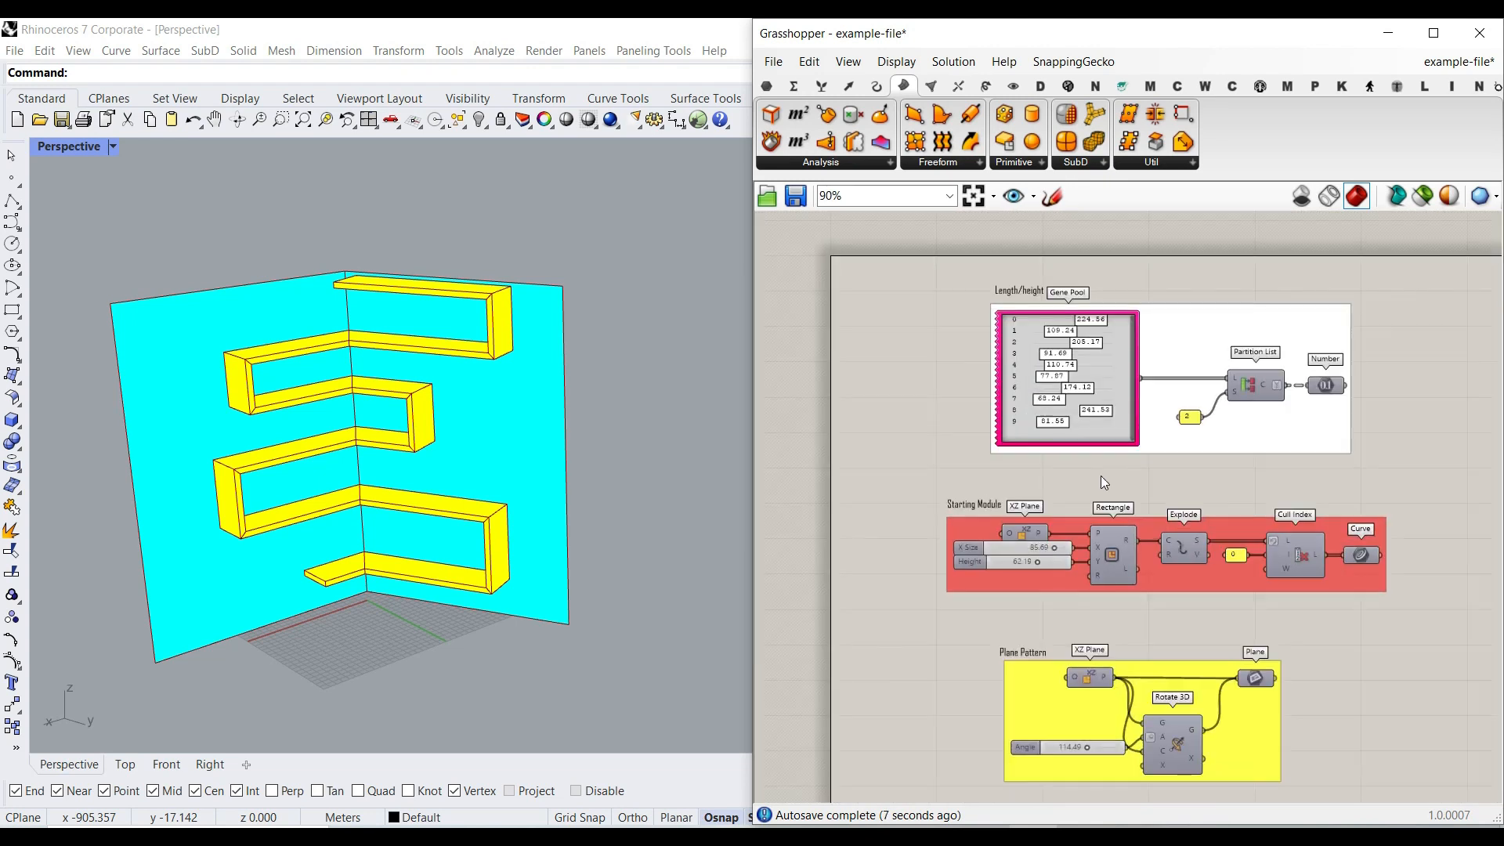
{"action": "scroll", "scroll_direction": "up", "scroll_amount": 3}
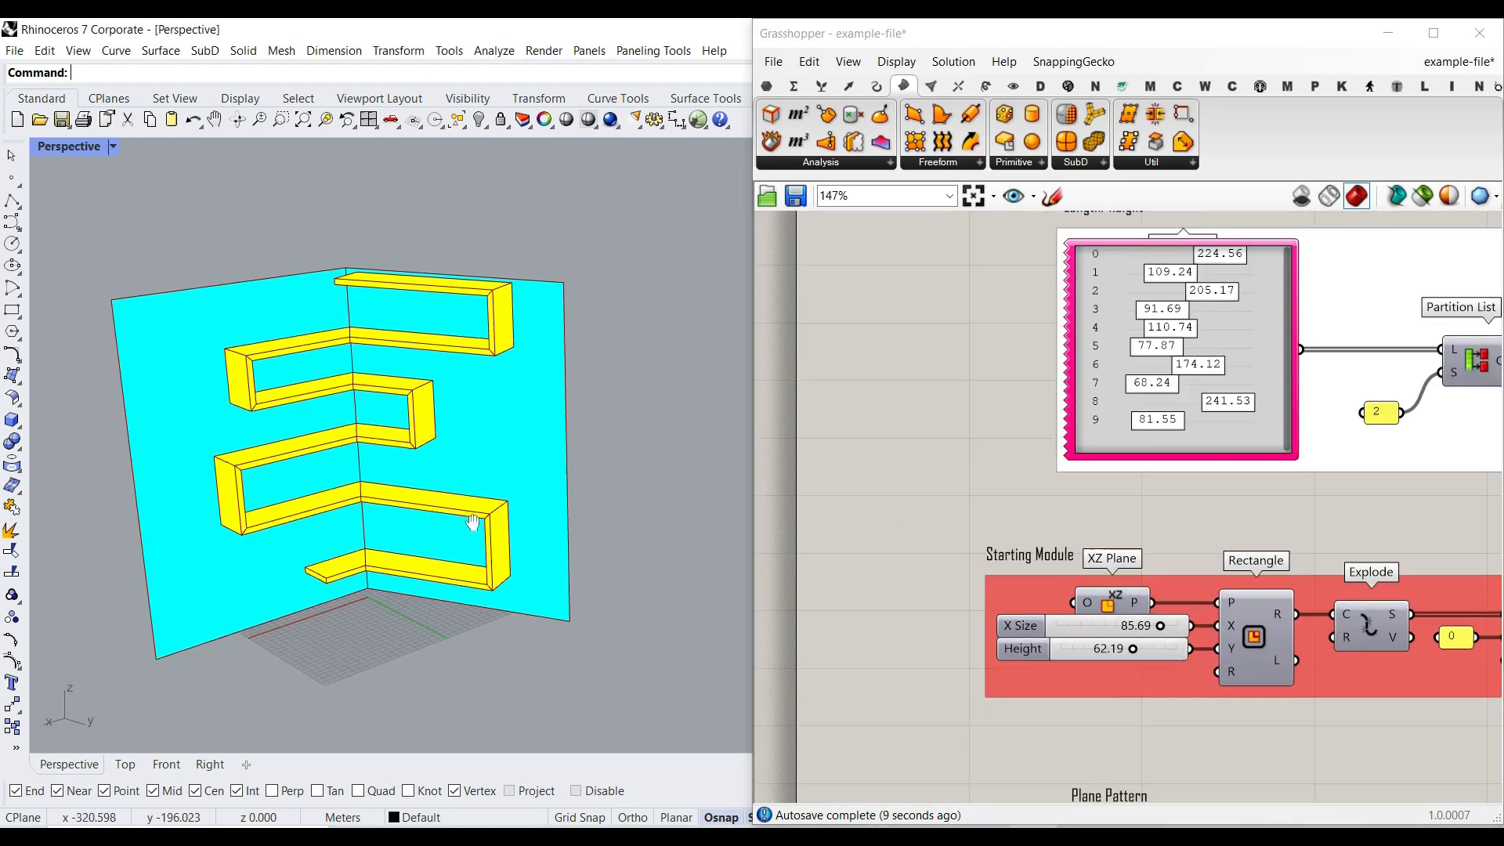